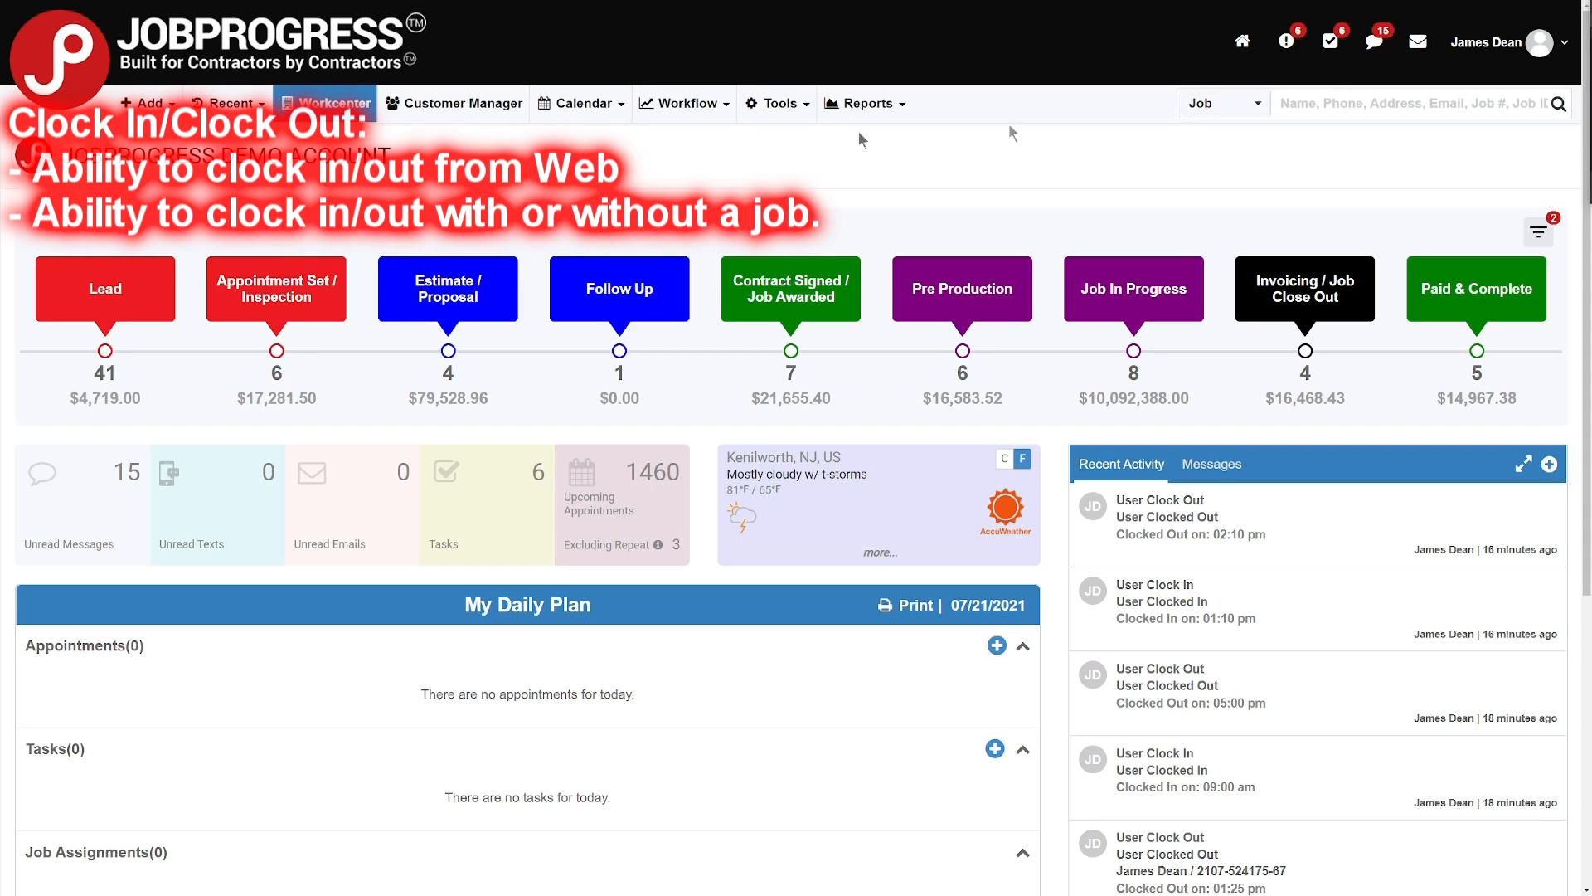
Submit a web clock-in with no job selected, at 01:46 pm on 07/21/2021.
click(145, 103)
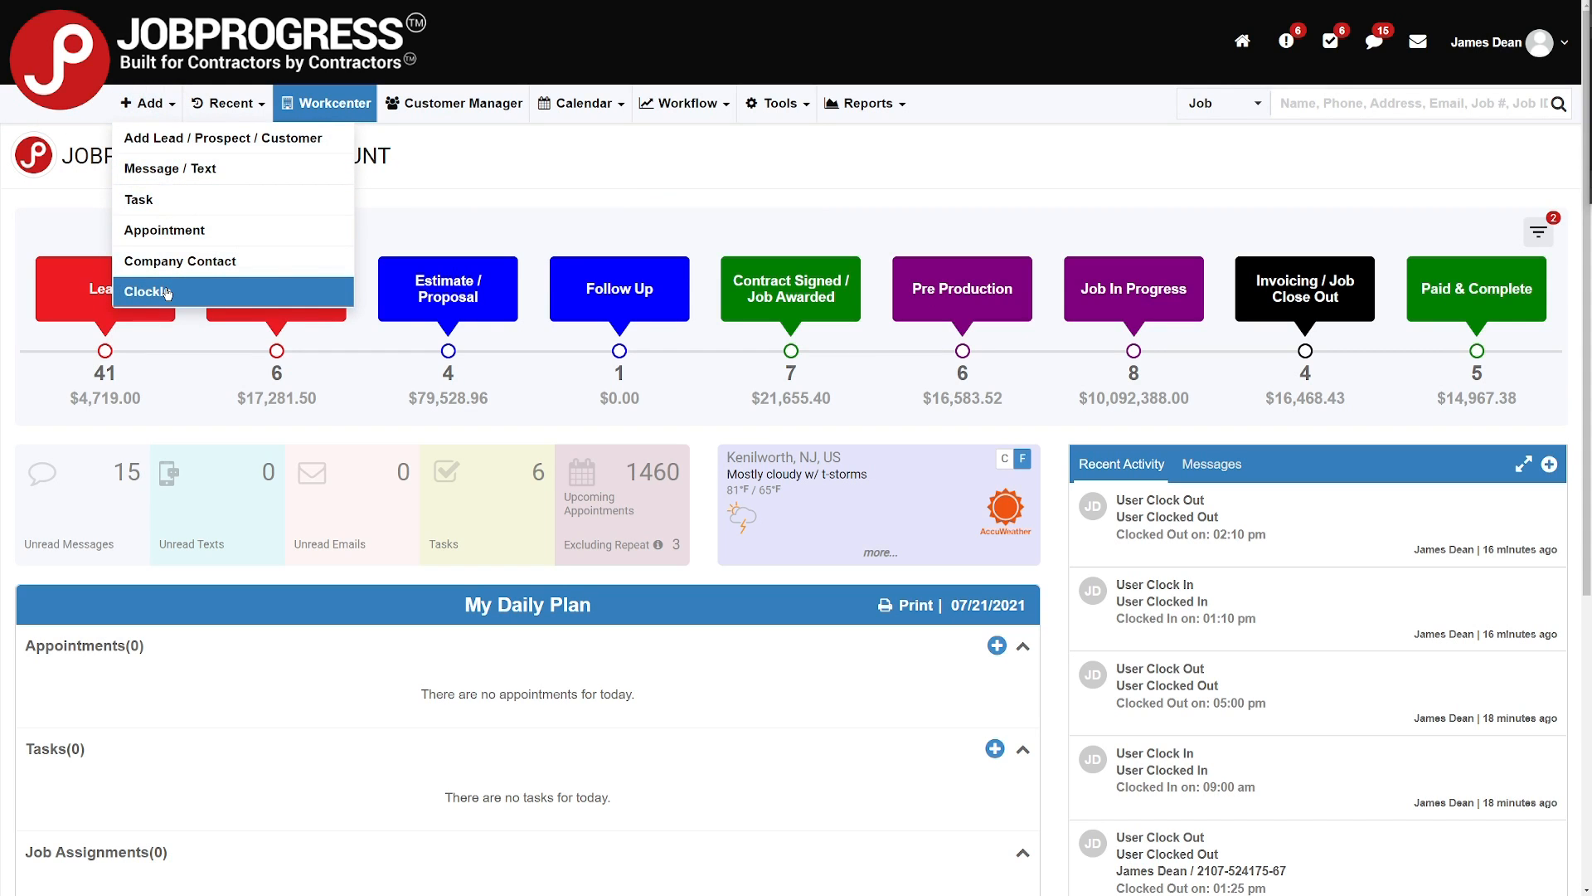
click(148, 291)
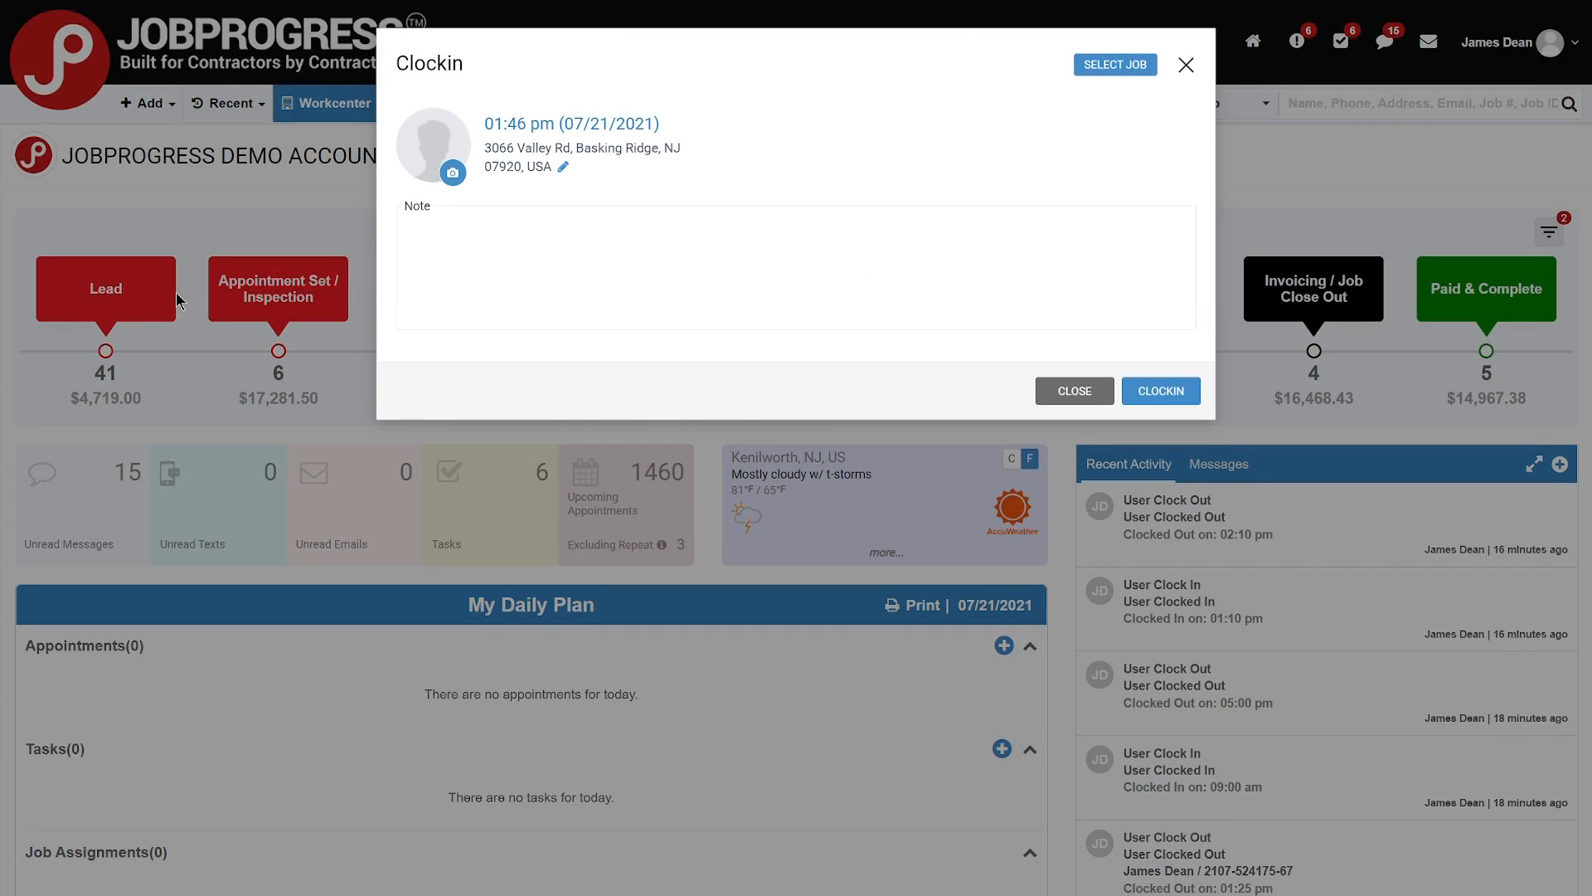
mouse_move(171, 294)
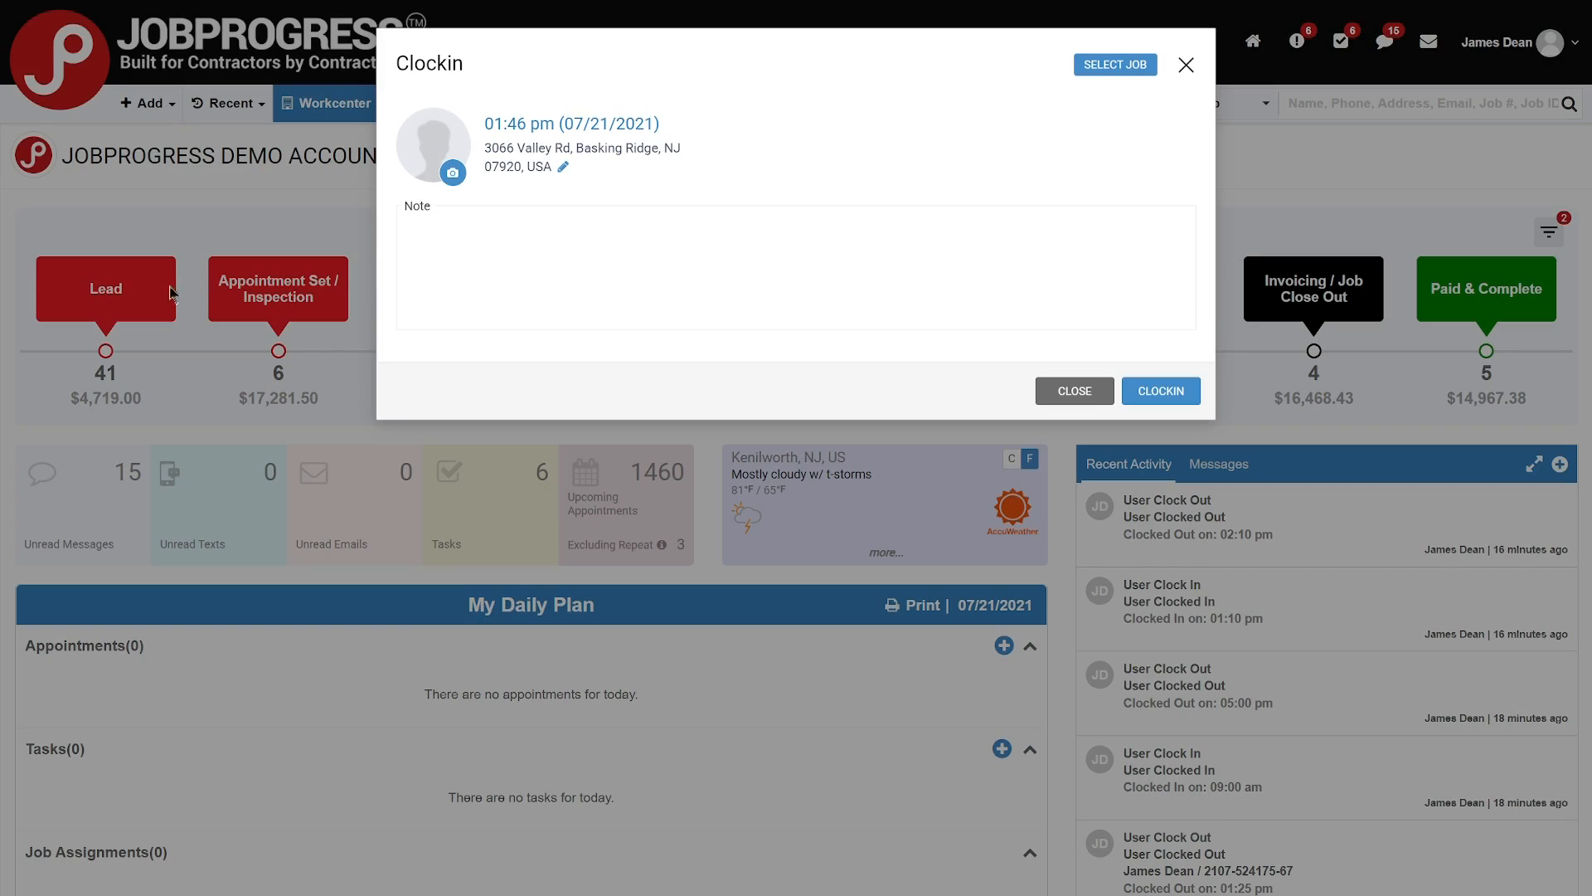
mouse_move(1049, 85)
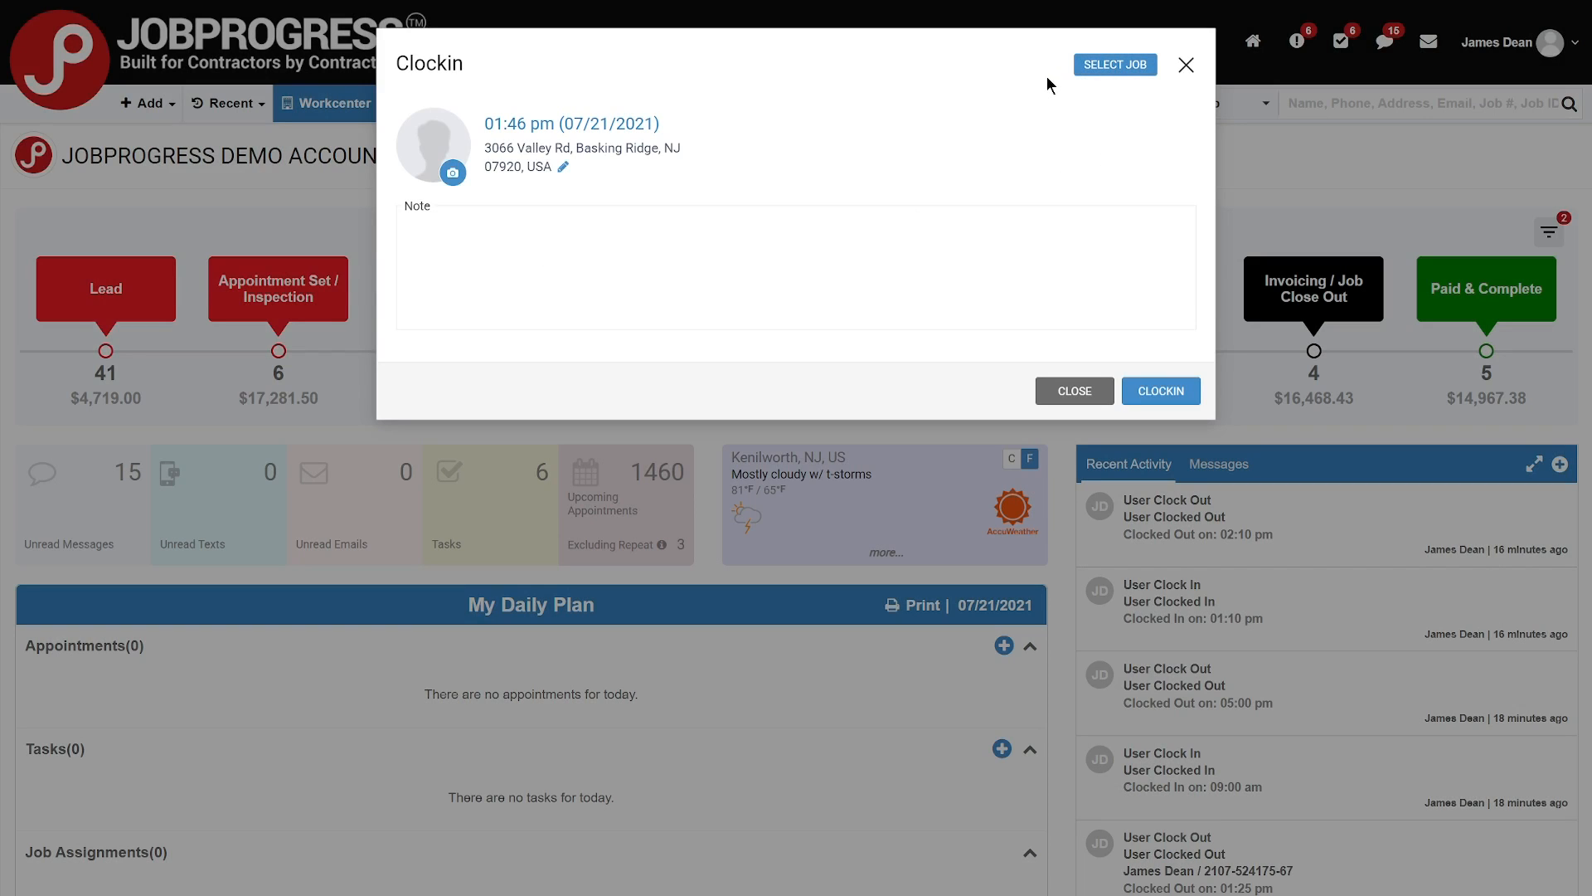
mouse_move(968, 106)
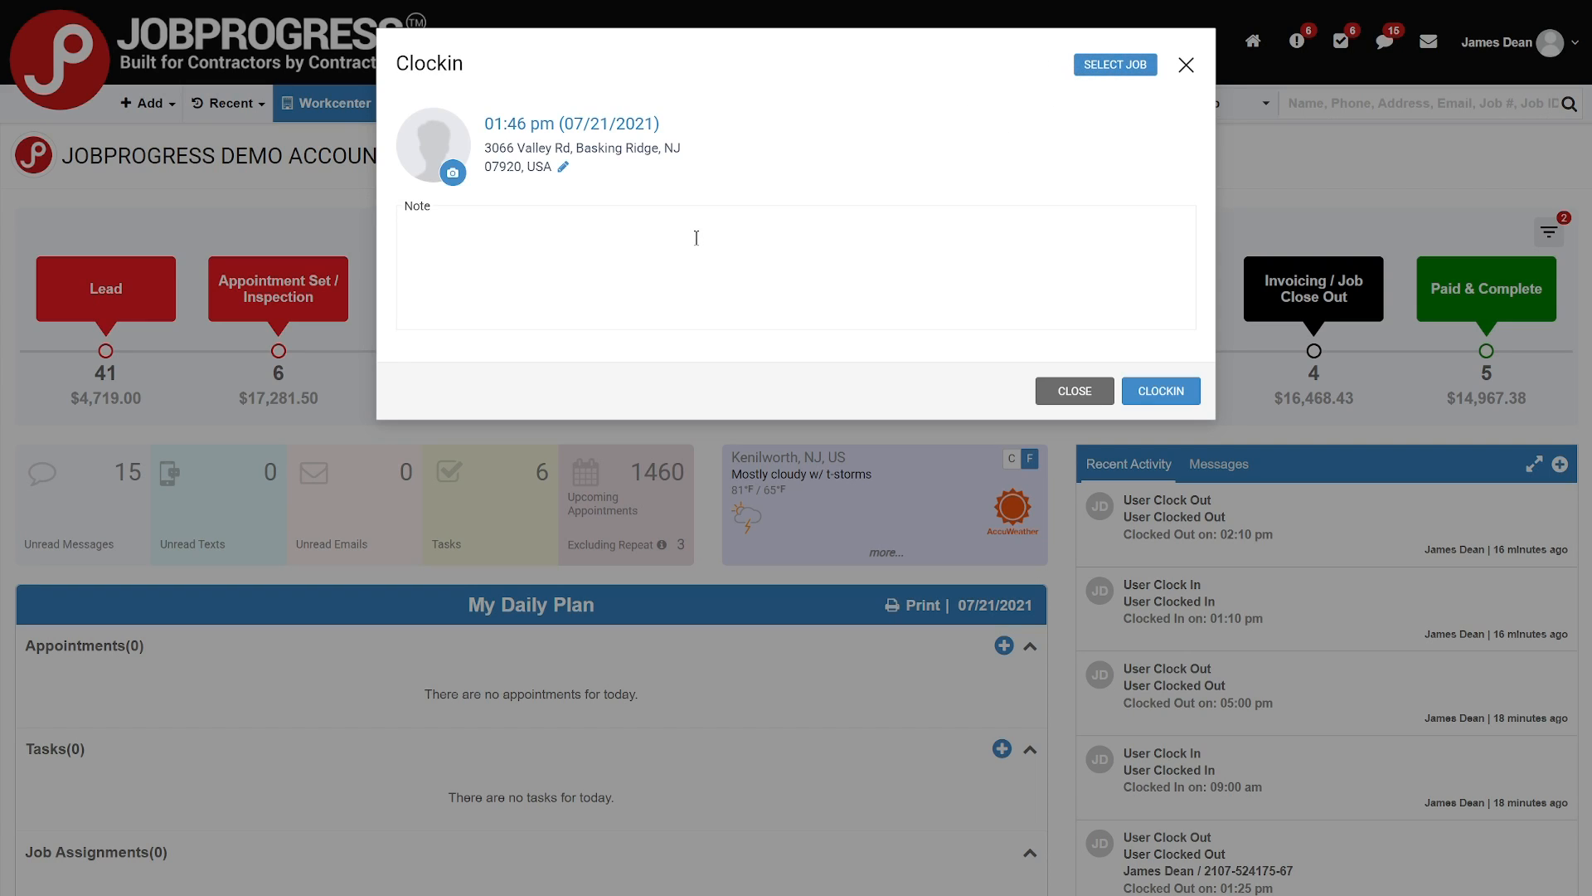
click(1161, 390)
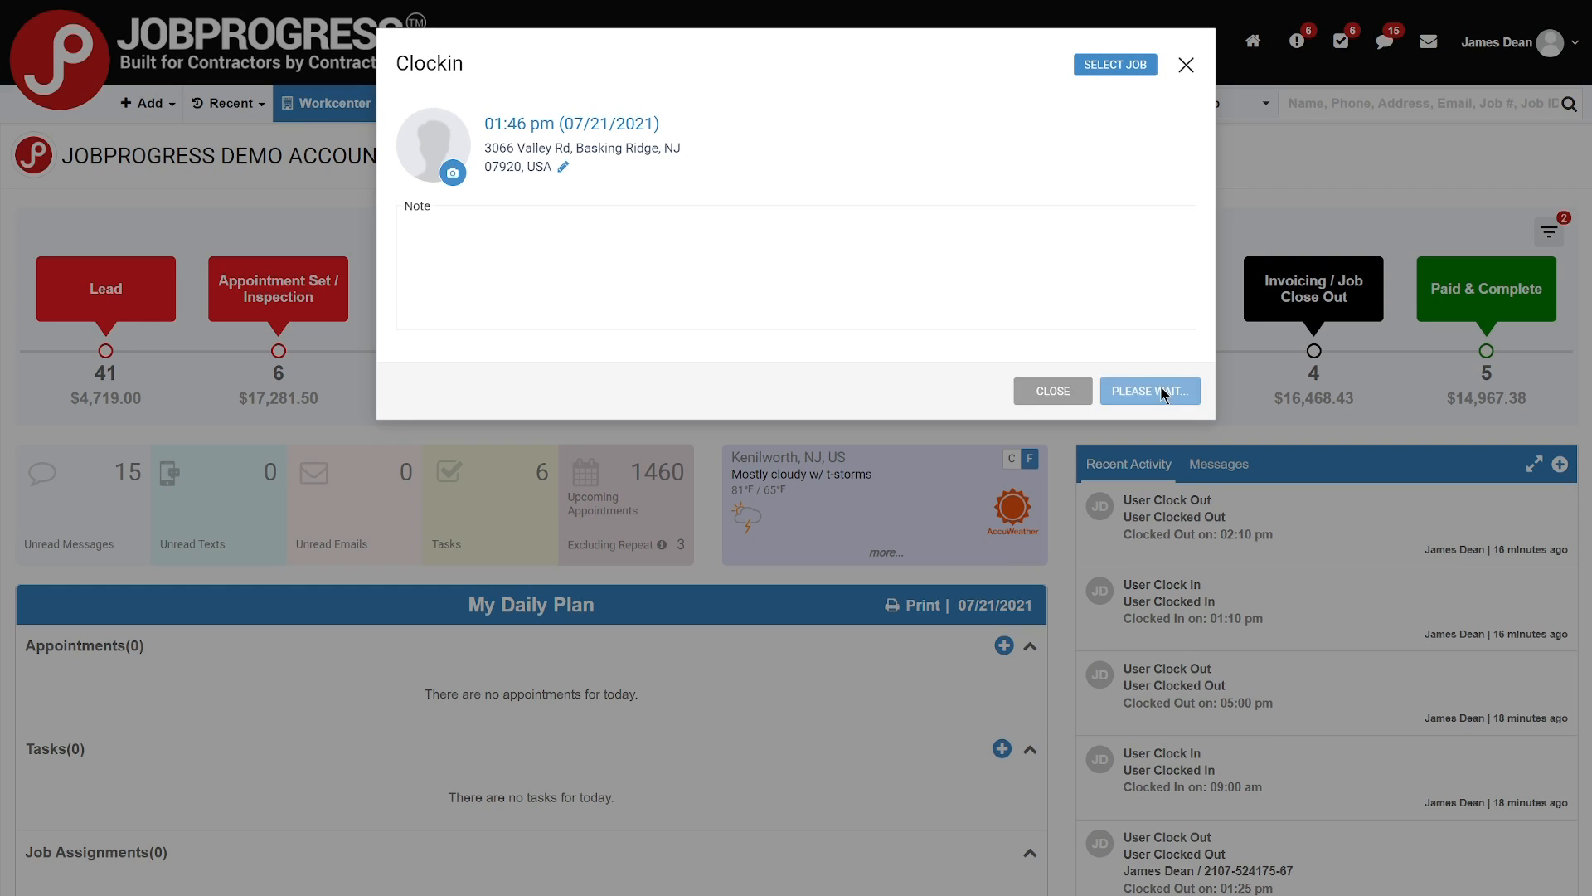
Expand the Clocked In panel to see elapsed time and the clock-out option.
click(1149, 391)
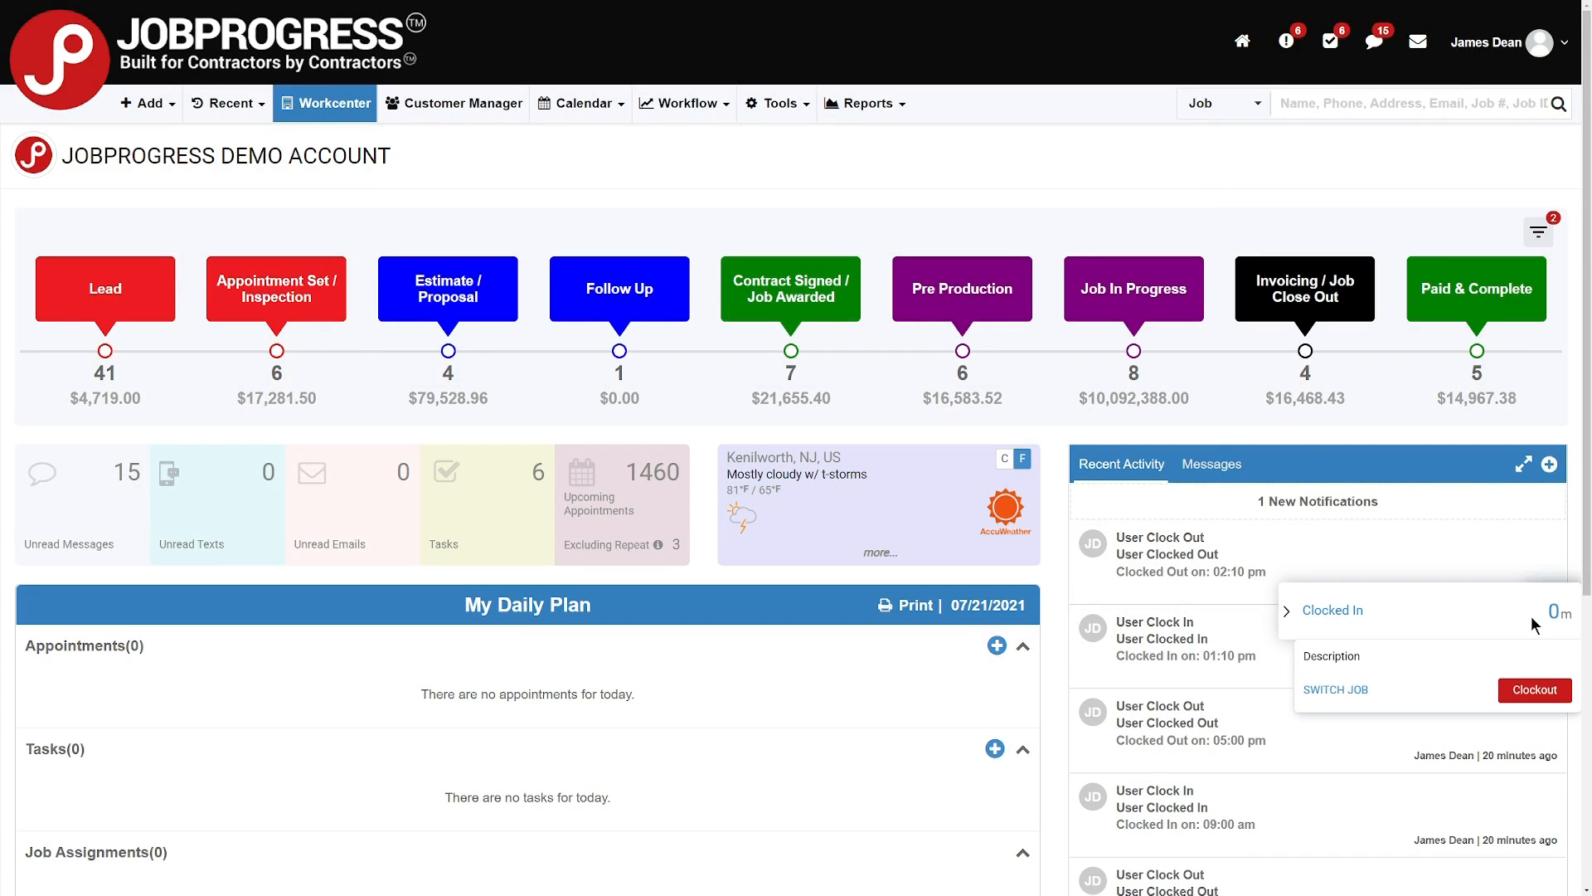
mouse_move(372, 223)
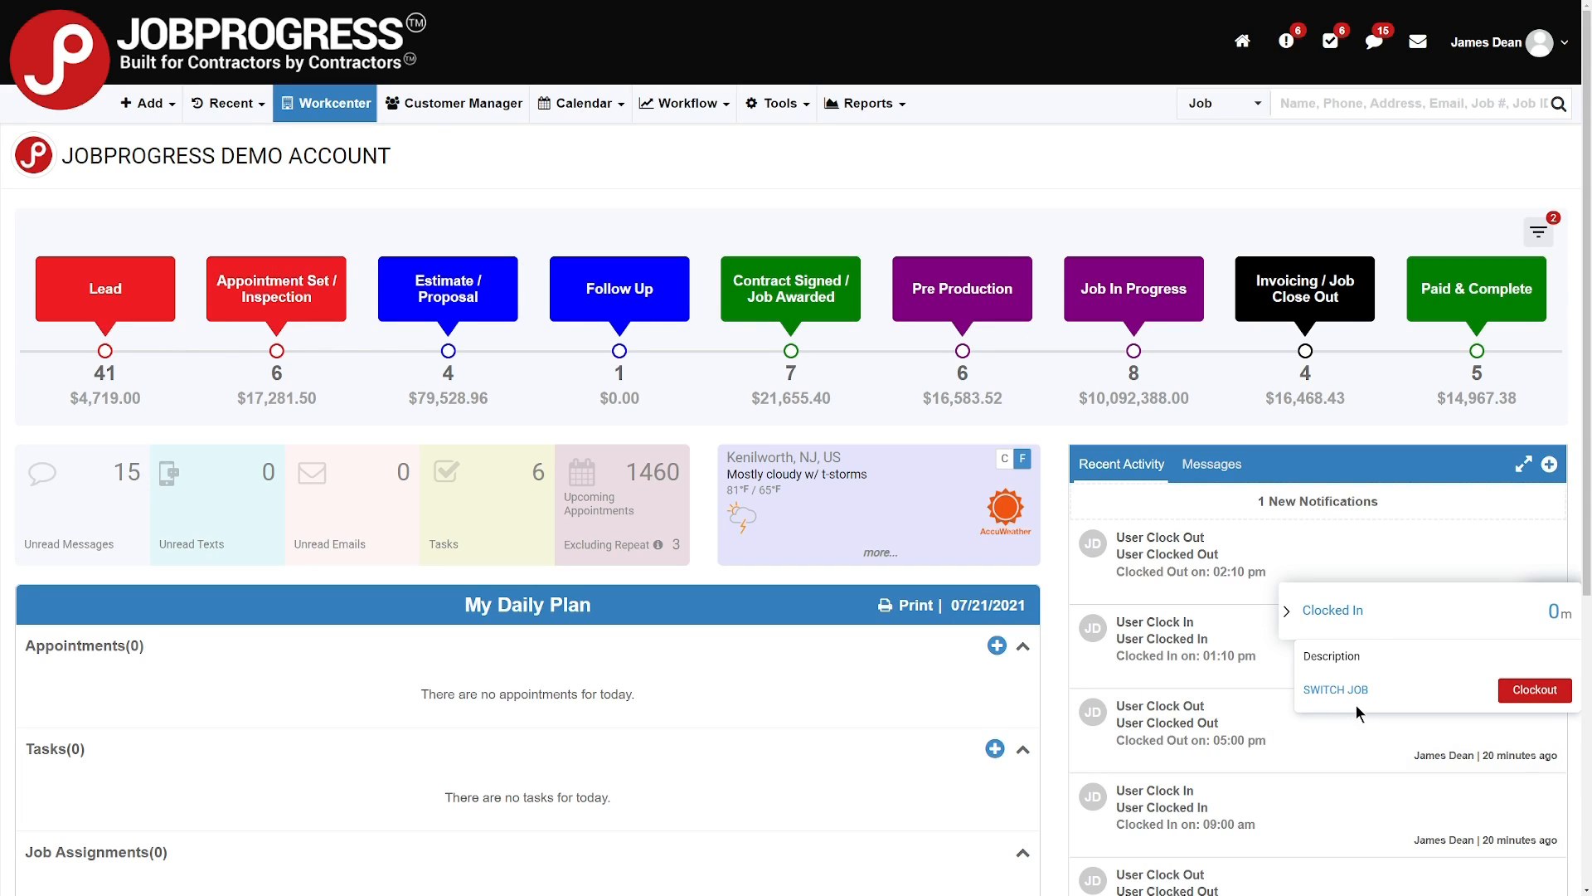
mouse_move(1371, 680)
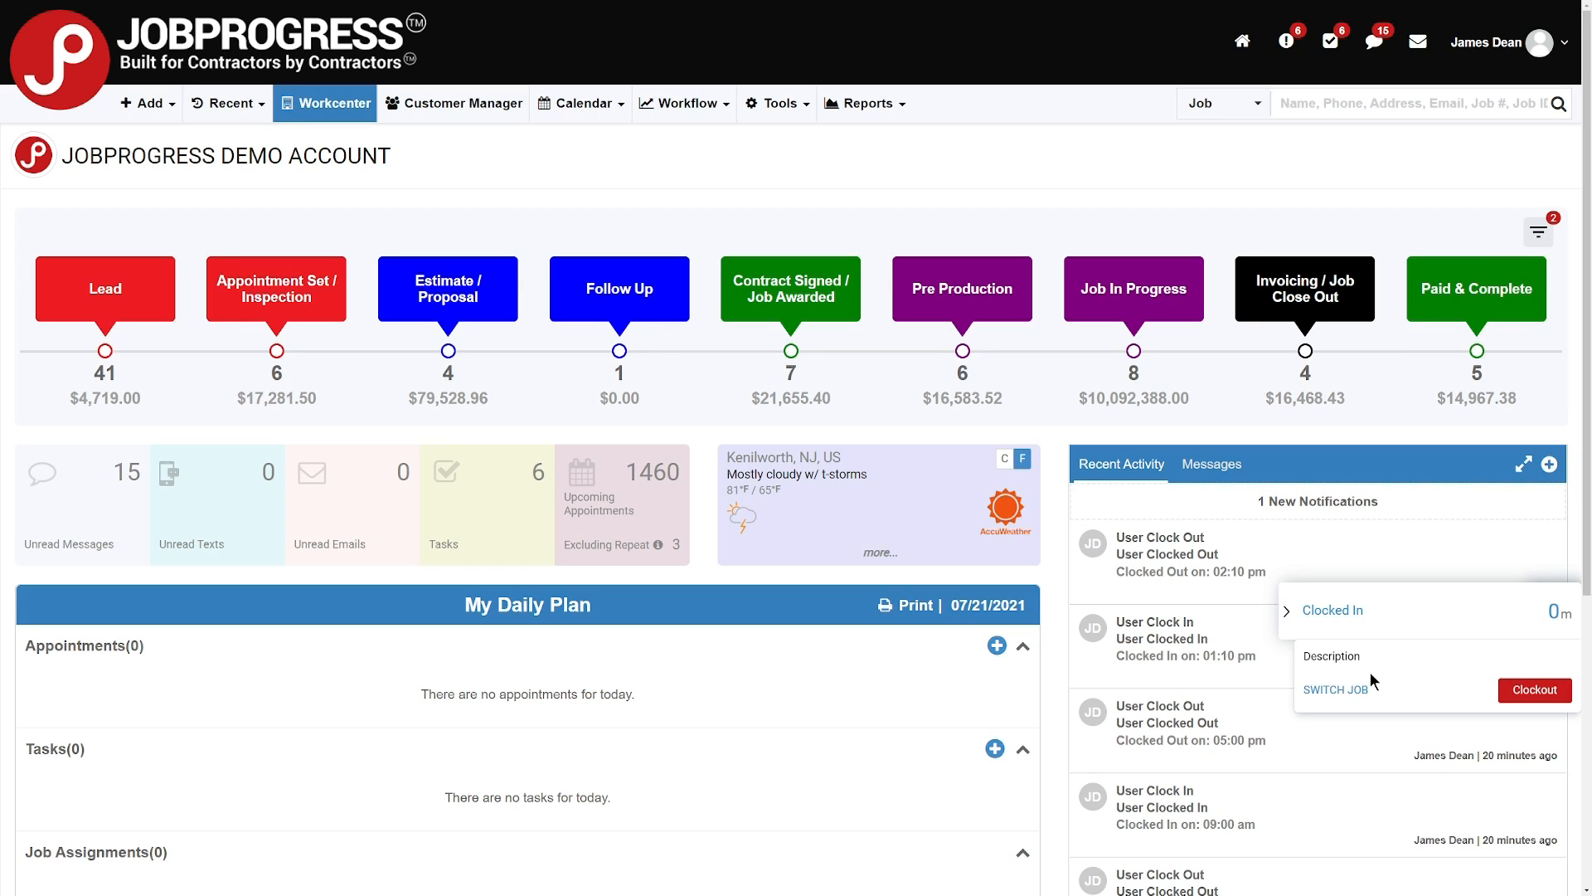
Switch the running clock-in to James Dean's roofing job, confirming the automatic clock-out.
click(1336, 689)
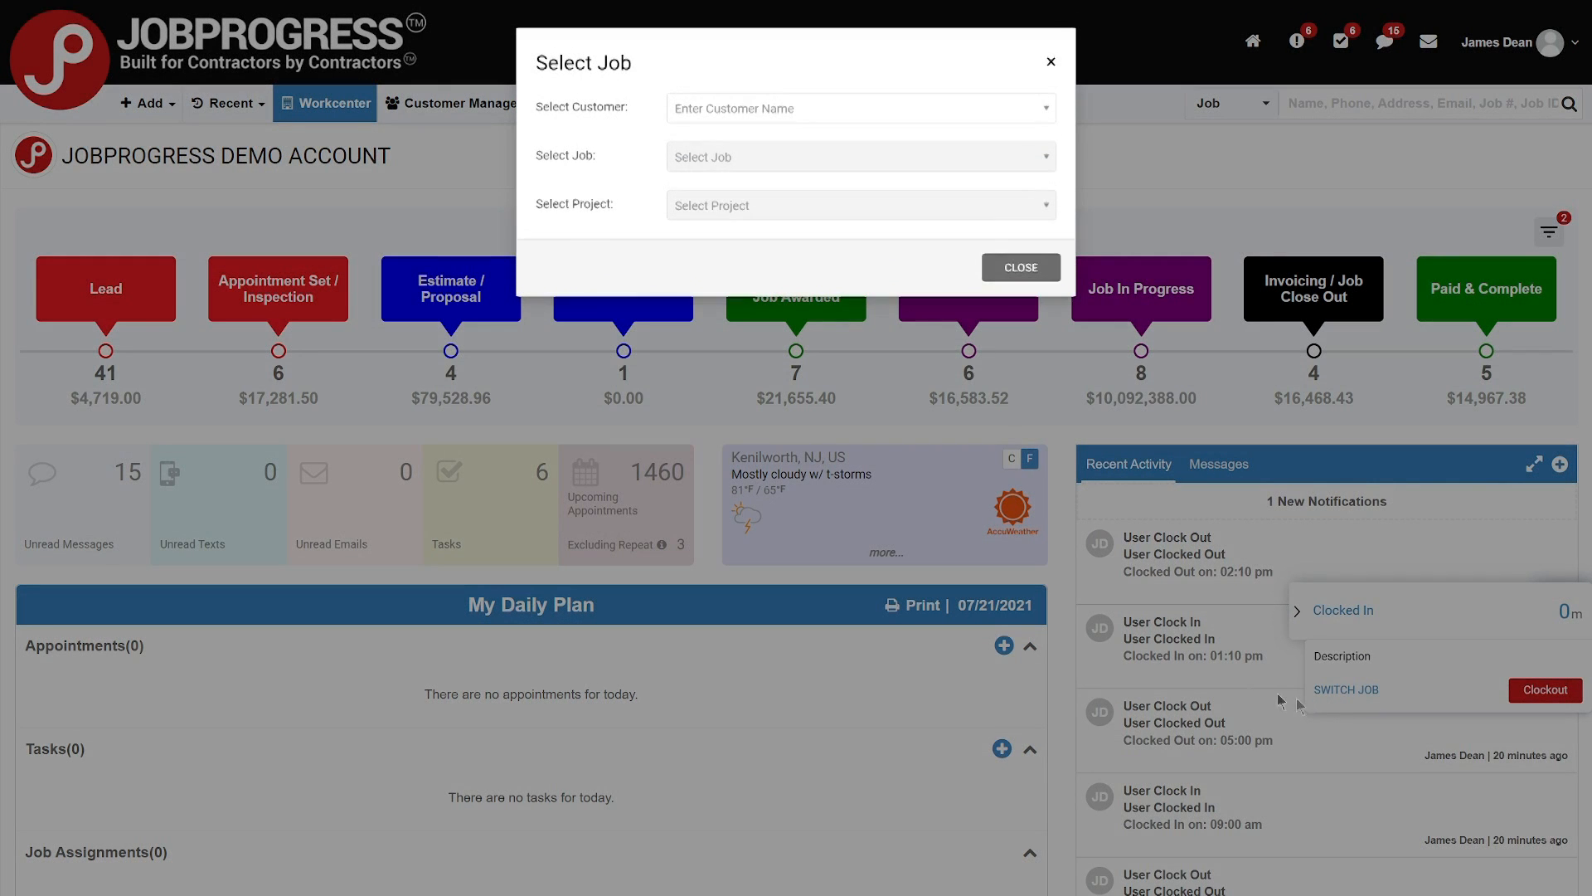
mouse_move(1393, 622)
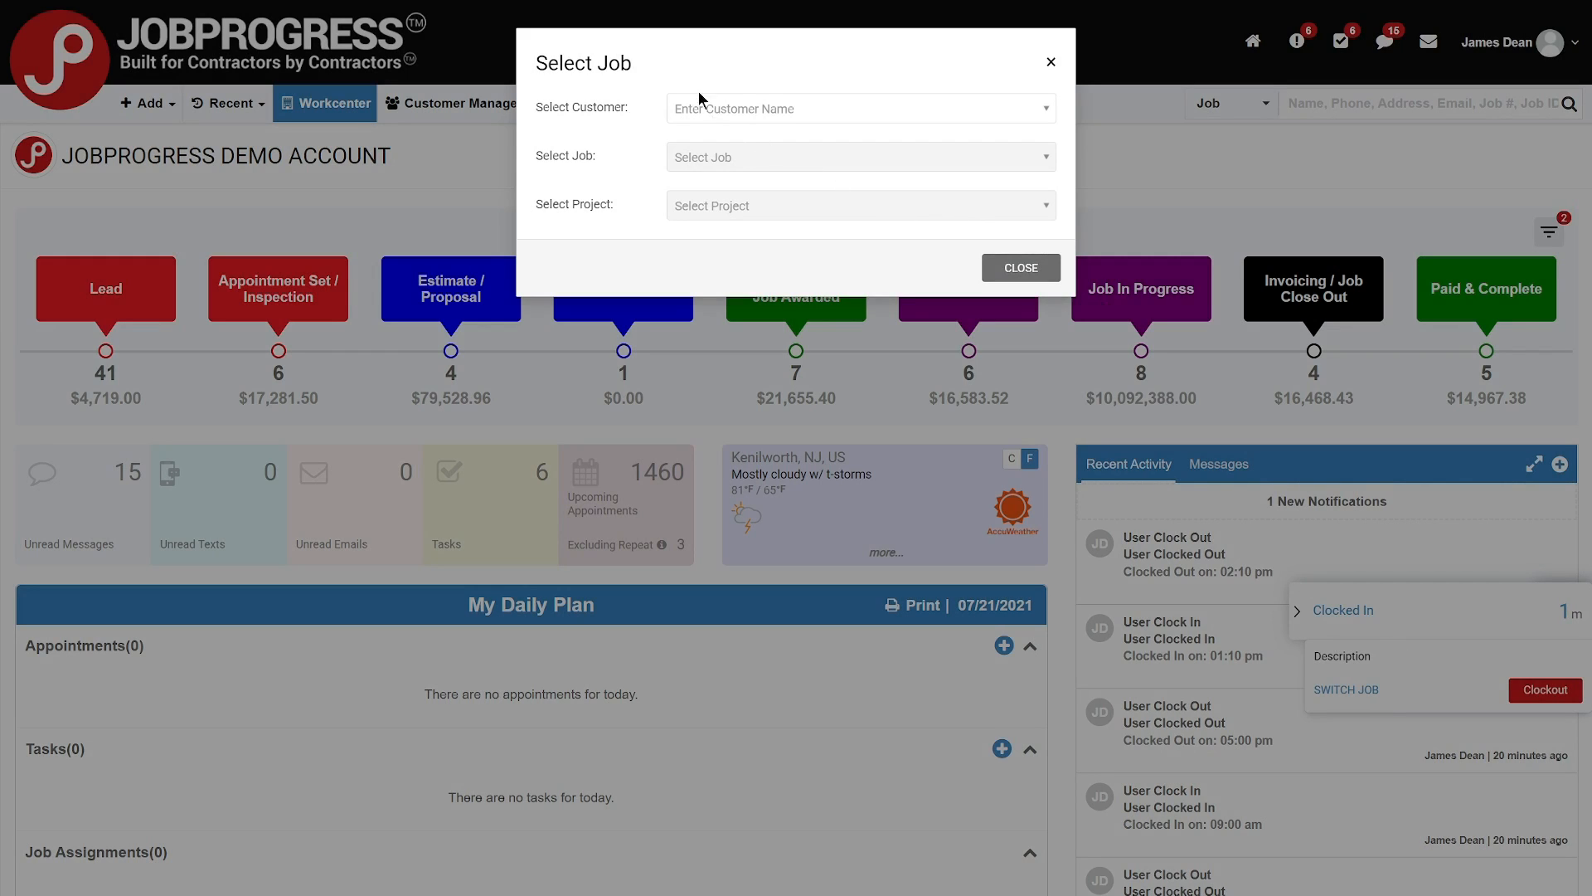
text(james)
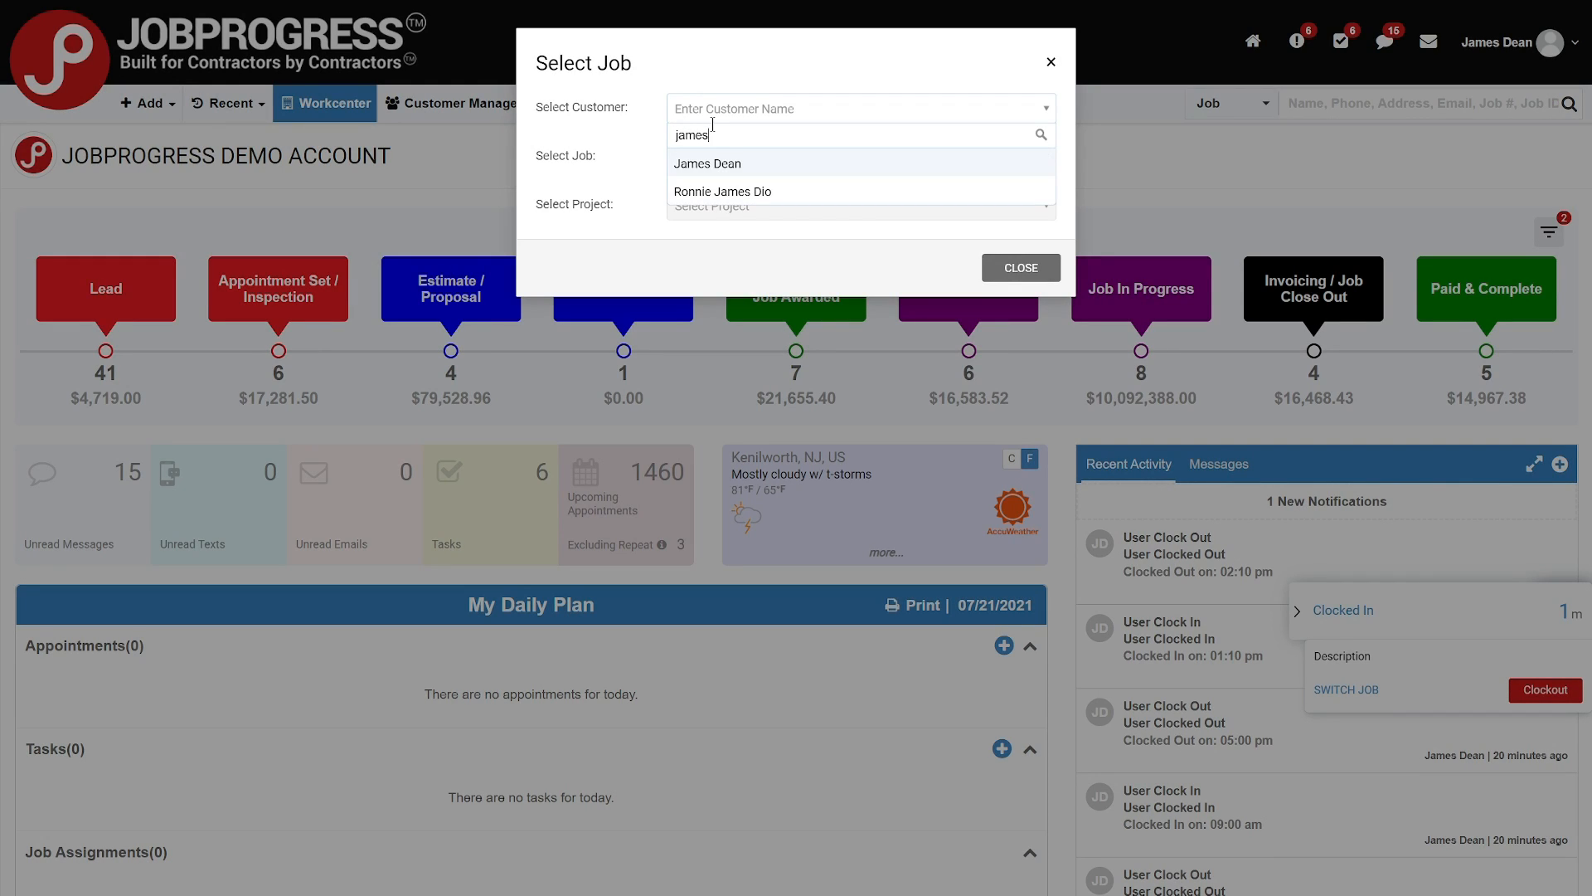
click(707, 164)
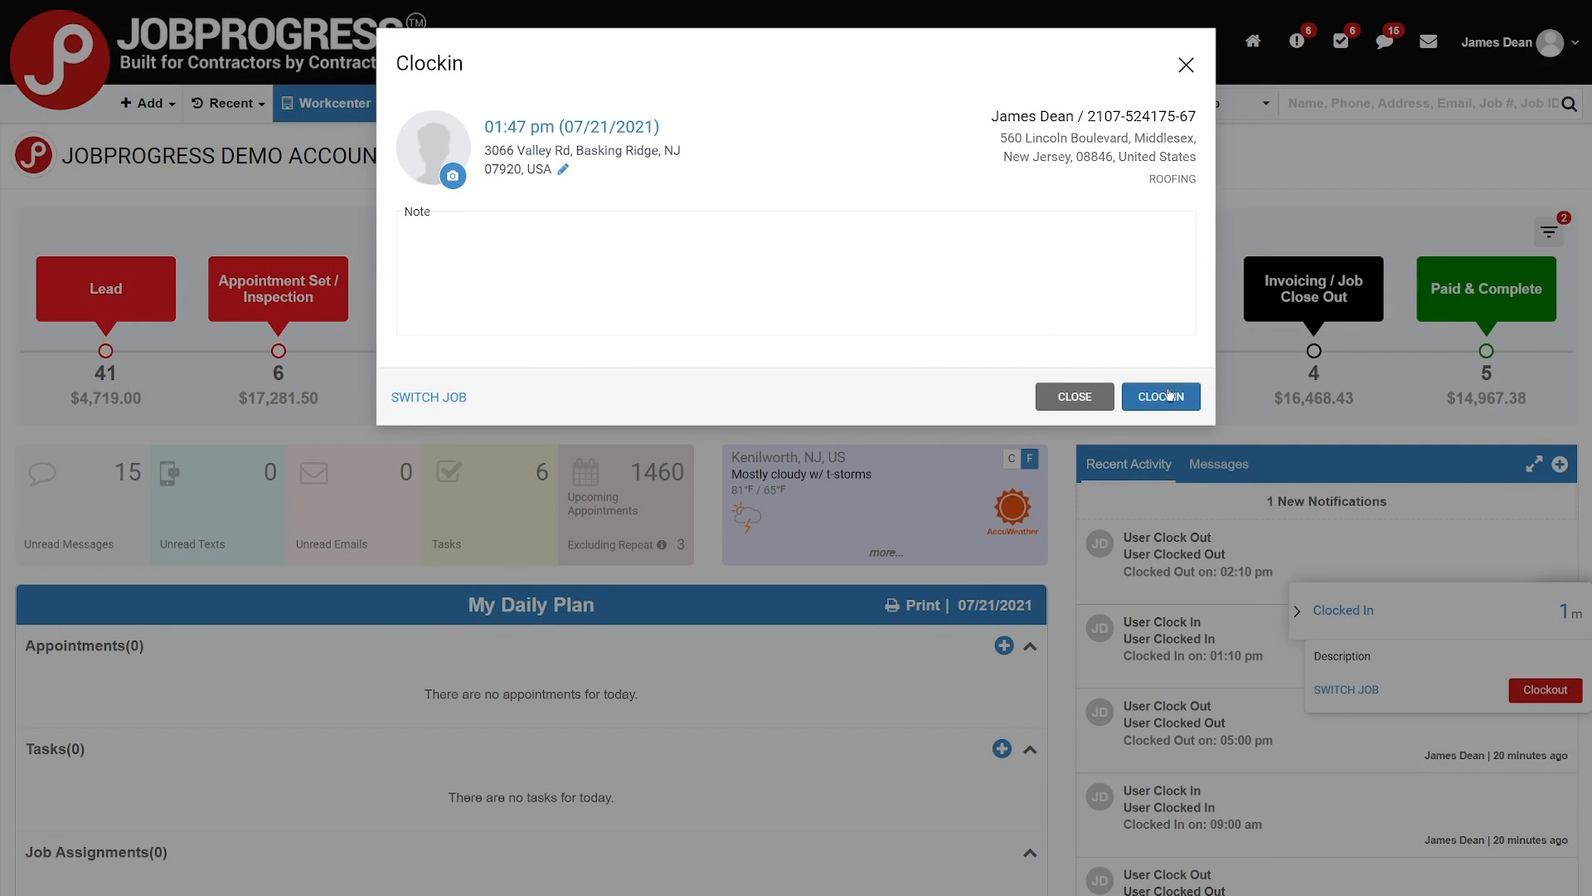
click(1161, 396)
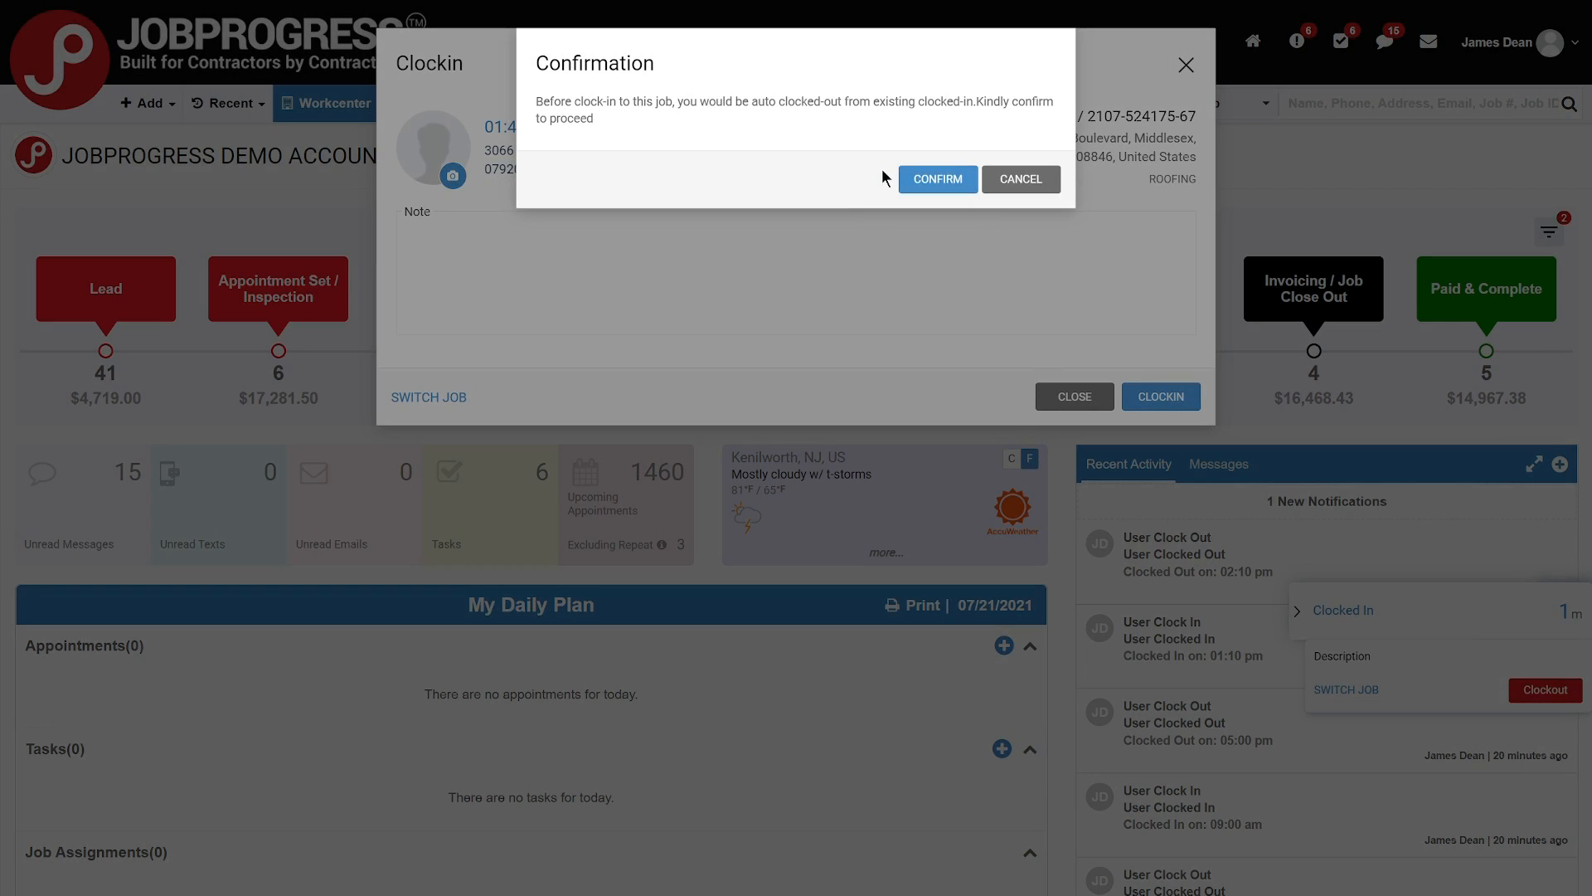
mouse_move(937, 180)
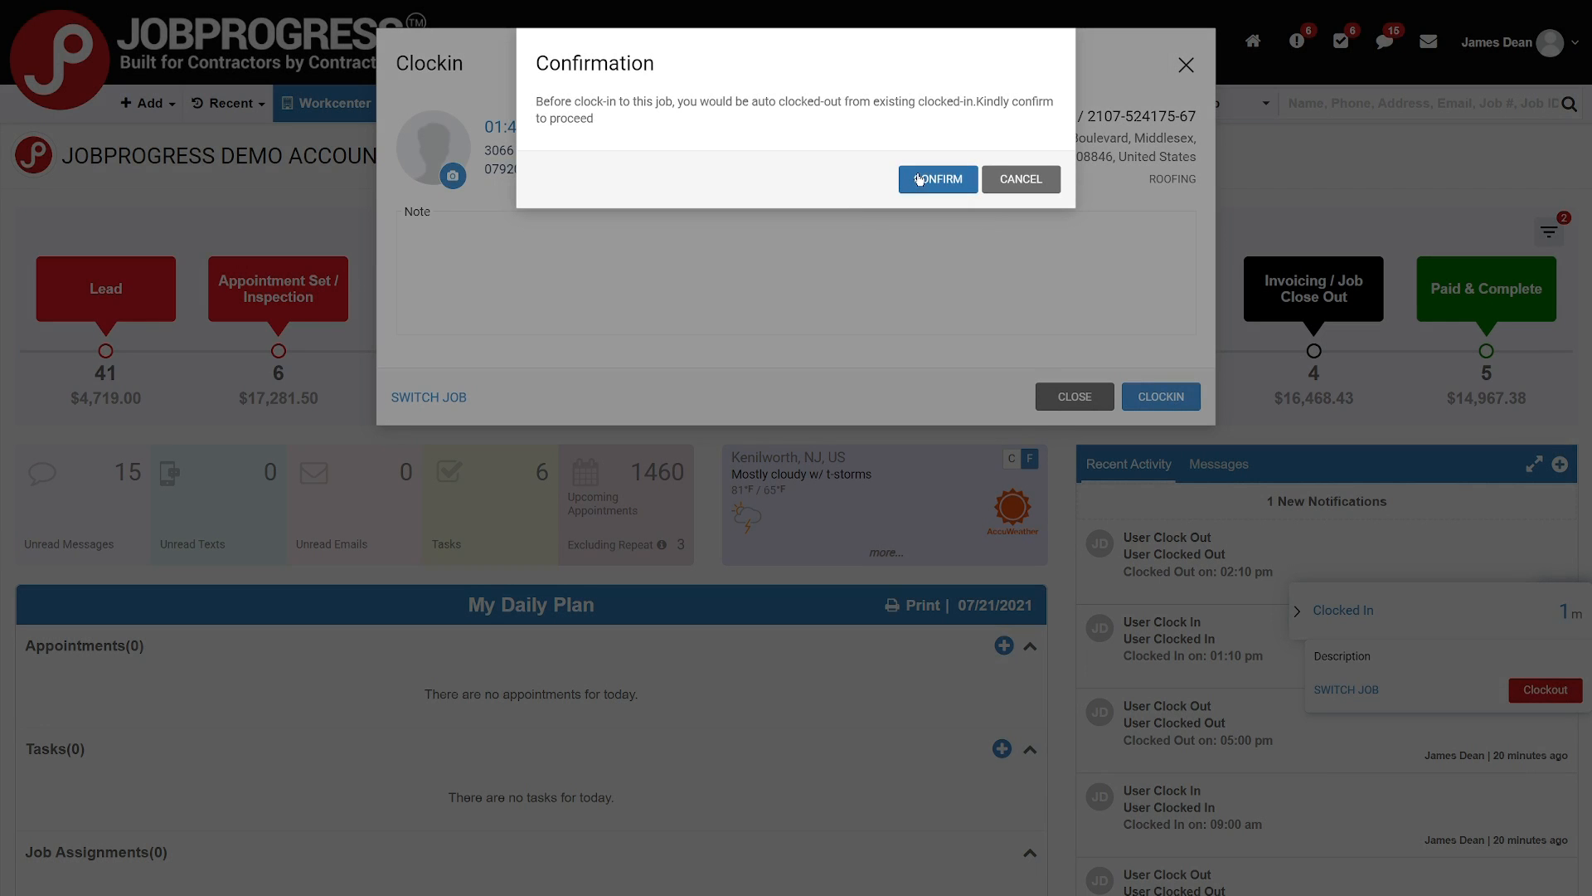
click(935, 179)
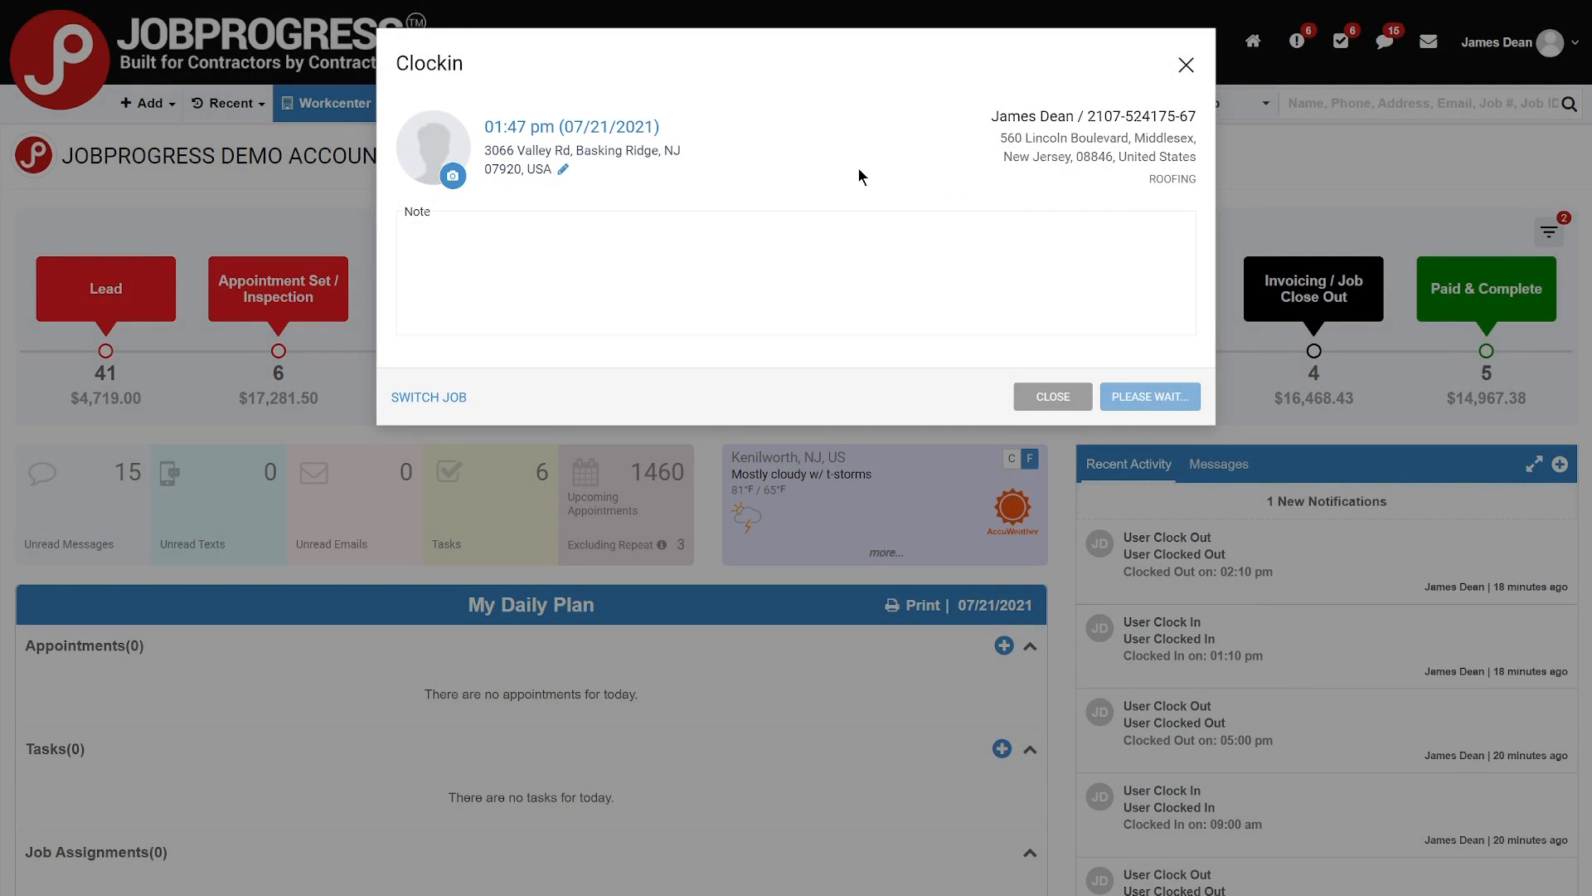
click(1148, 396)
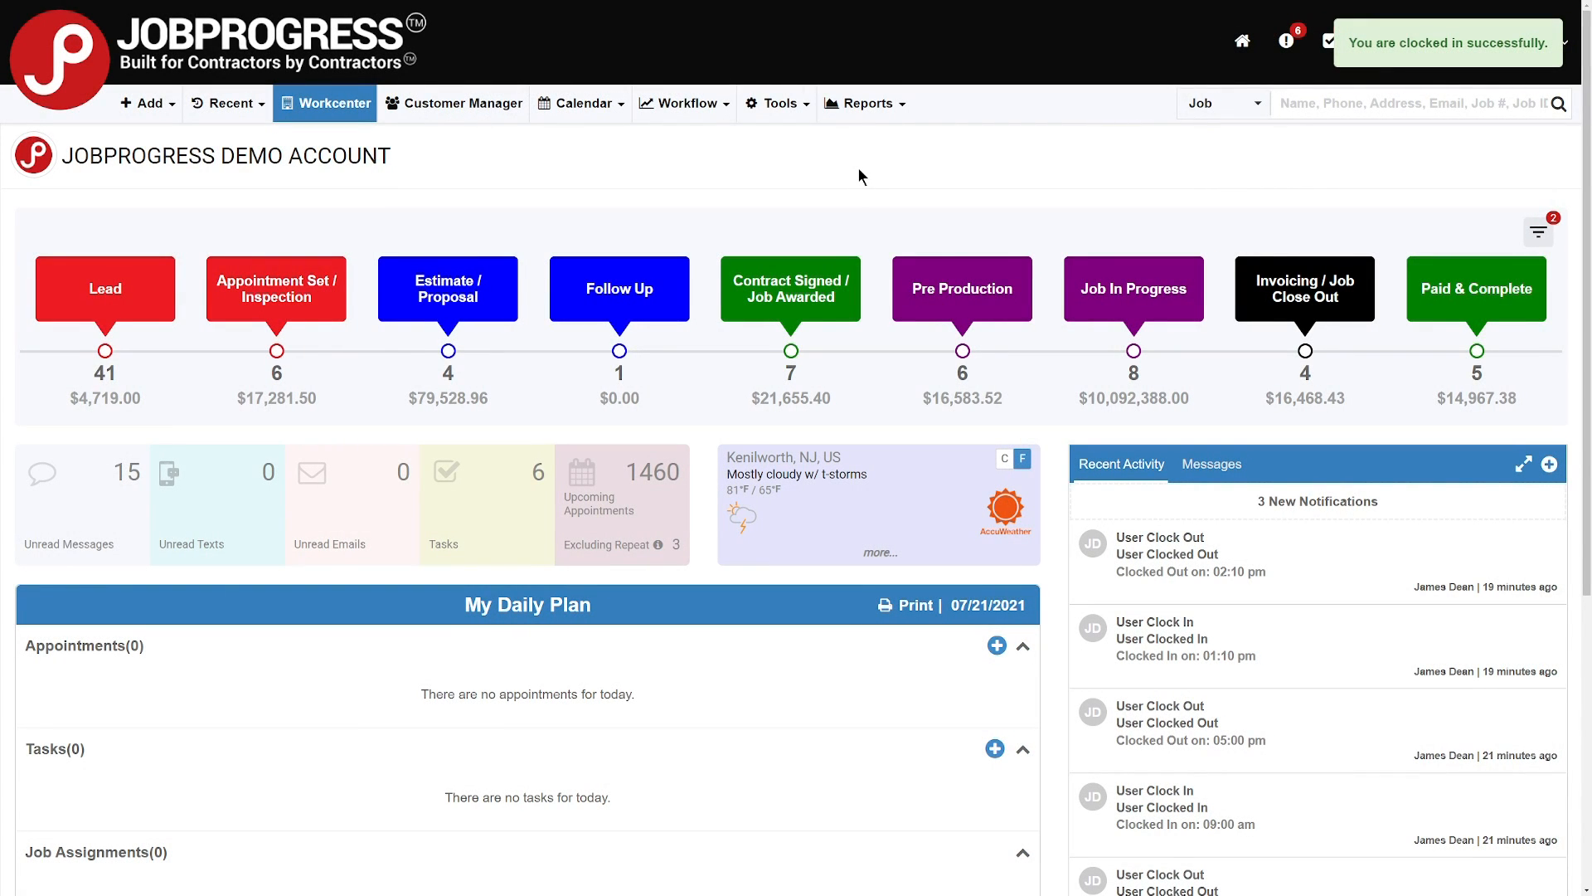
mouse_move(1133, 289)
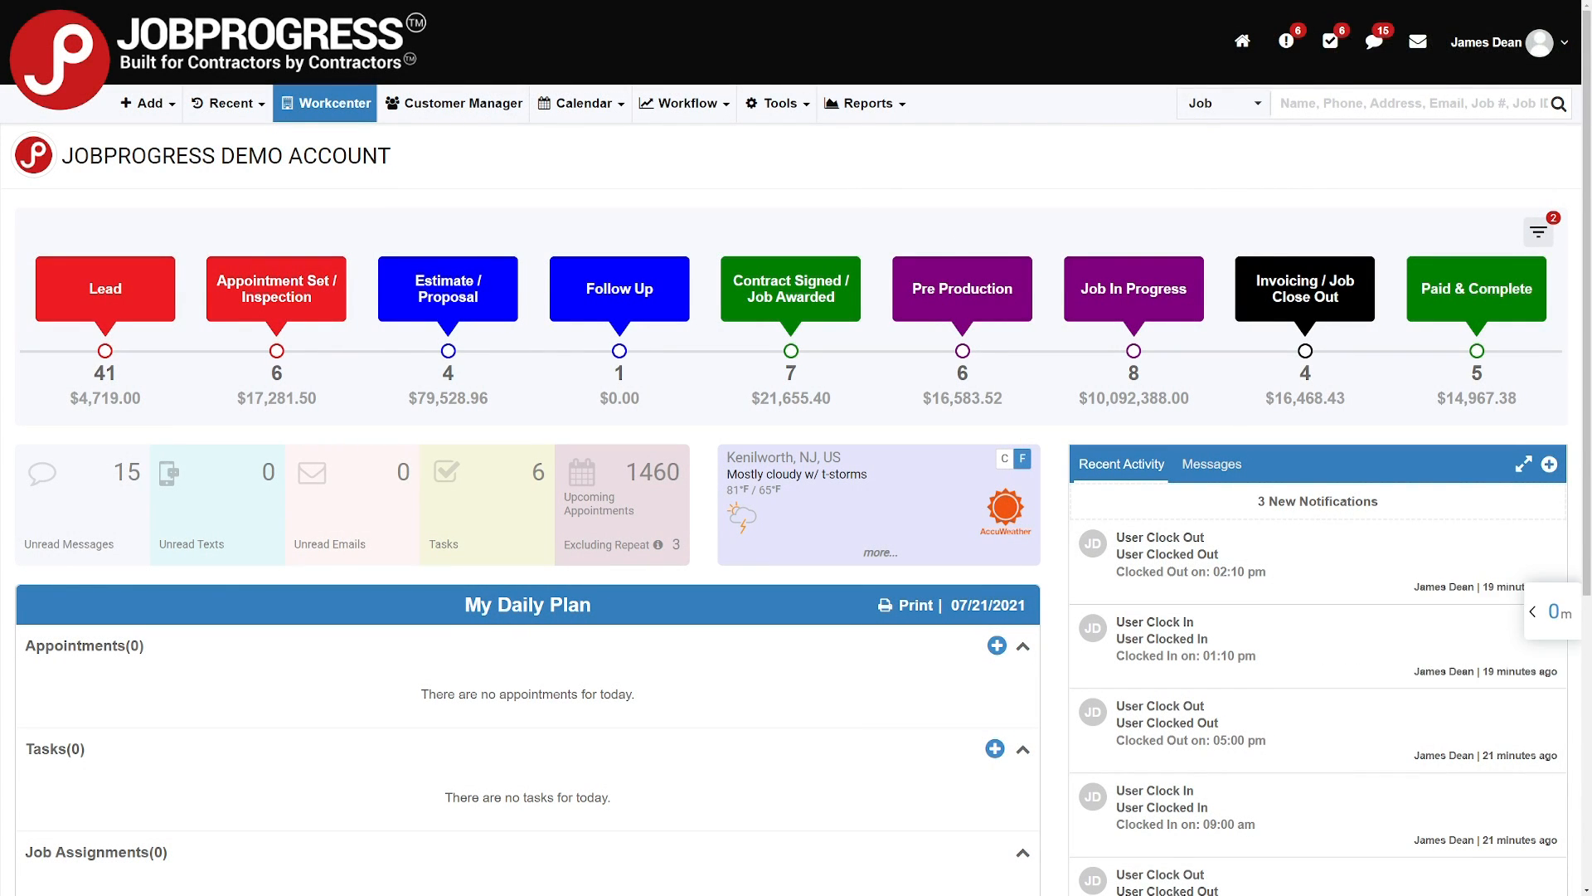
click(145, 103)
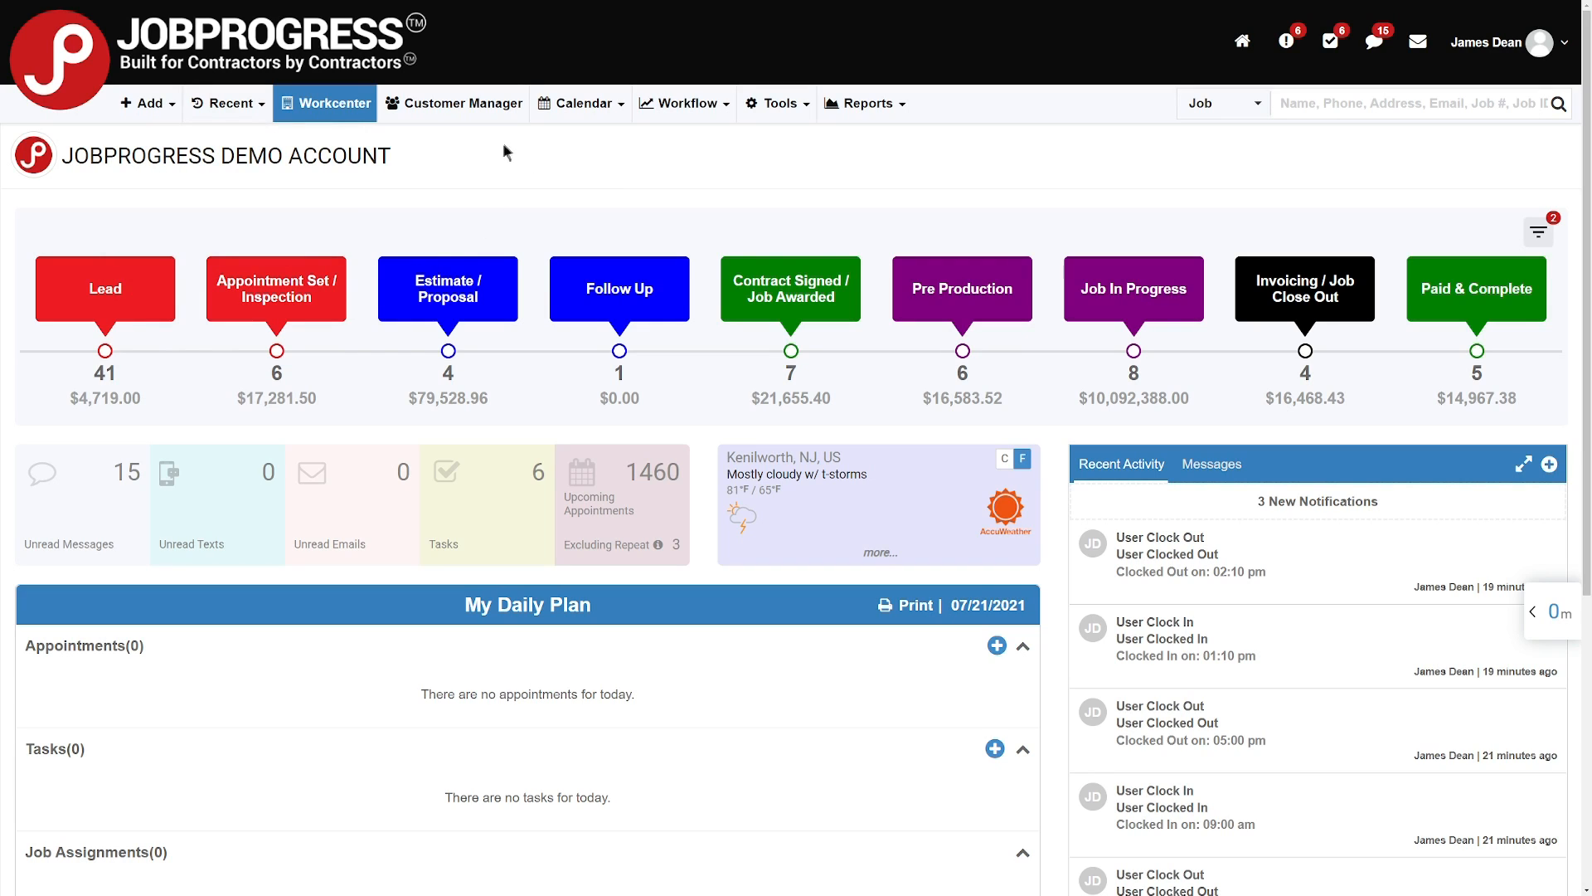
mouse_move(412, 164)
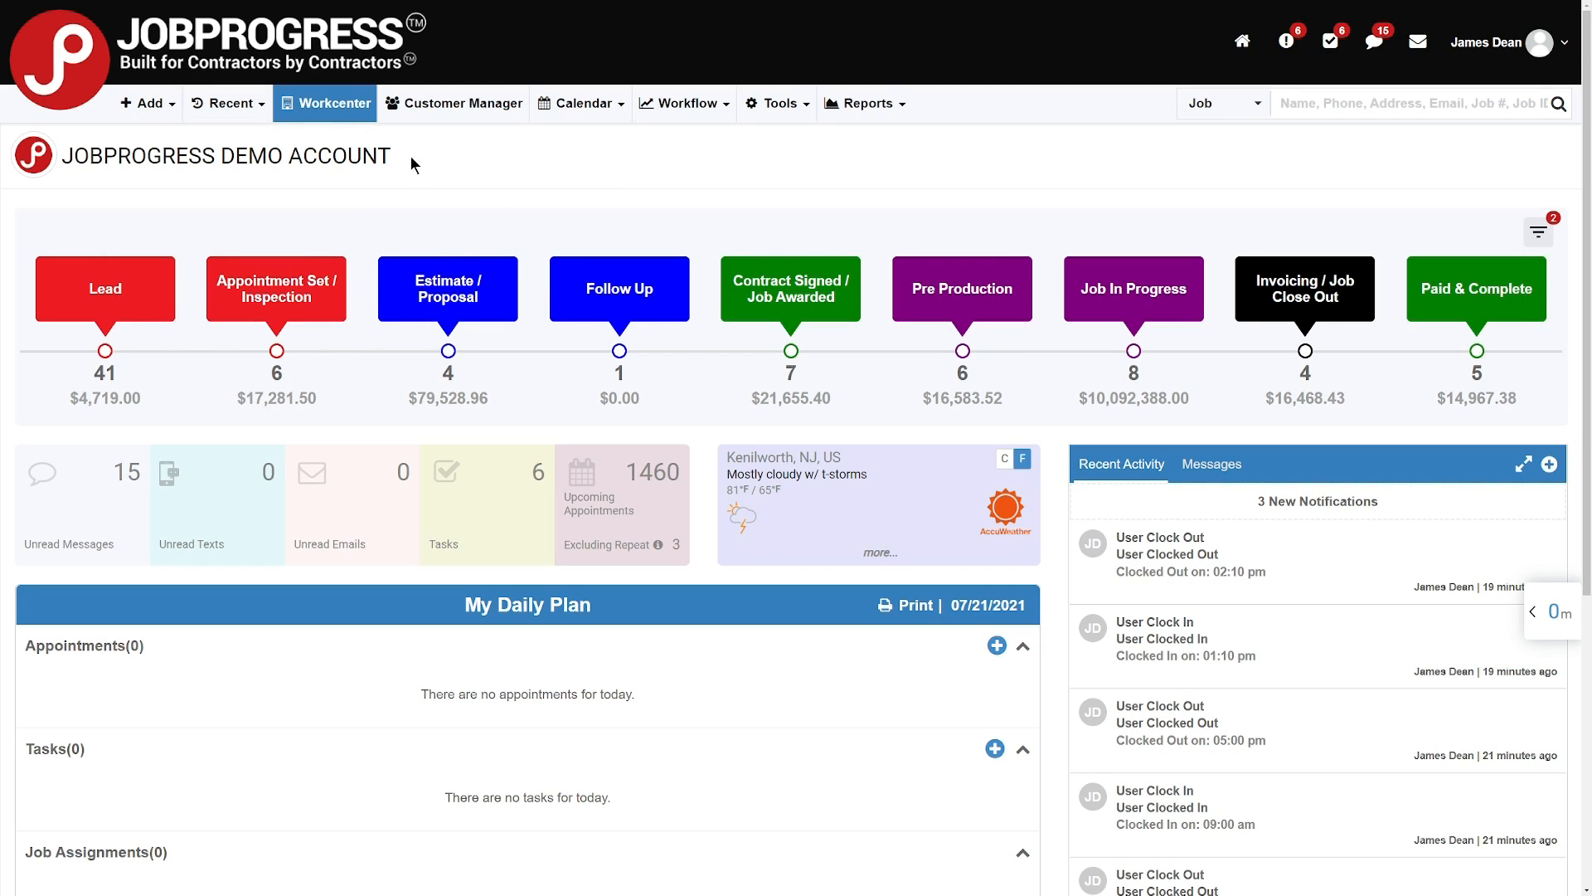
click(228, 102)
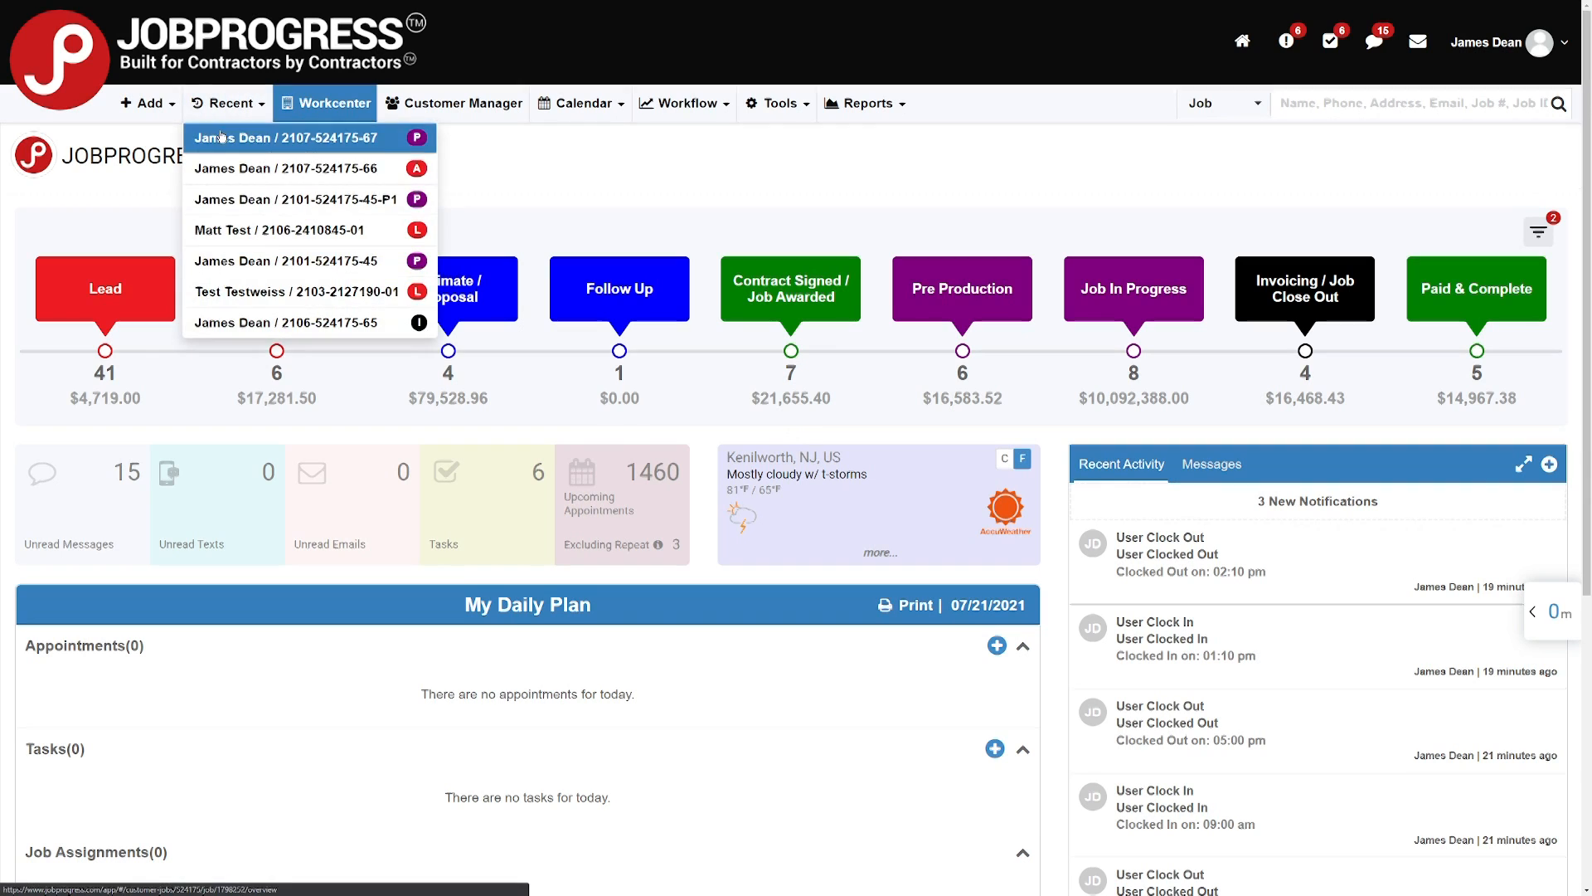
click(287, 137)
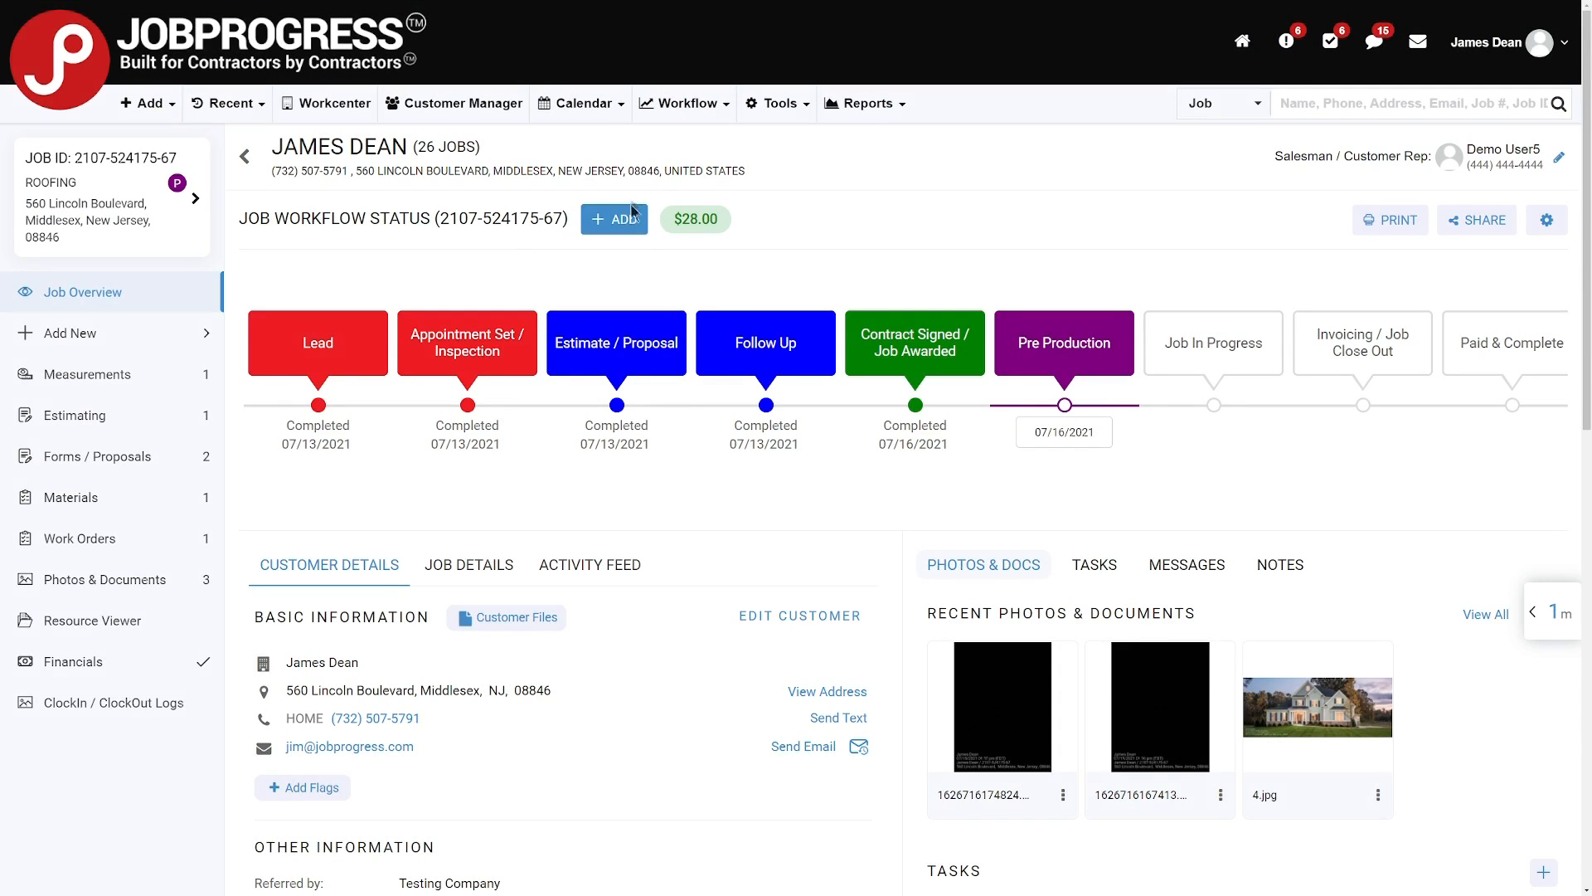
click(614, 218)
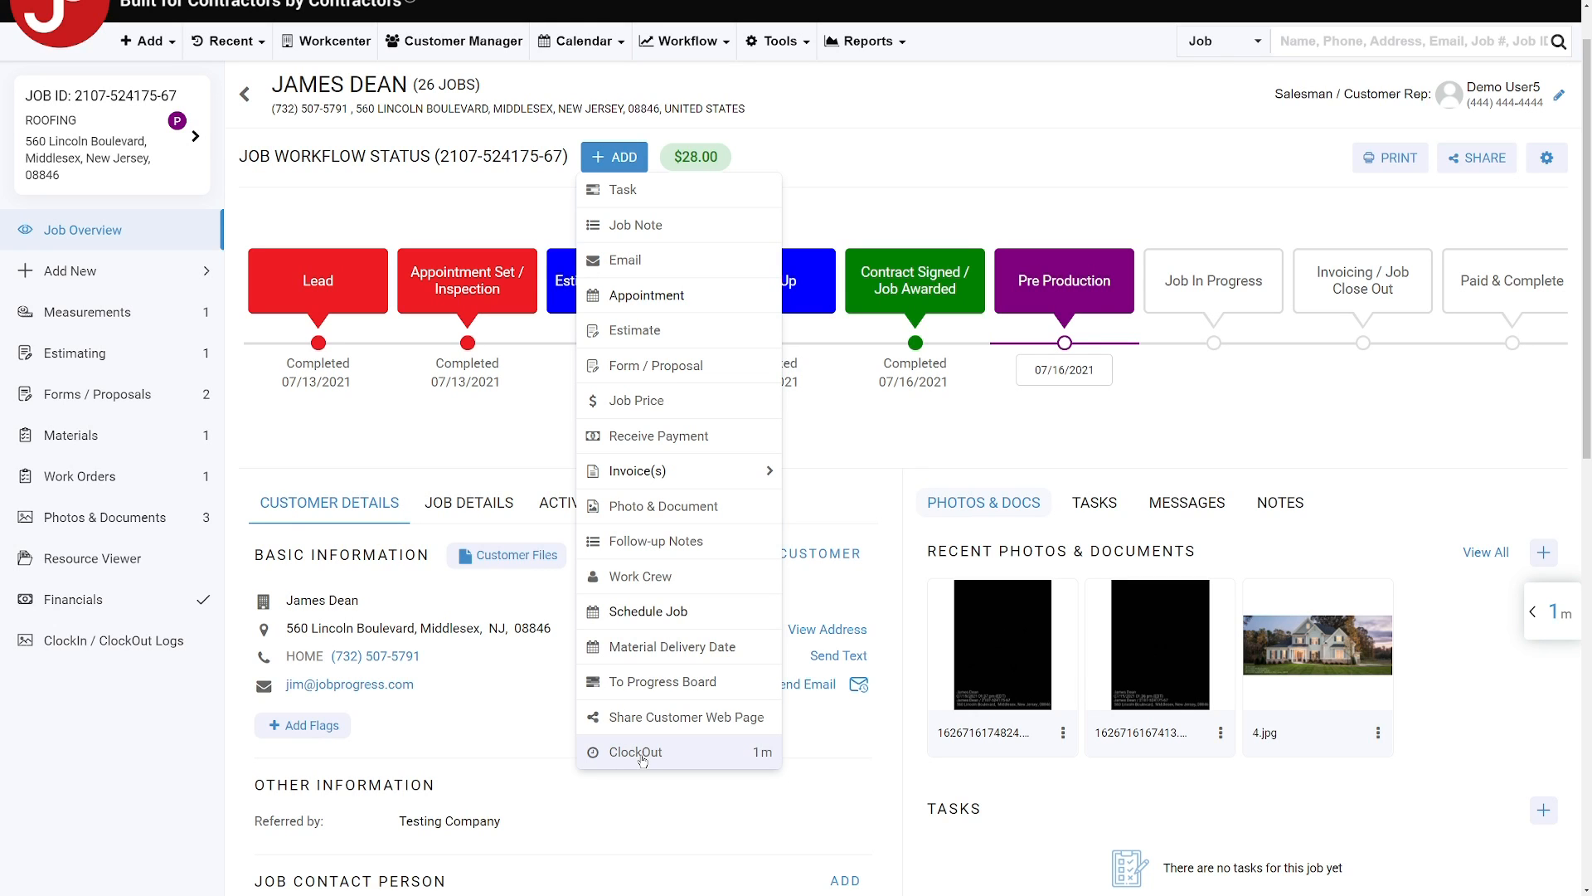
click(637, 752)
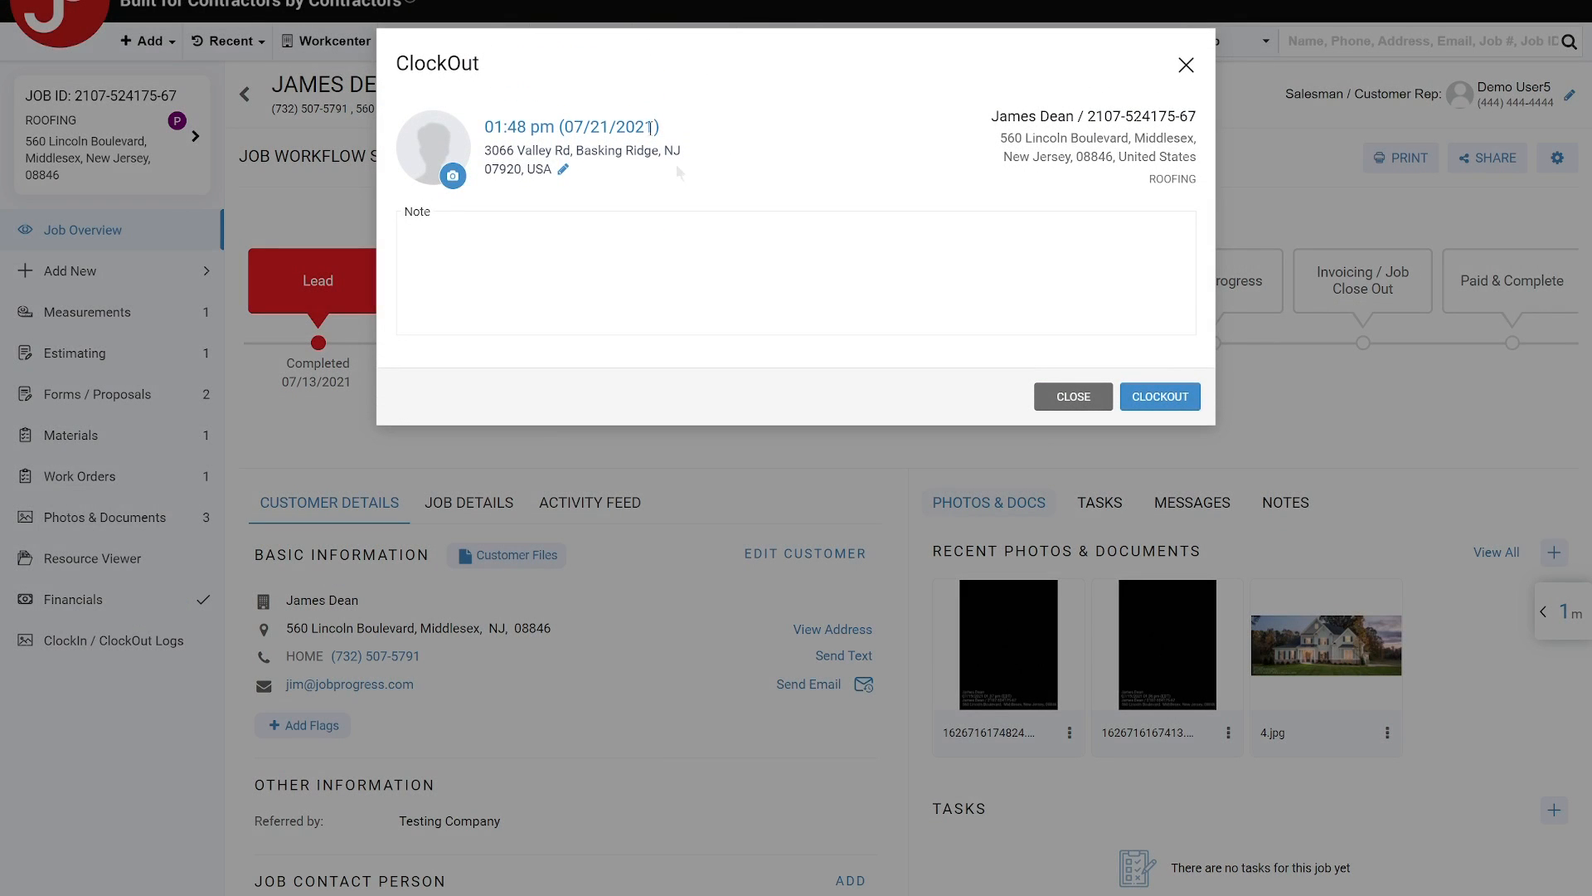
click(1160, 396)
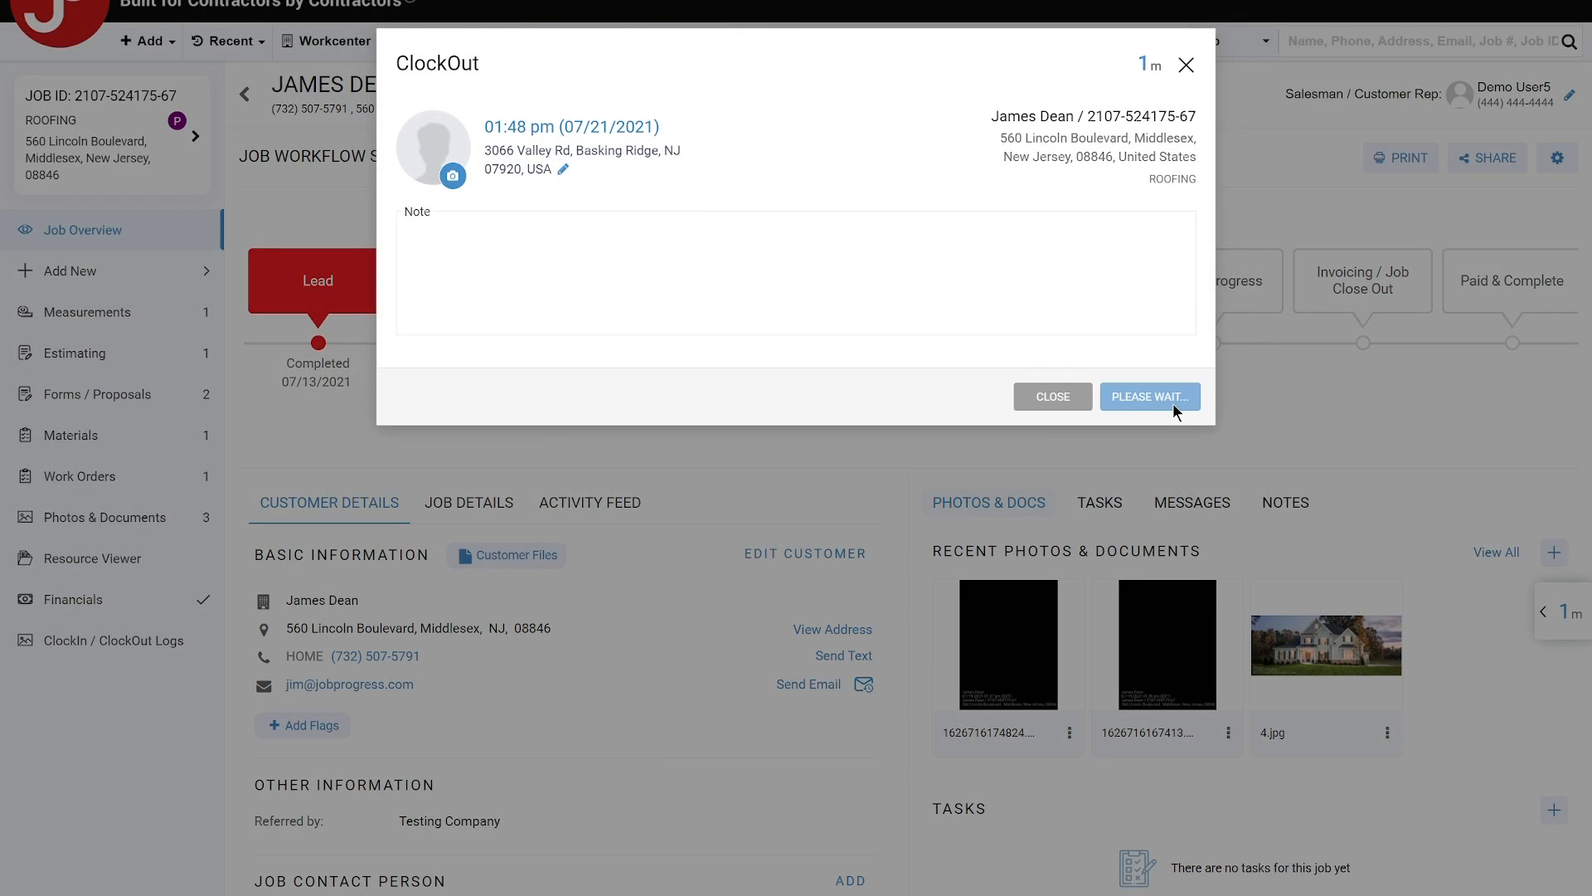
click(1149, 397)
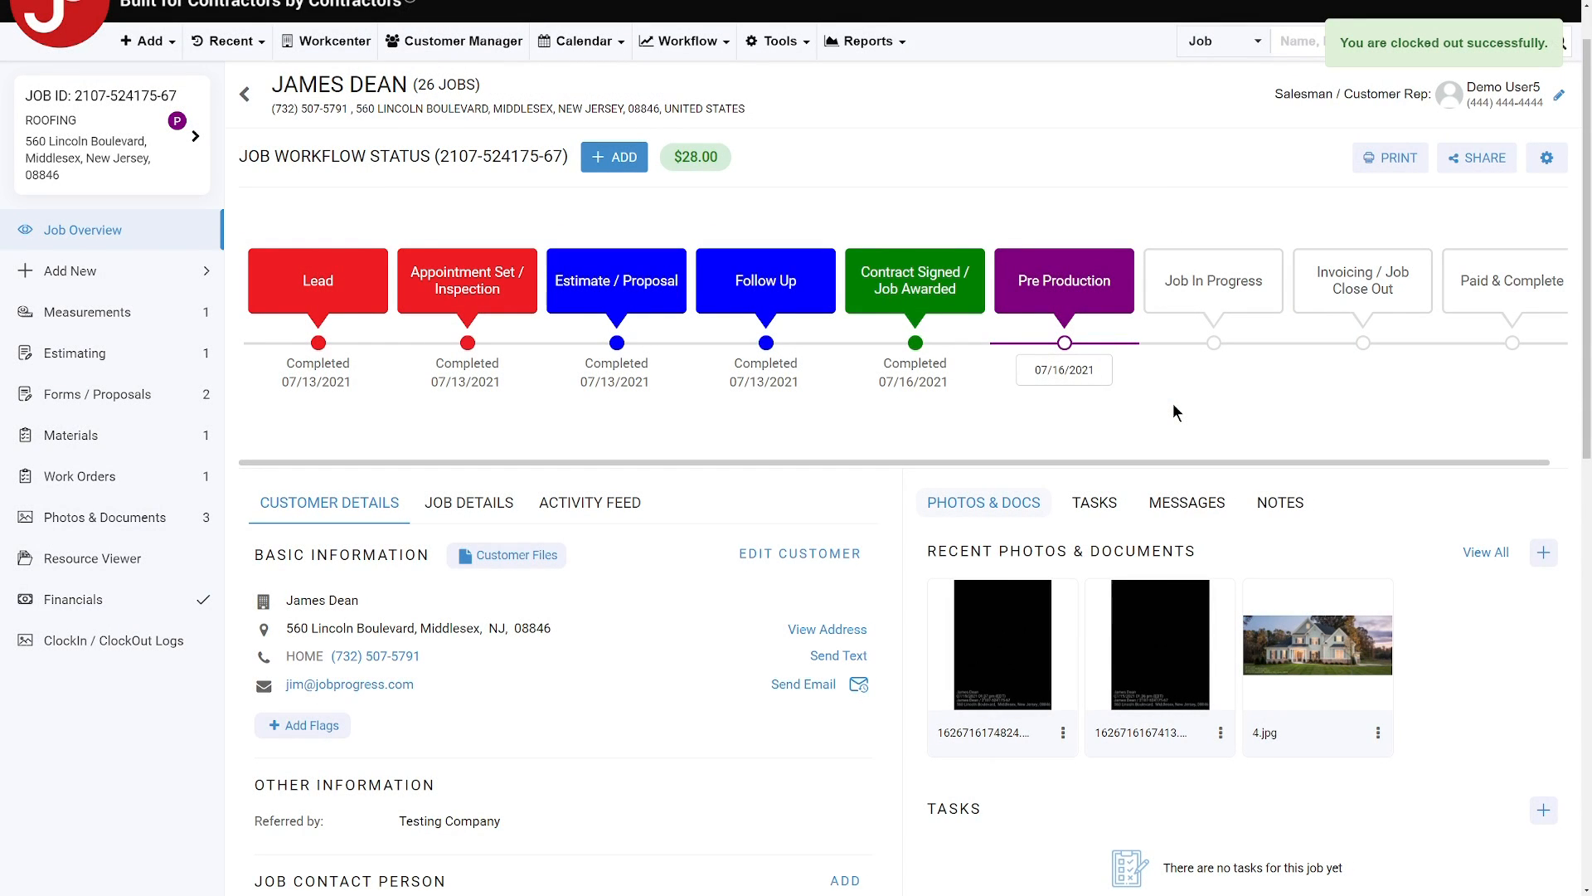
click(113, 640)
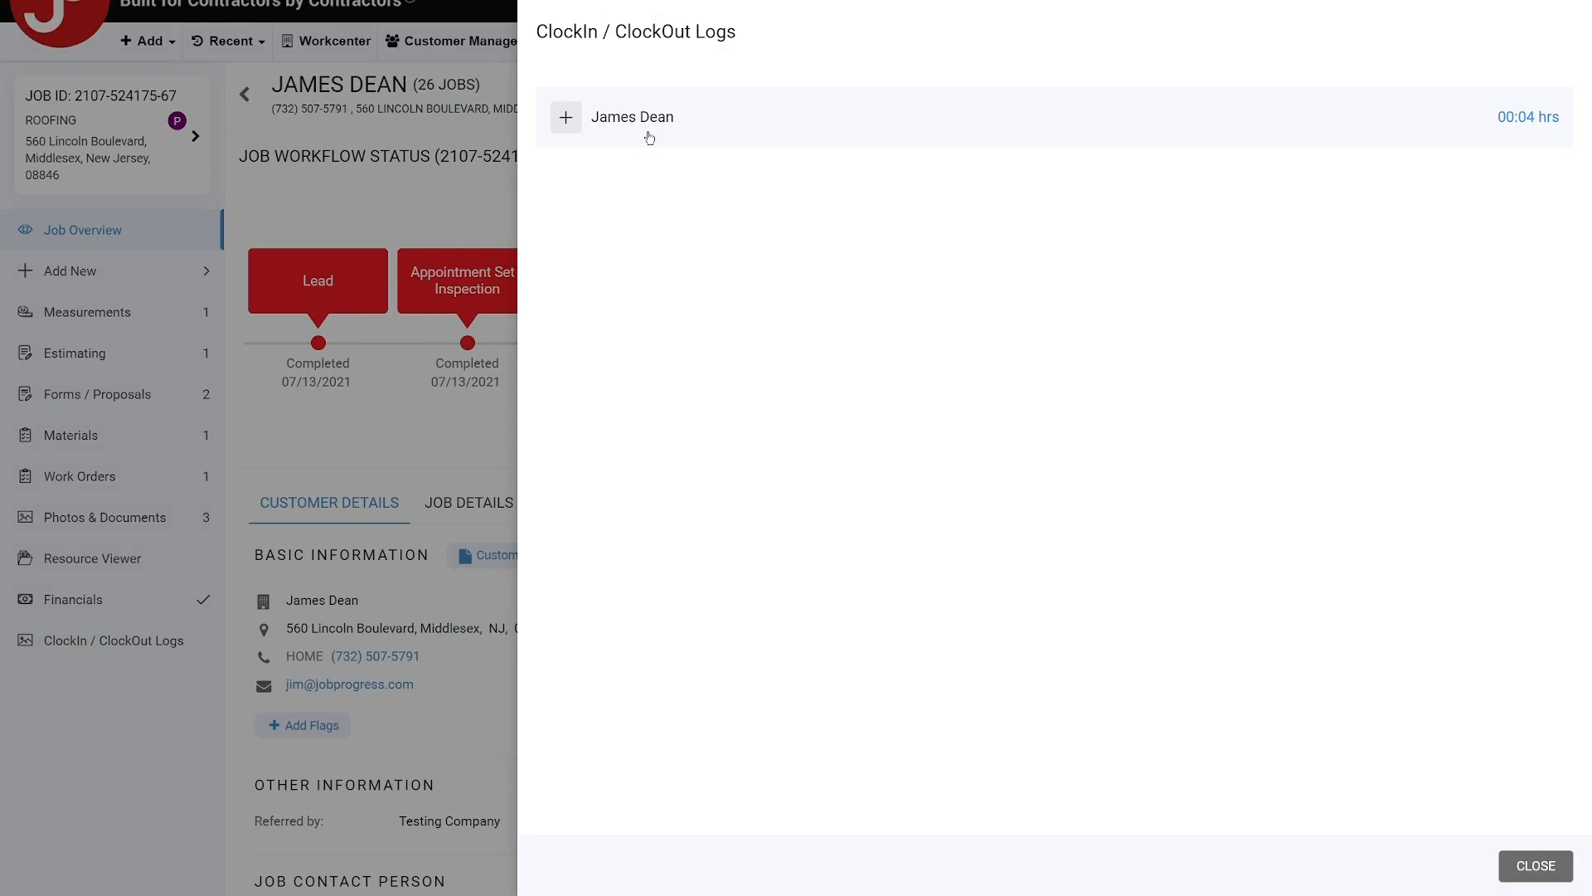
Expand the user's three punches for the job, totalling 00:04 hours.
click(565, 116)
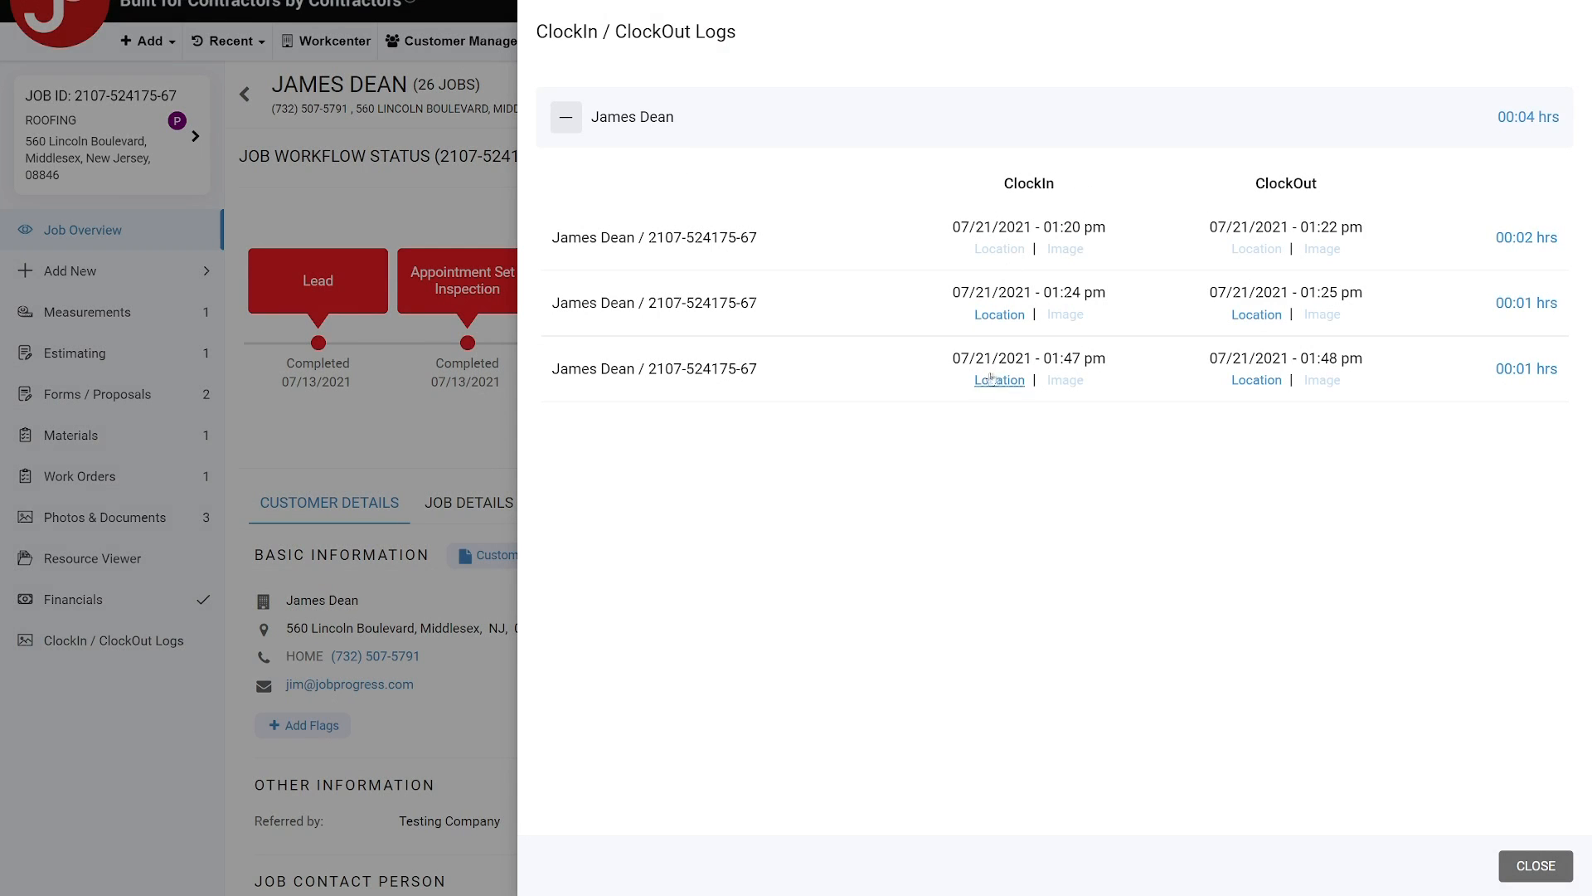
mouse_move(1256, 255)
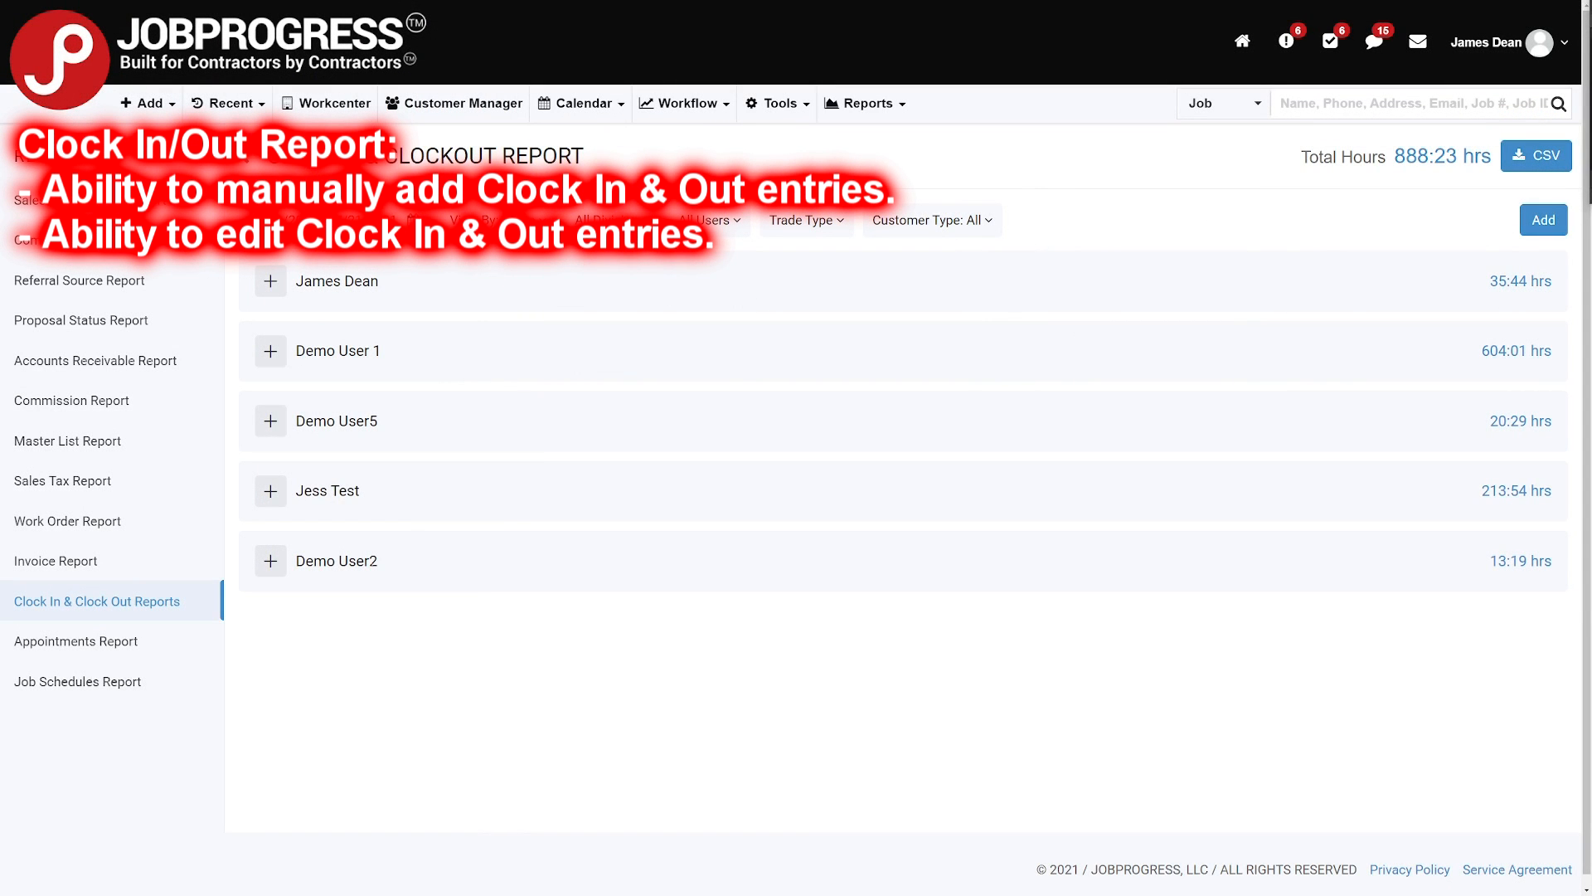
In the ClockIn & ClockOut report, save a 09:00 am–05:30 pm log for 07/21/2021.
click(864, 103)
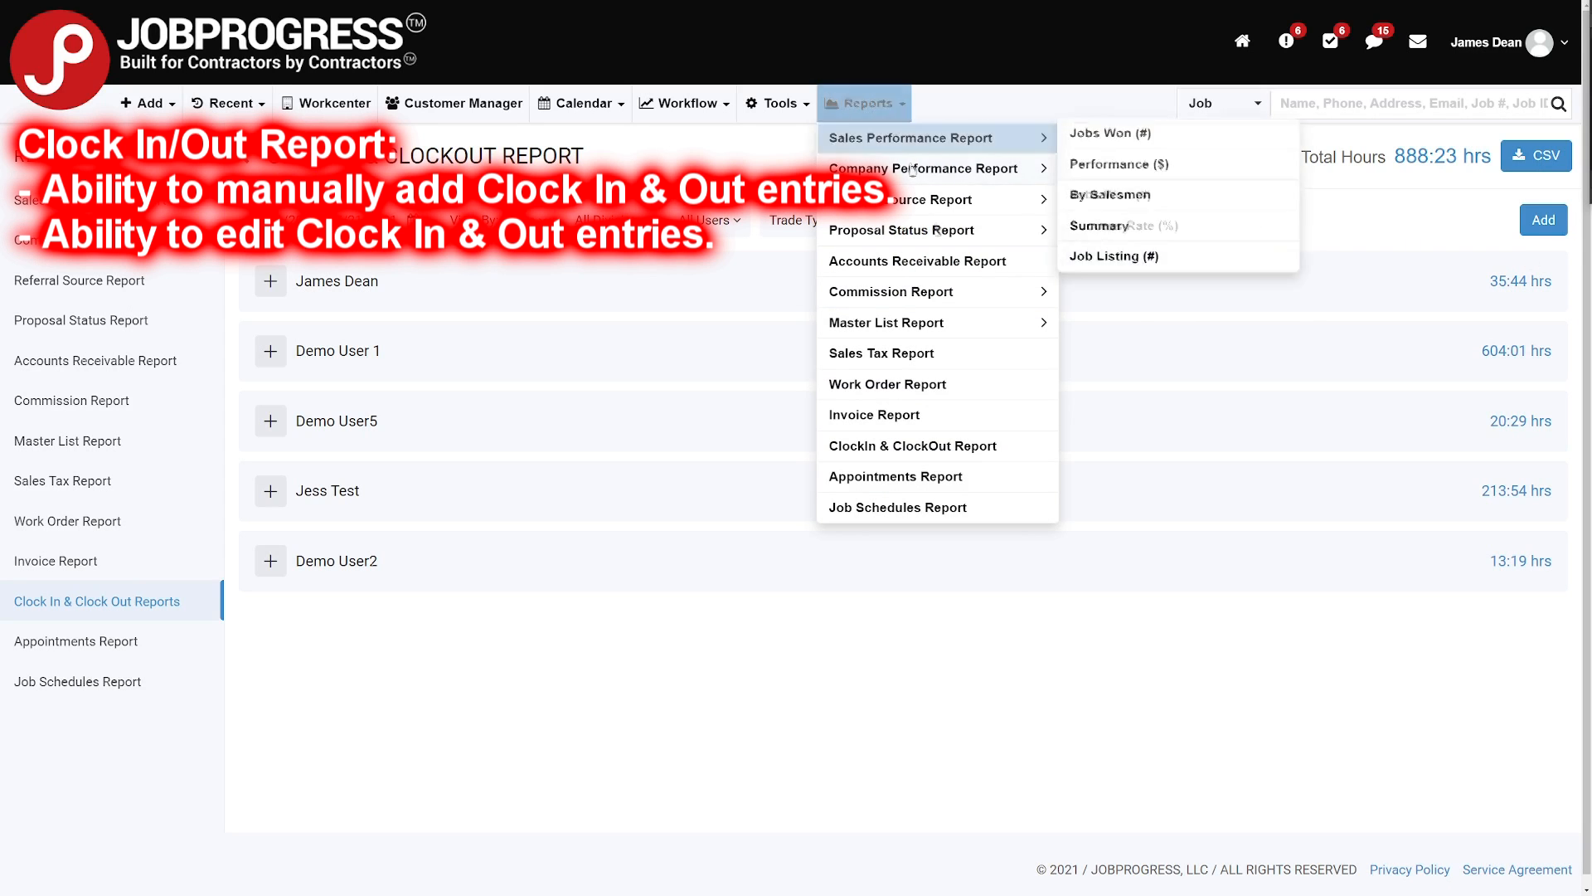
click(1098, 218)
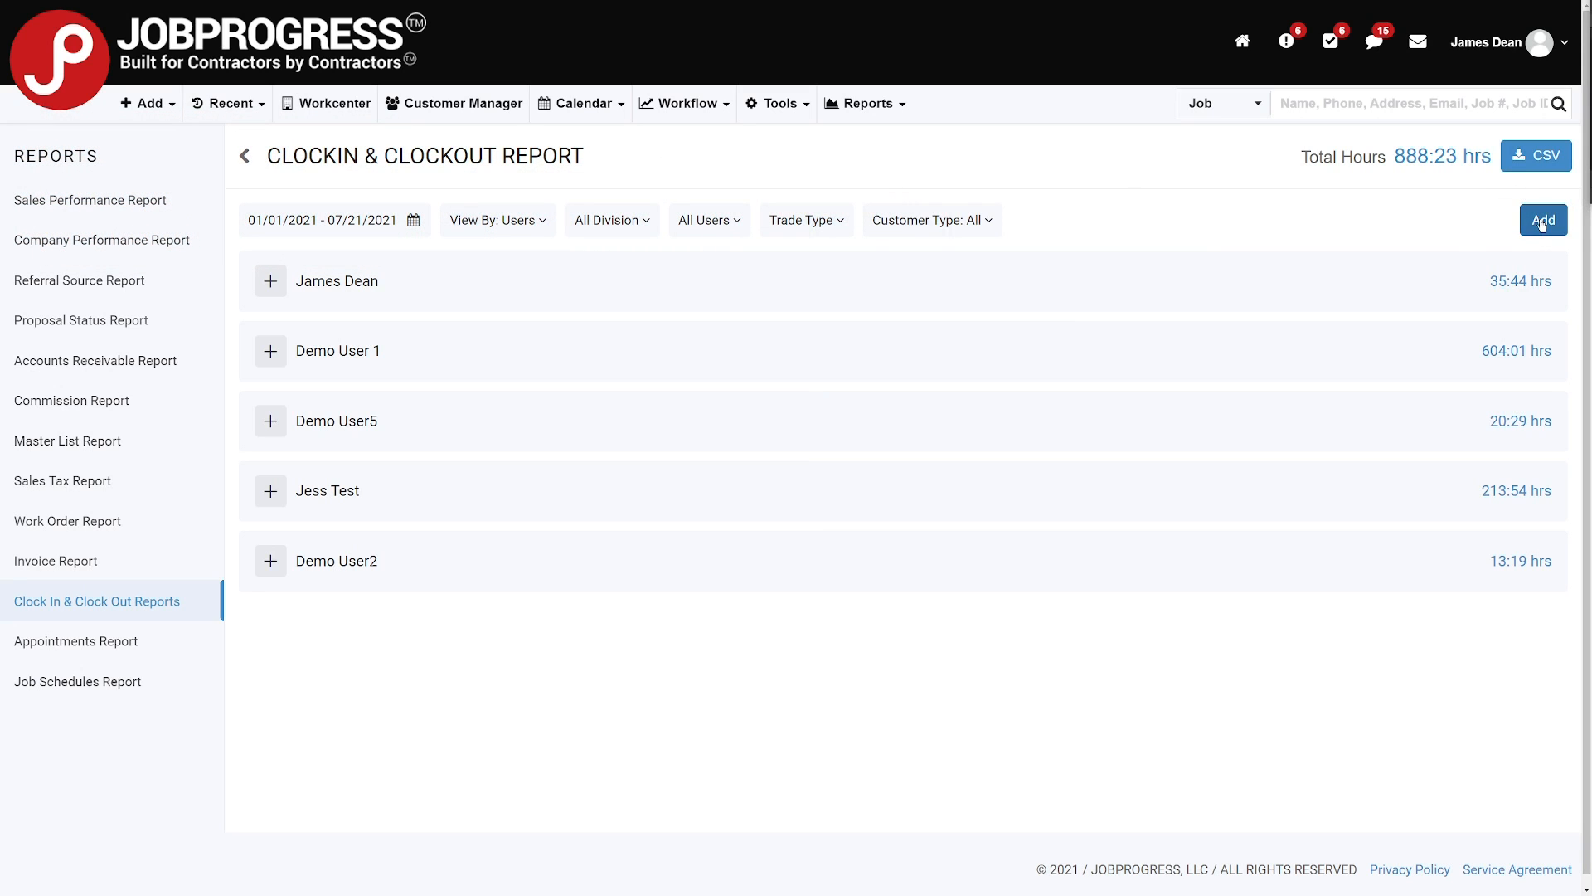
click(1542, 219)
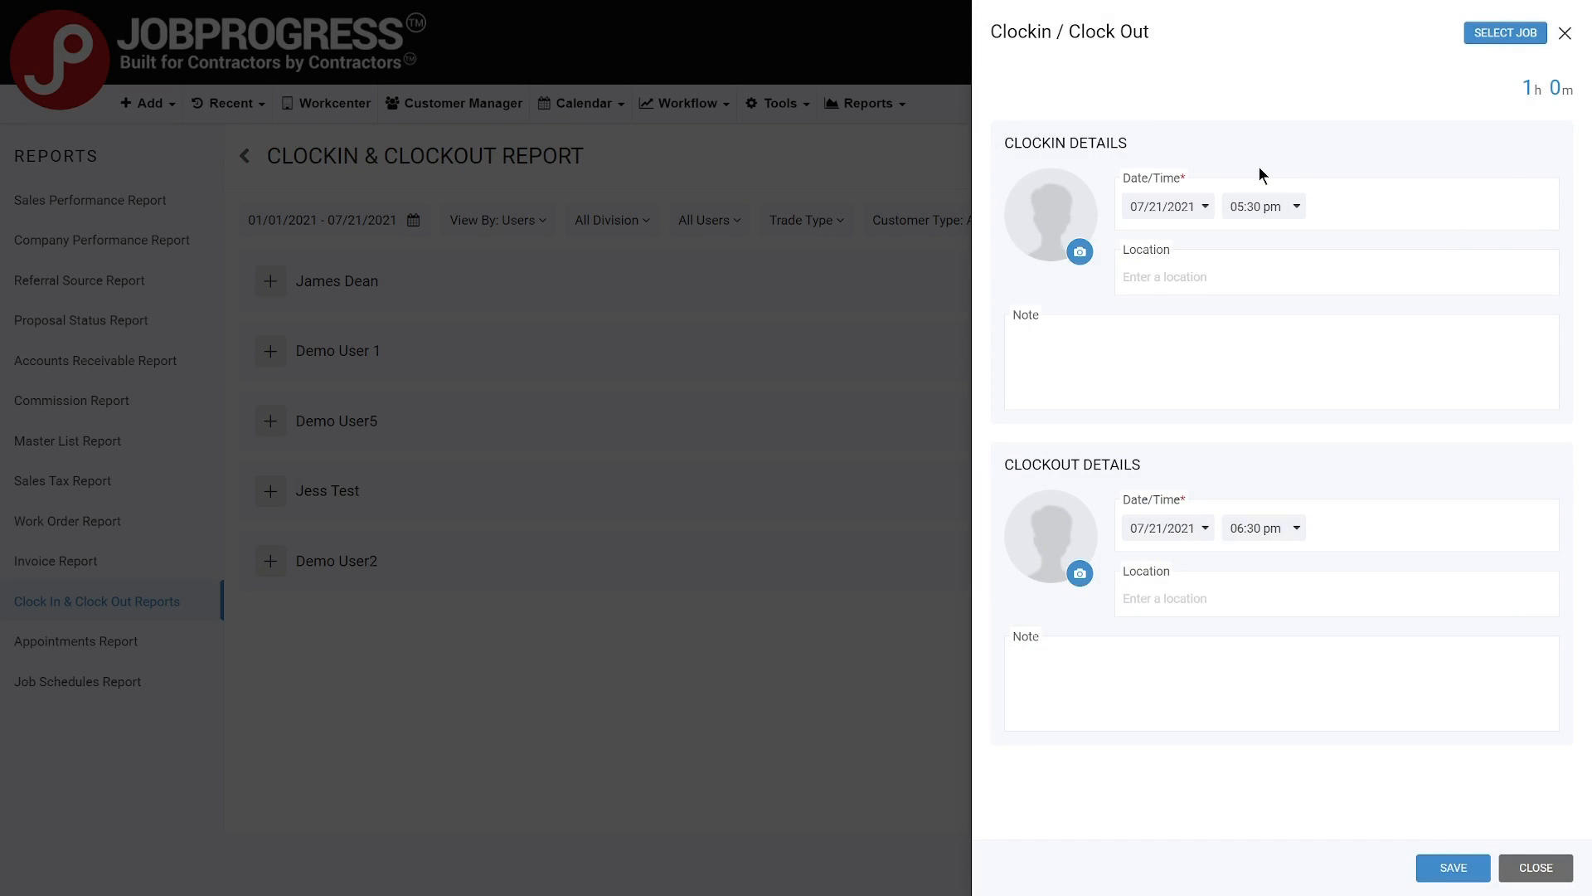
mouse_move(1229, 175)
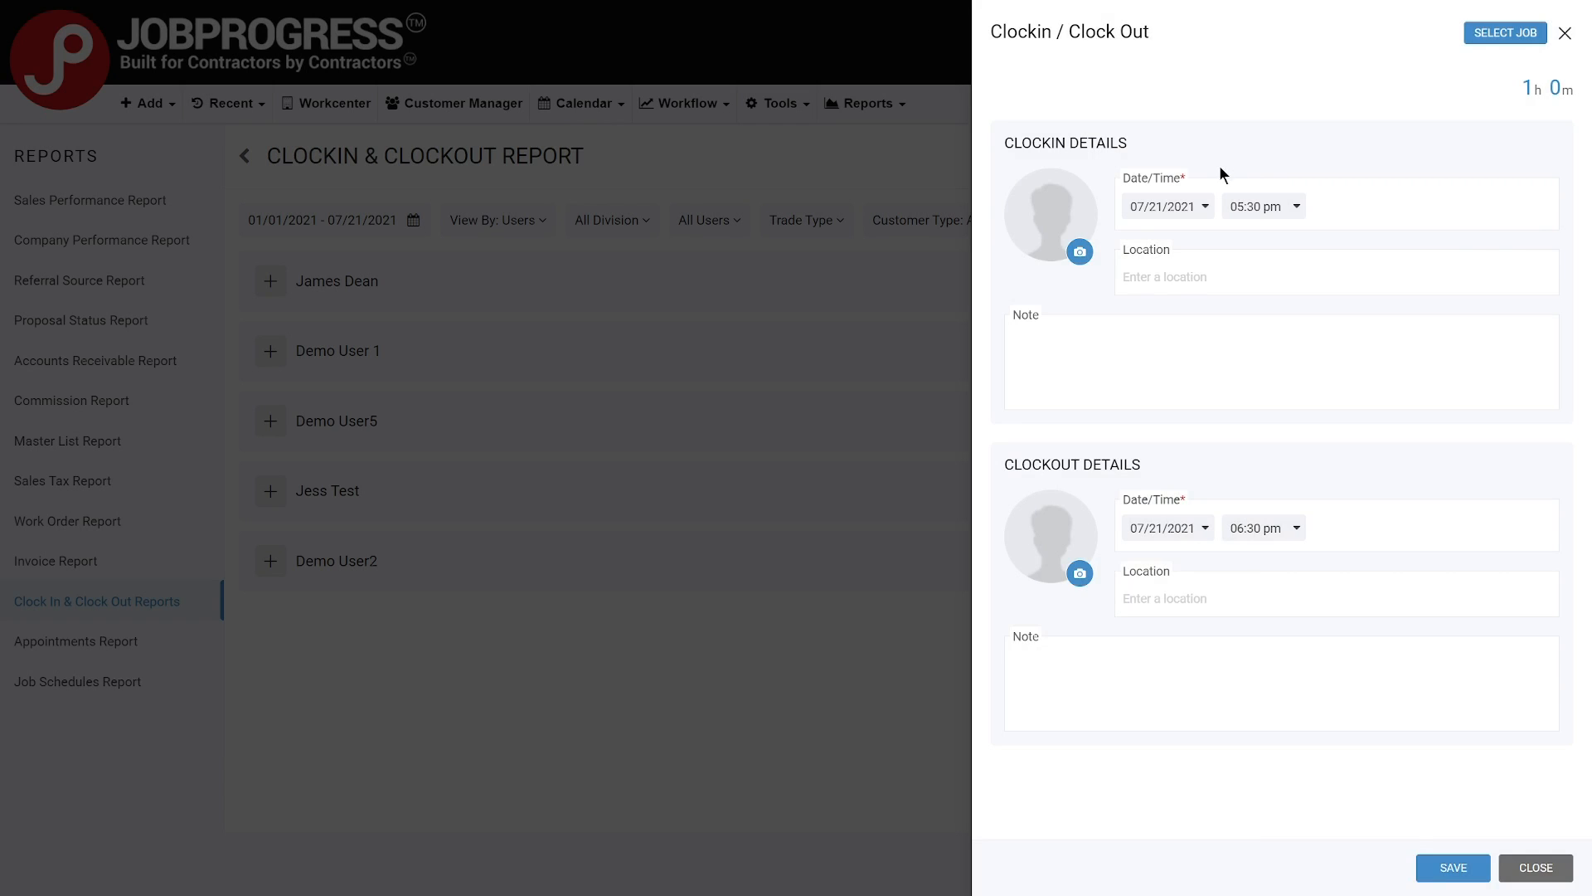
click(1263, 206)
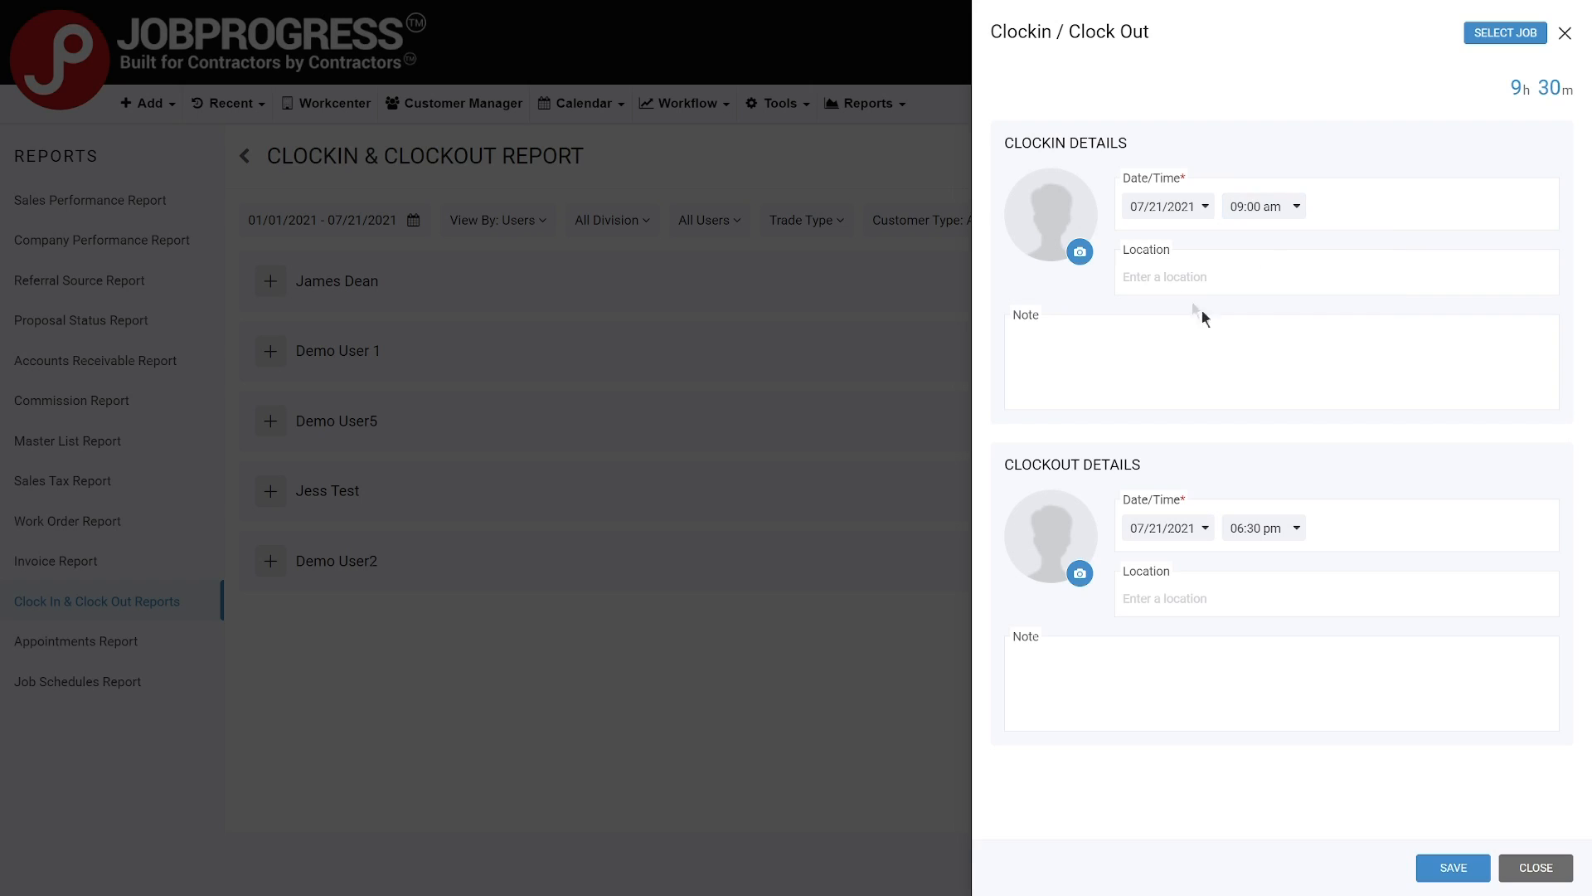
click(1262, 528)
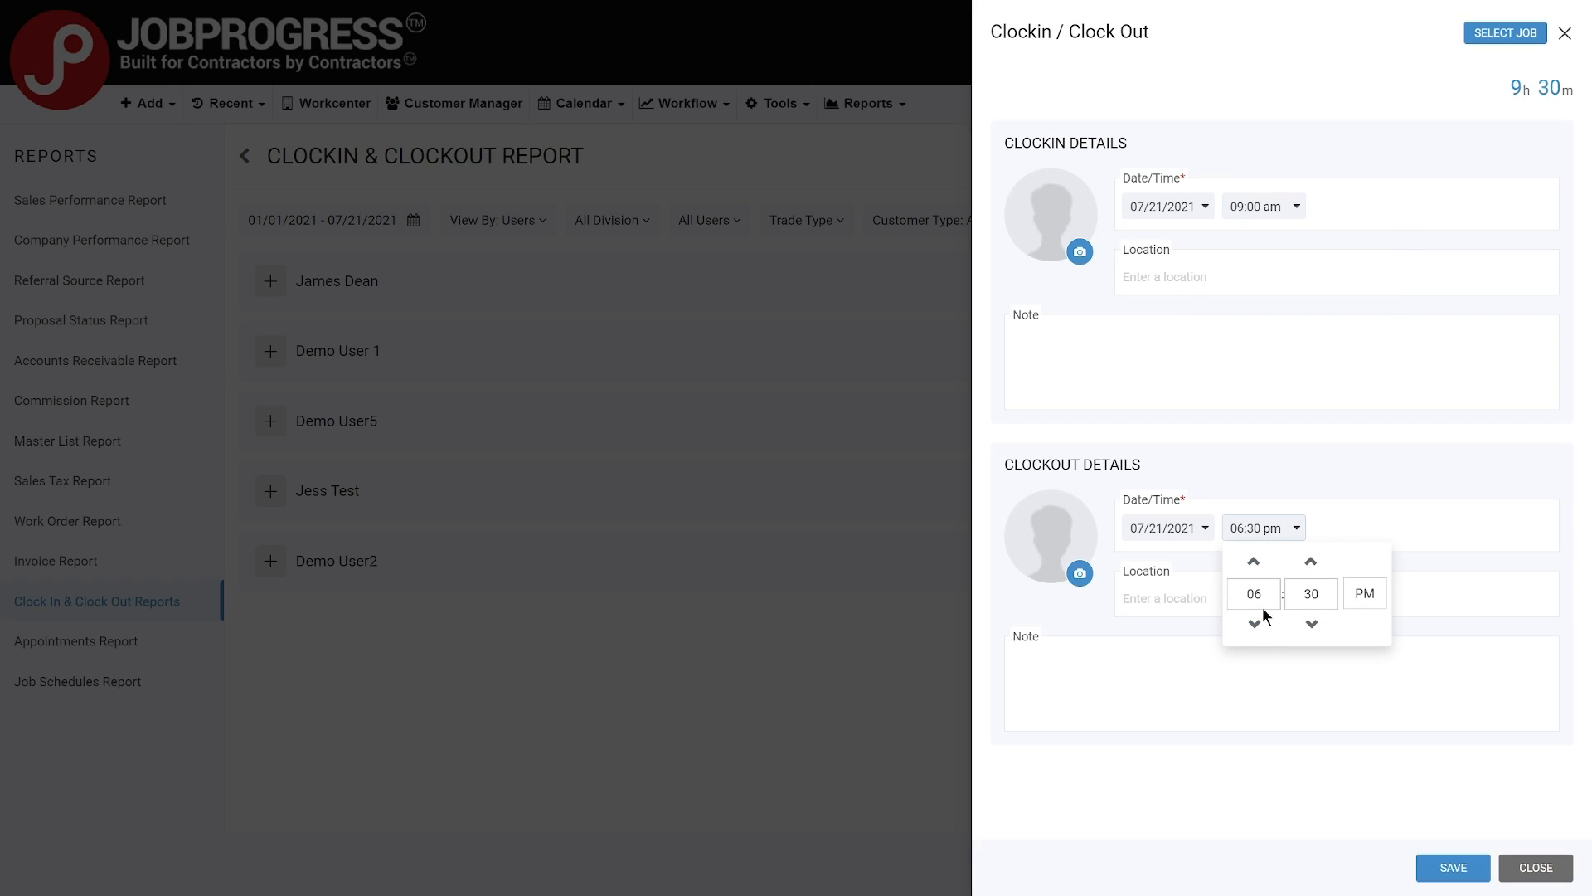
click(1253, 623)
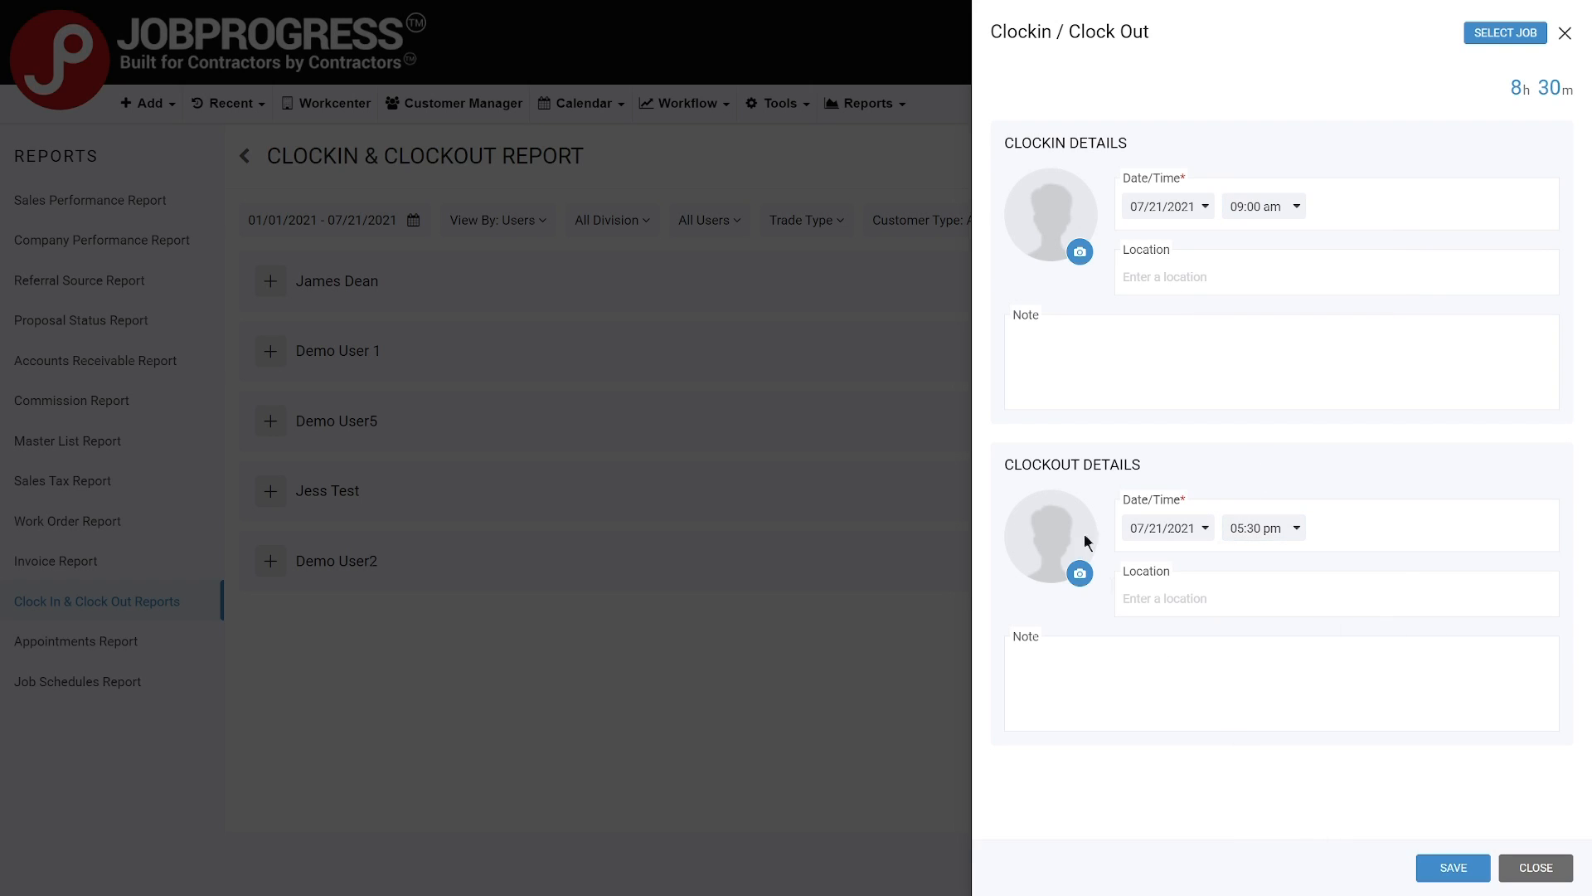
click(1450, 868)
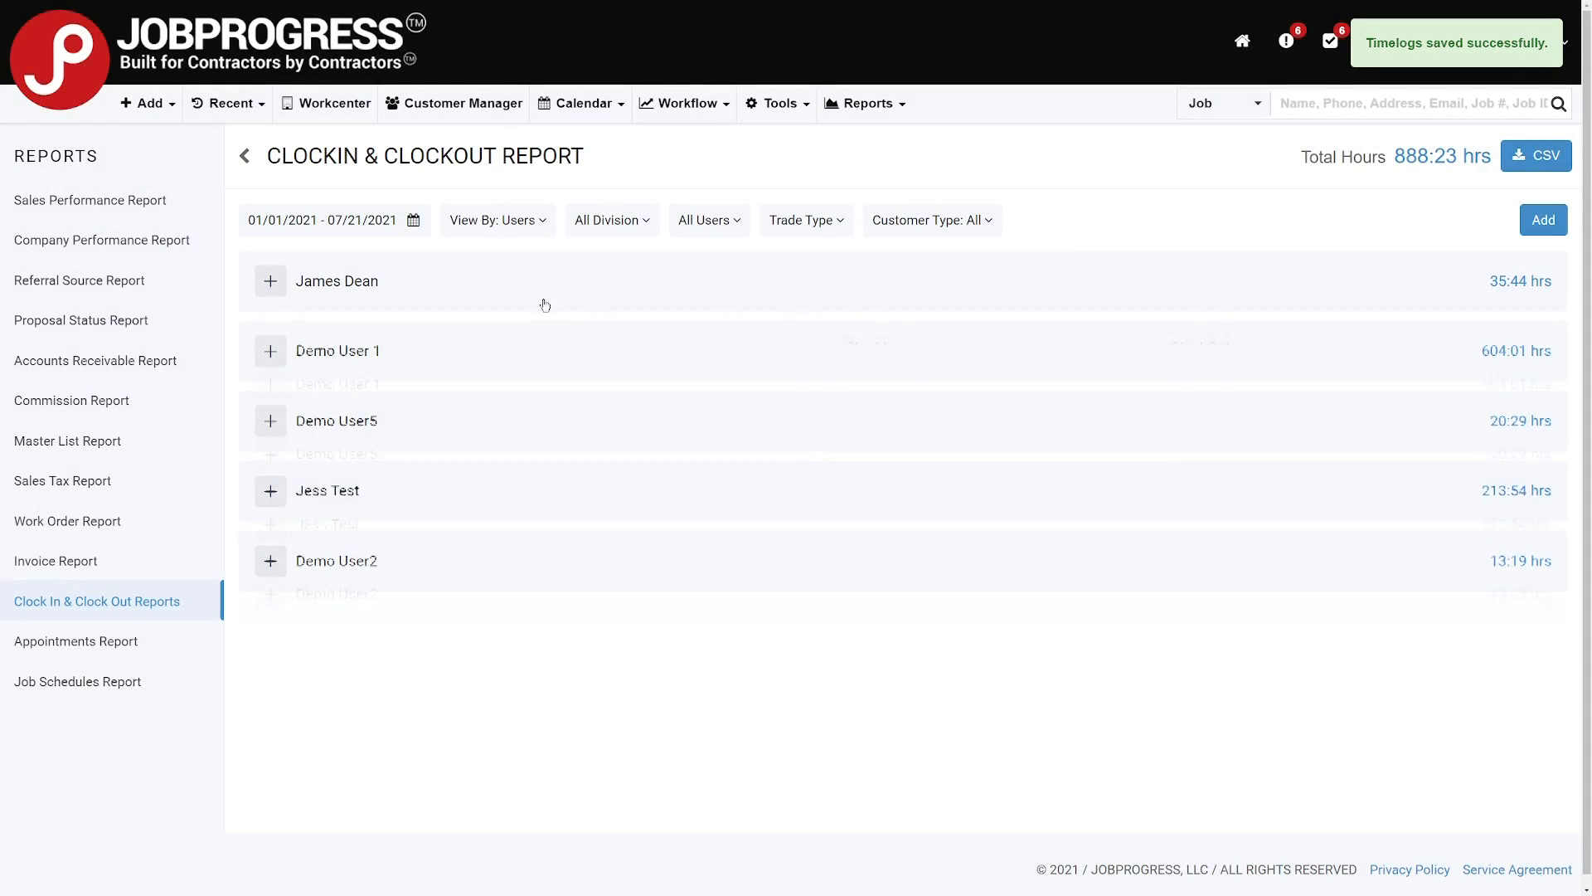
click(270, 281)
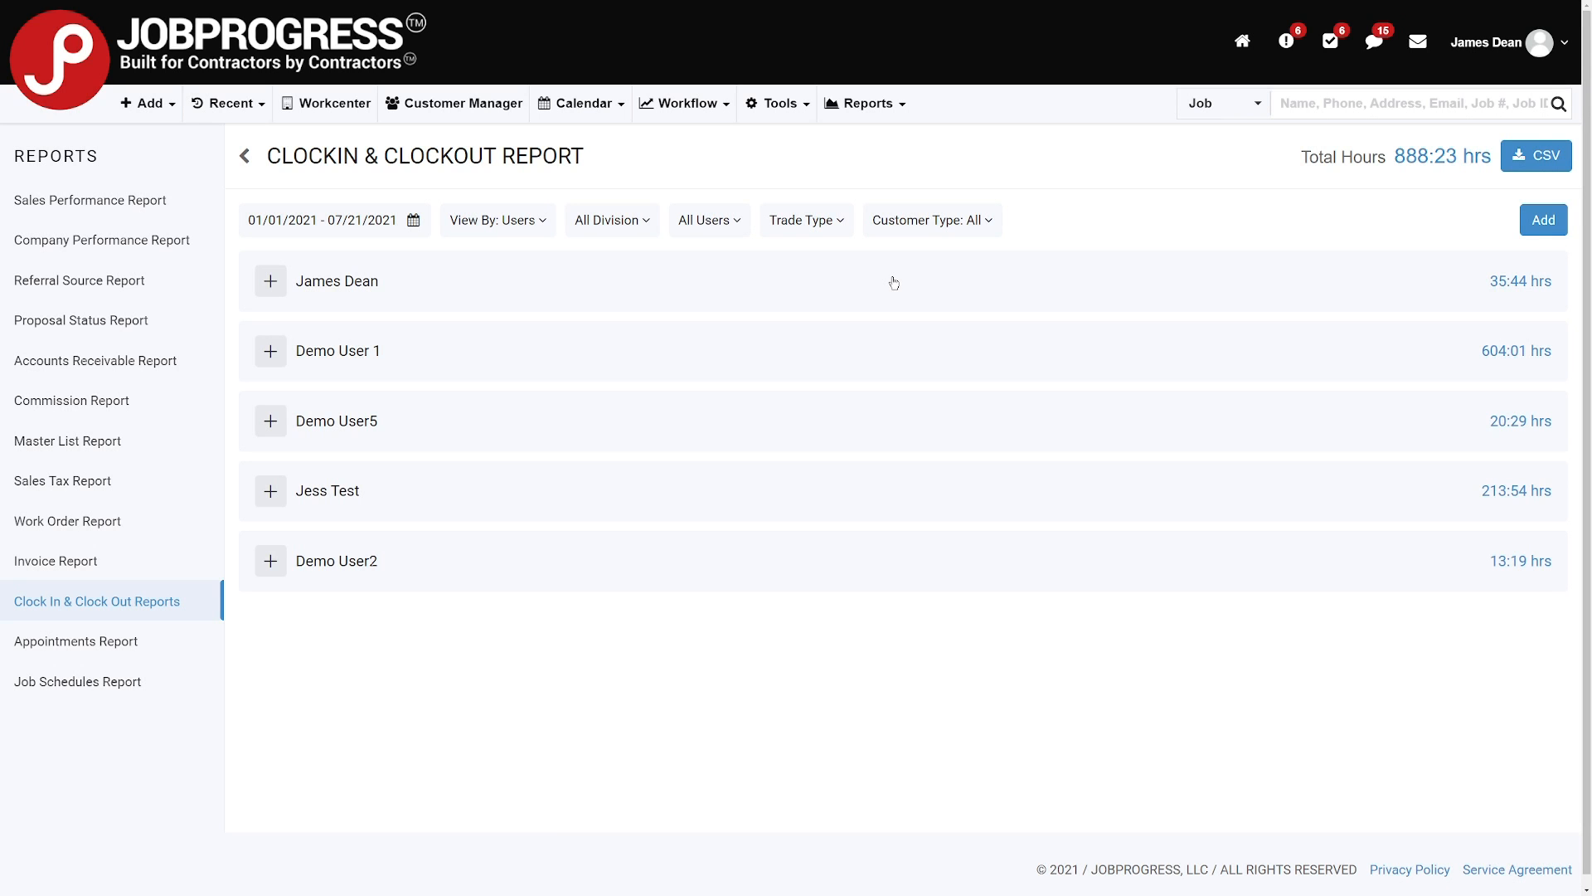
click(270, 280)
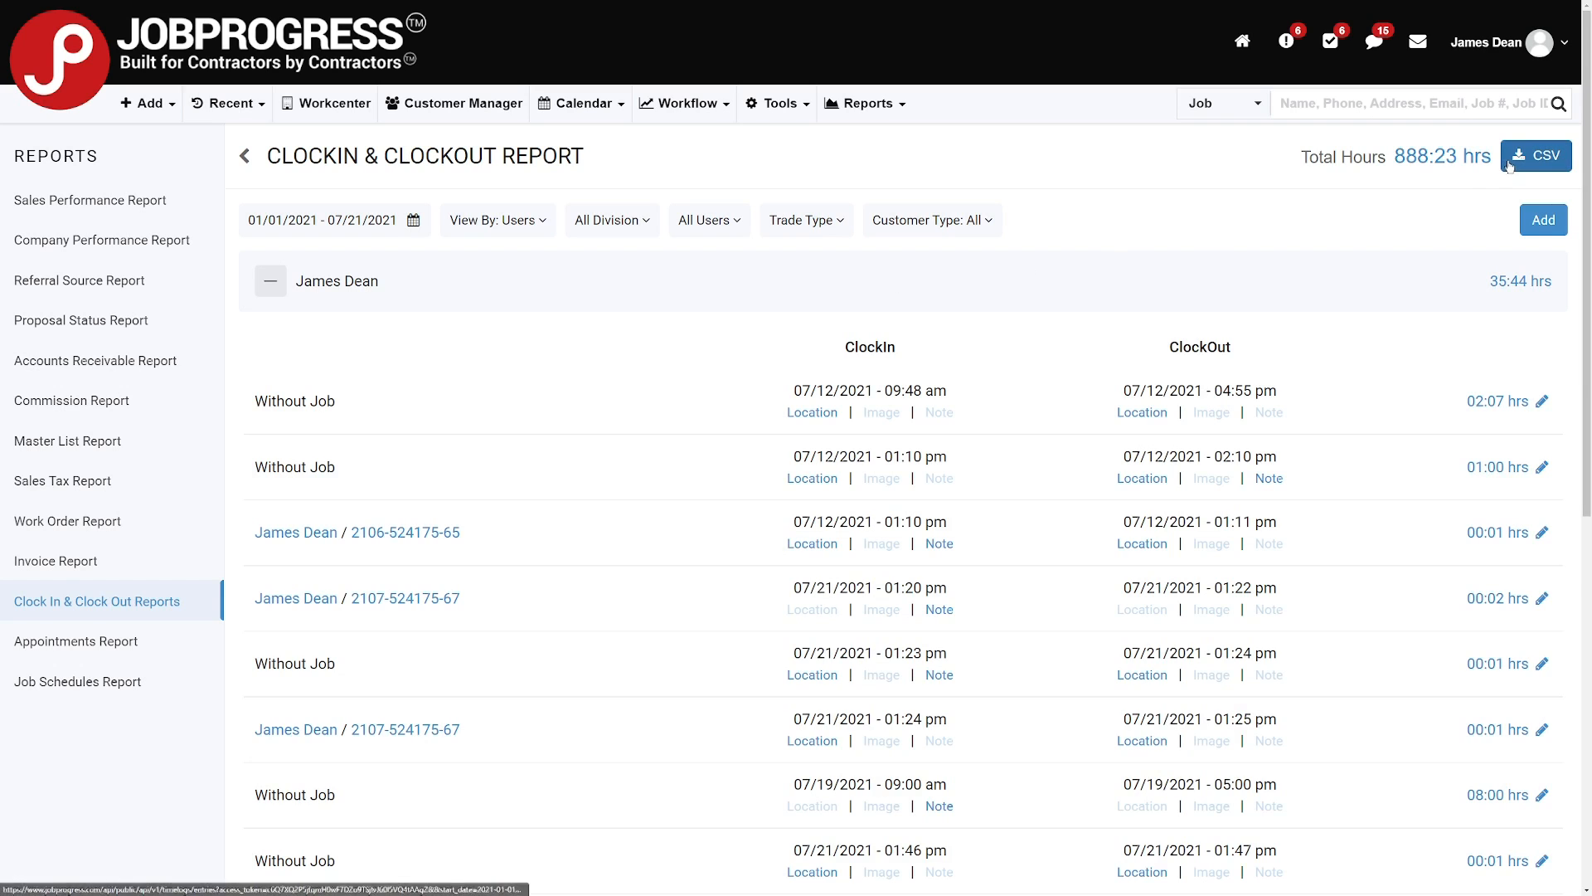
mouse_move(1184, 178)
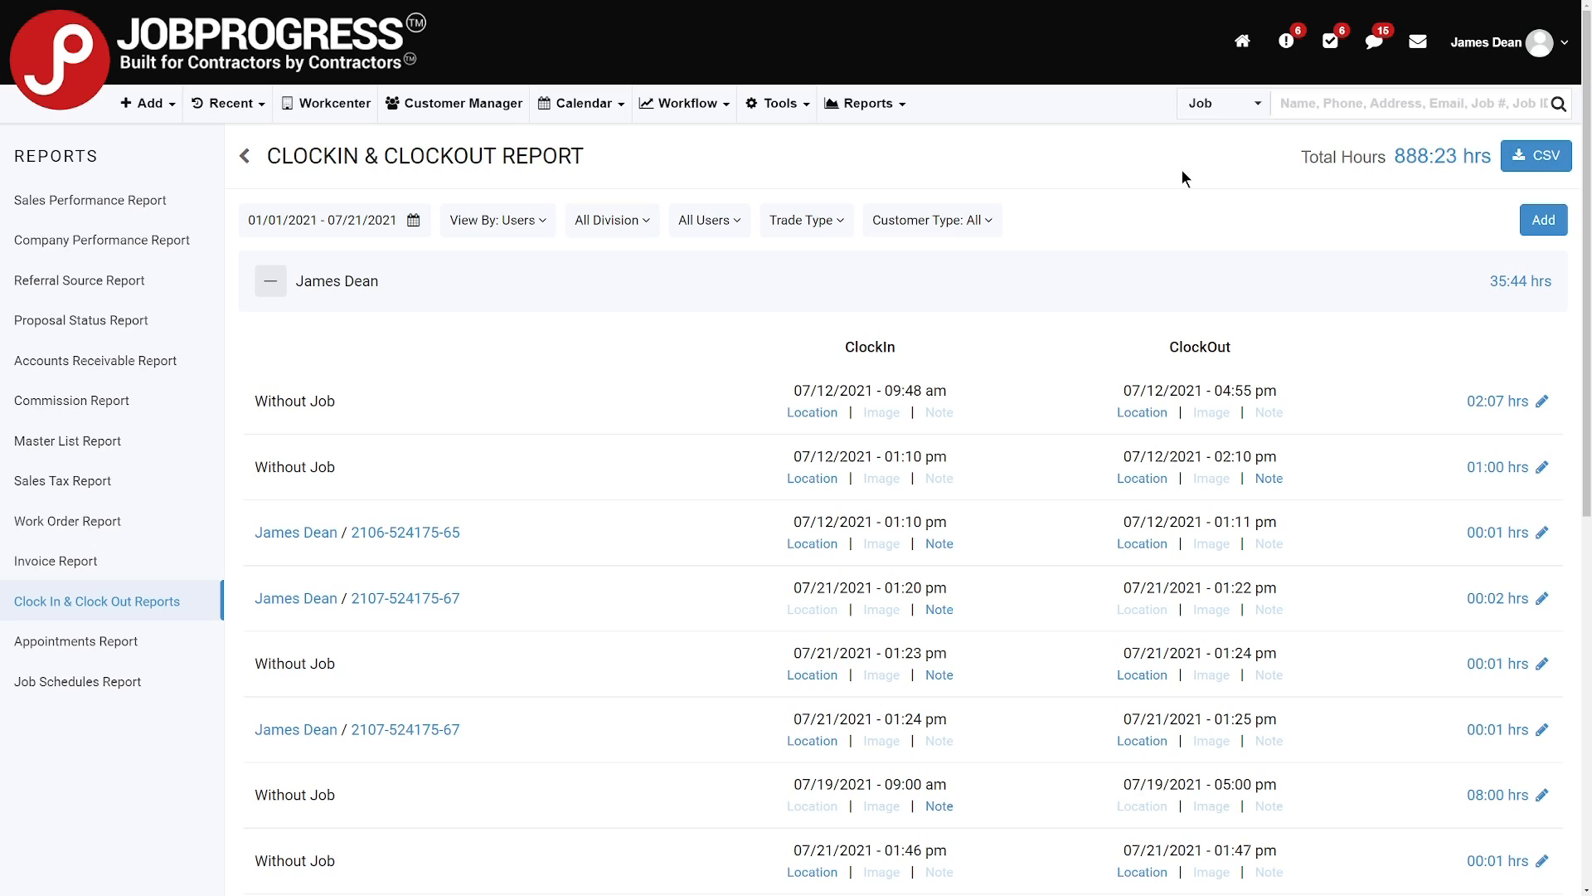
mouse_move(1543, 412)
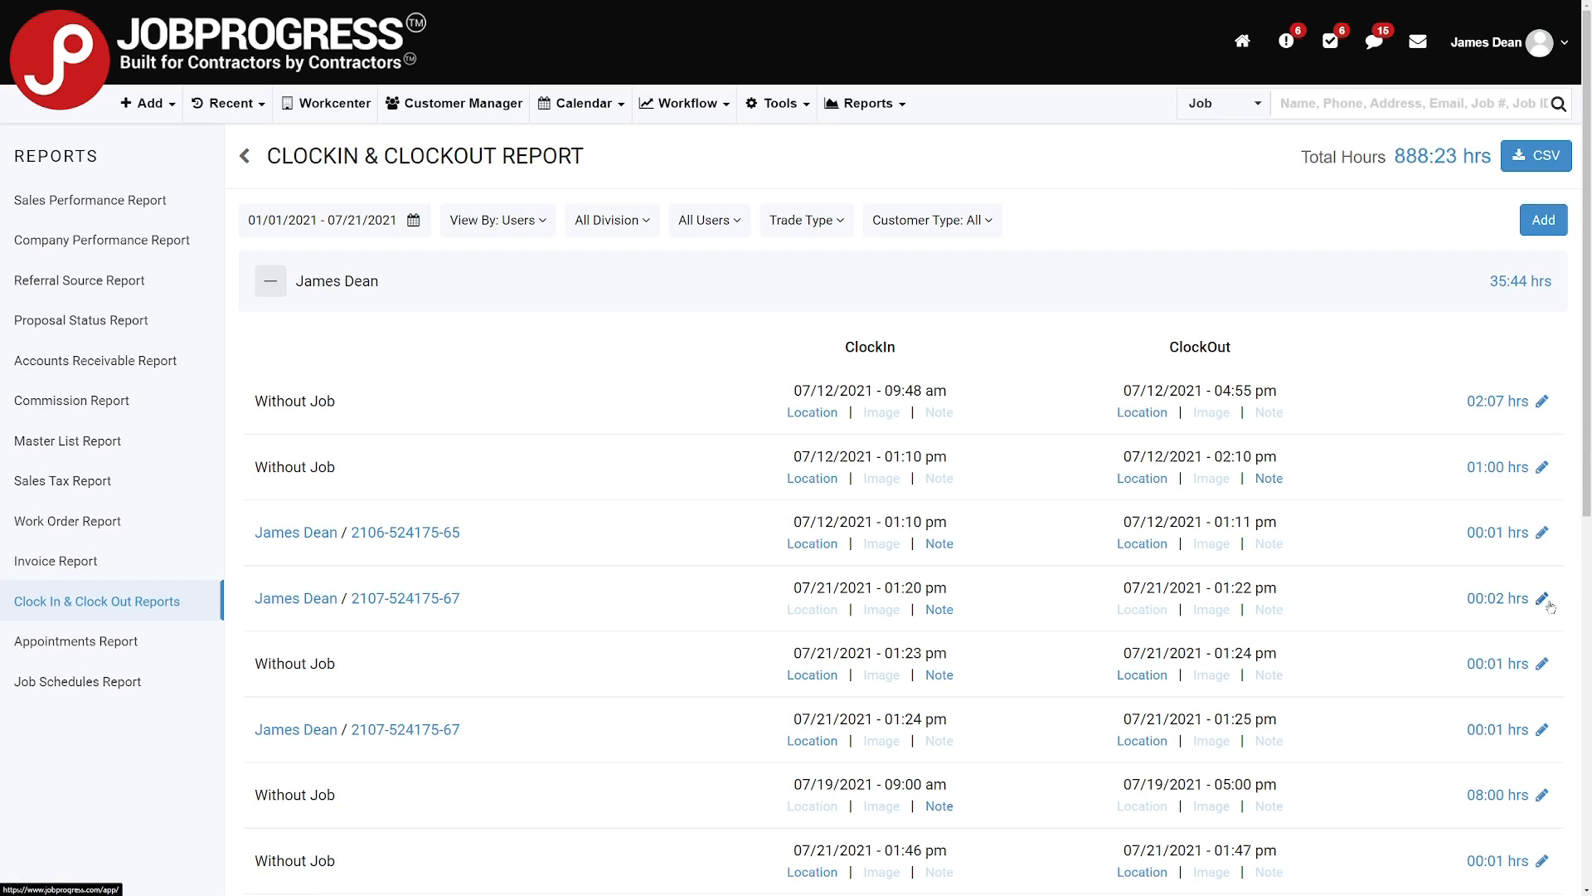
click(1543, 400)
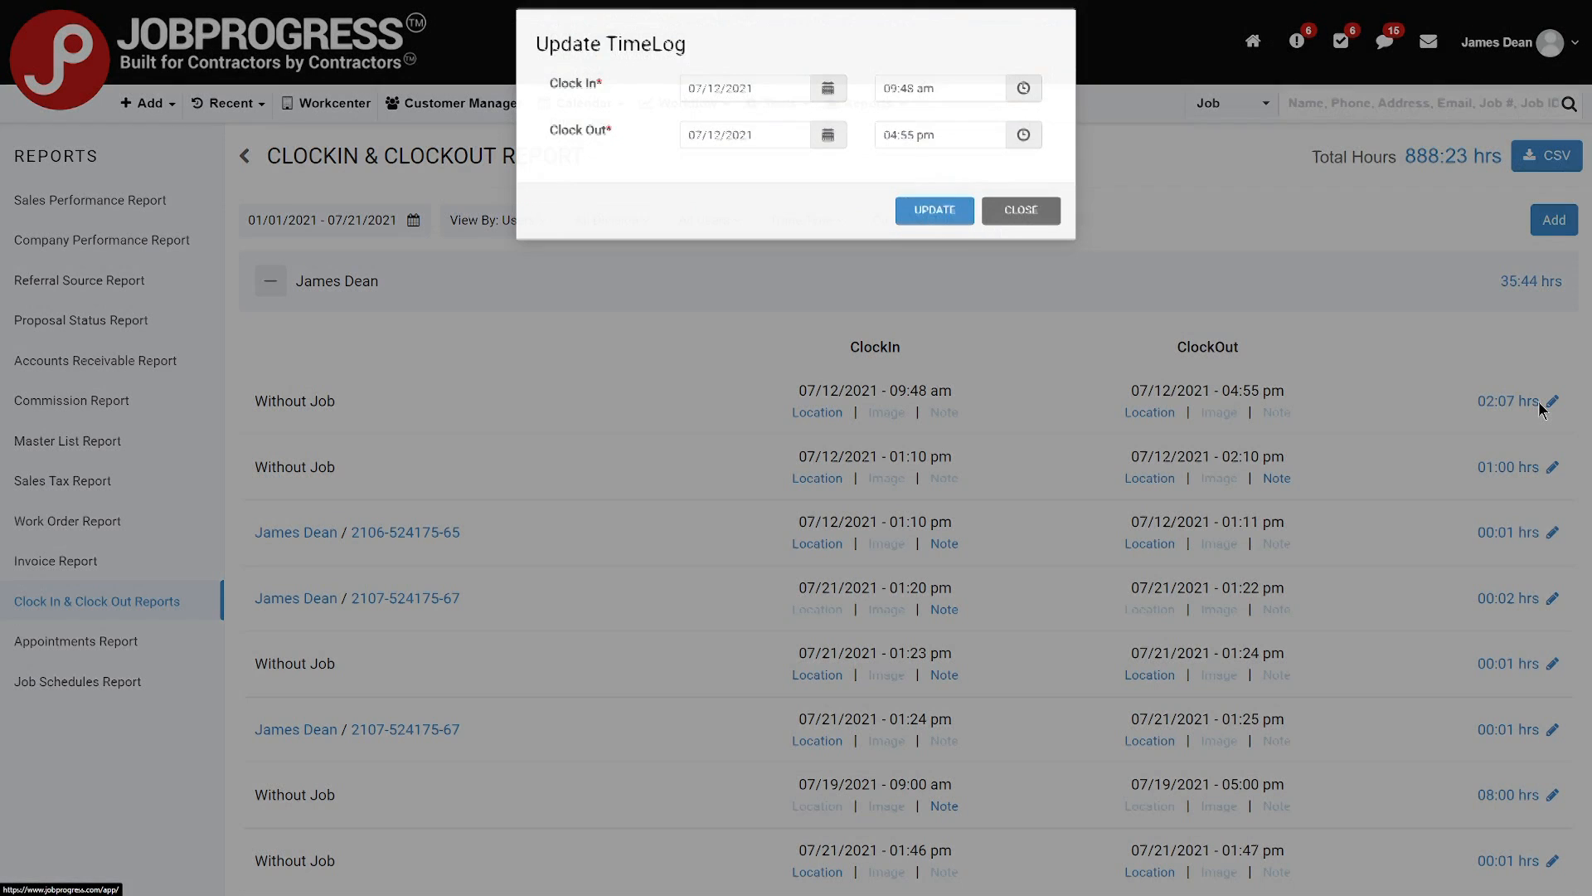
click(1023, 89)
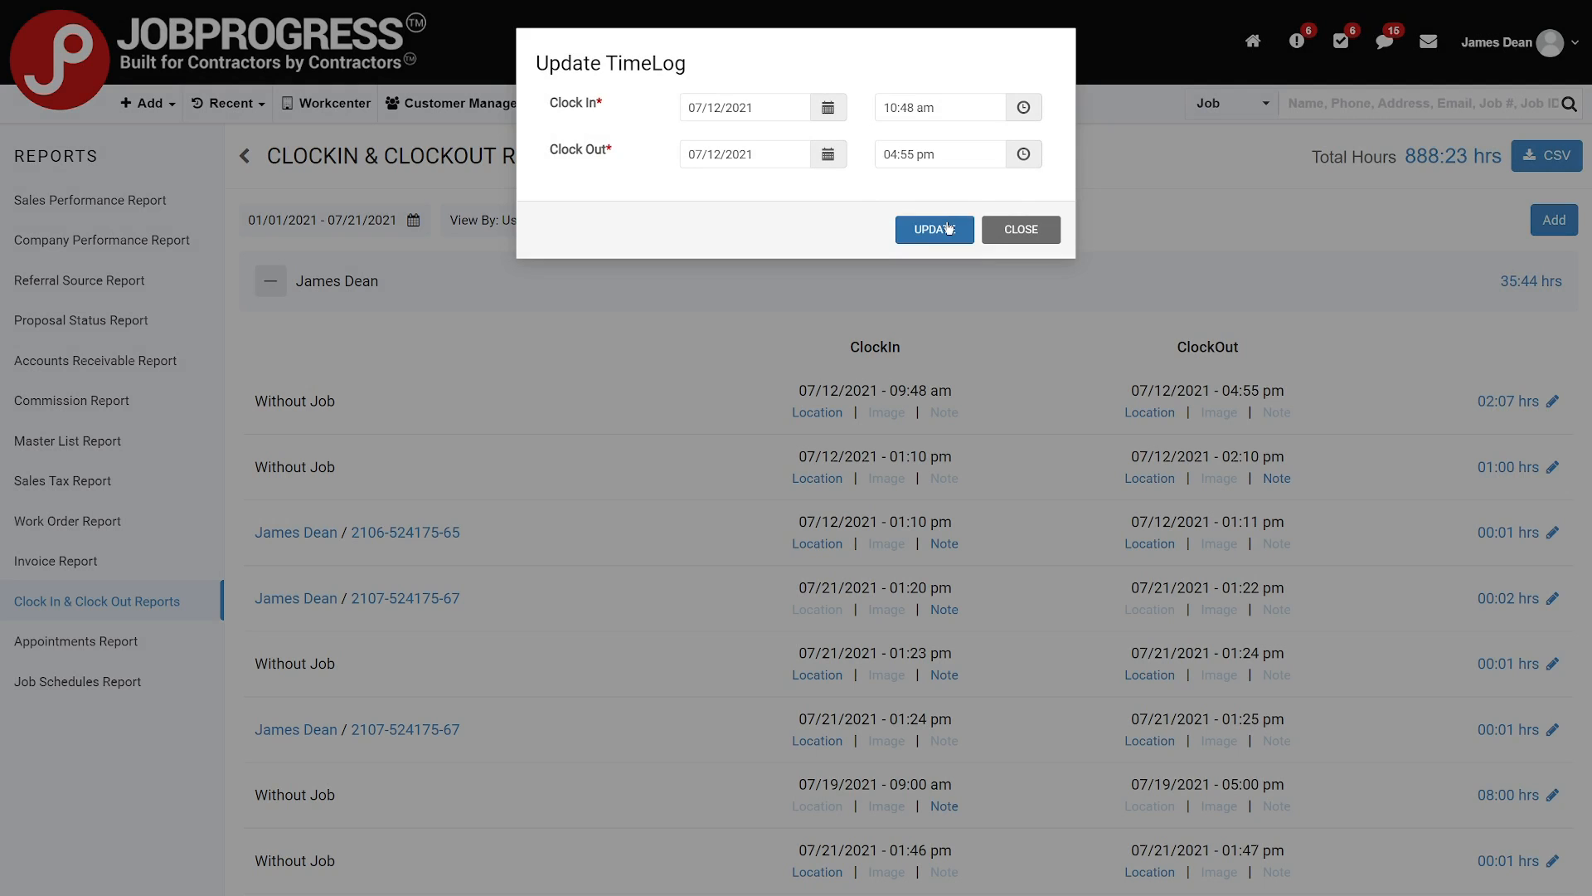
click(933, 229)
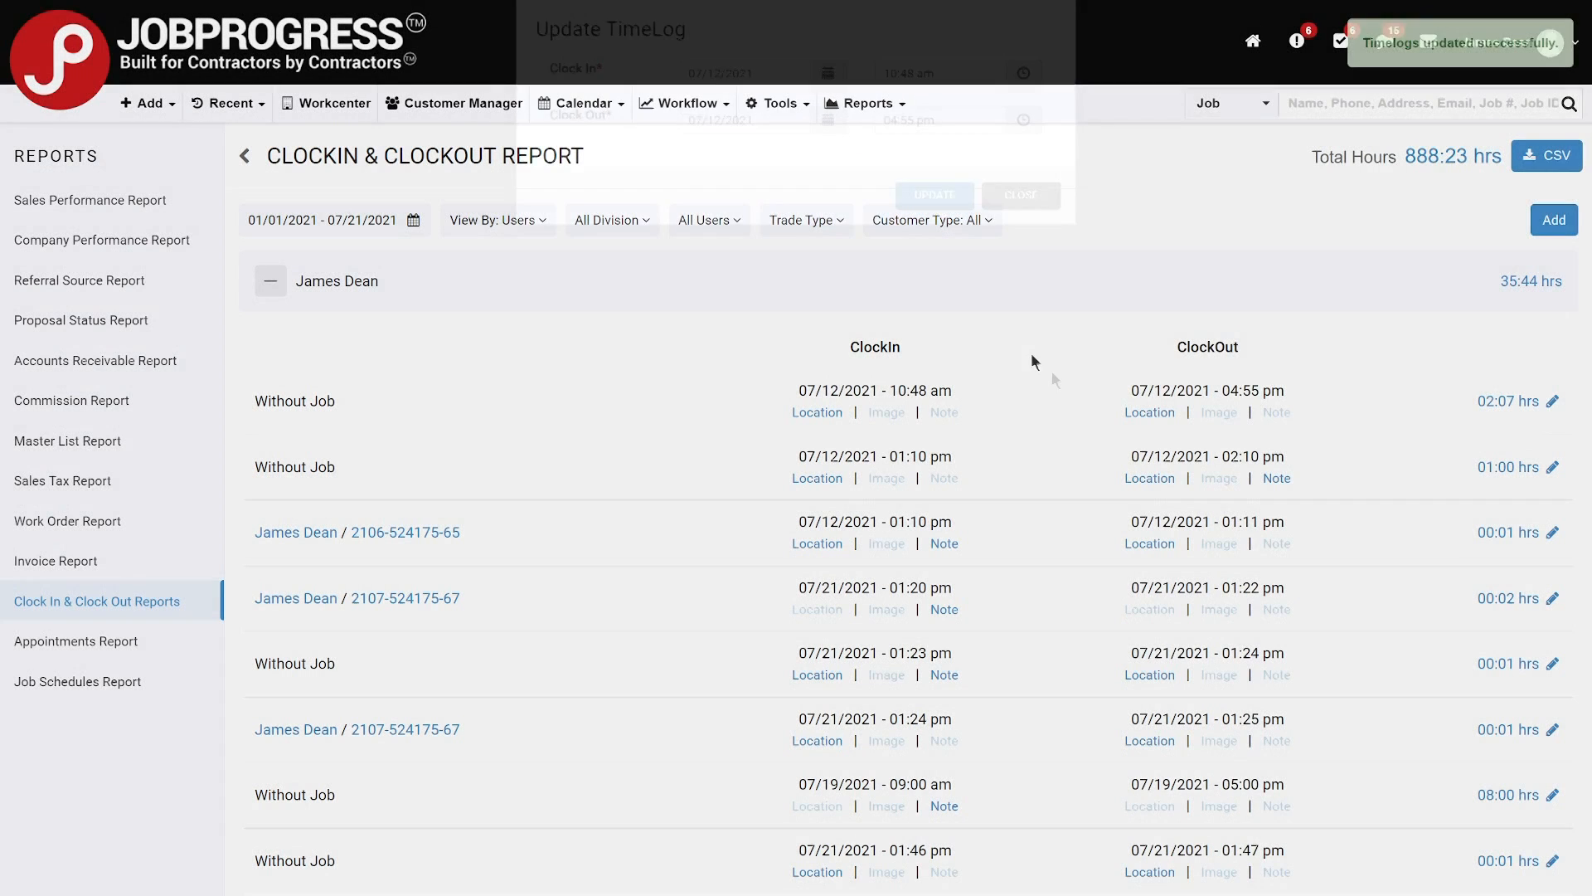
click(932, 195)
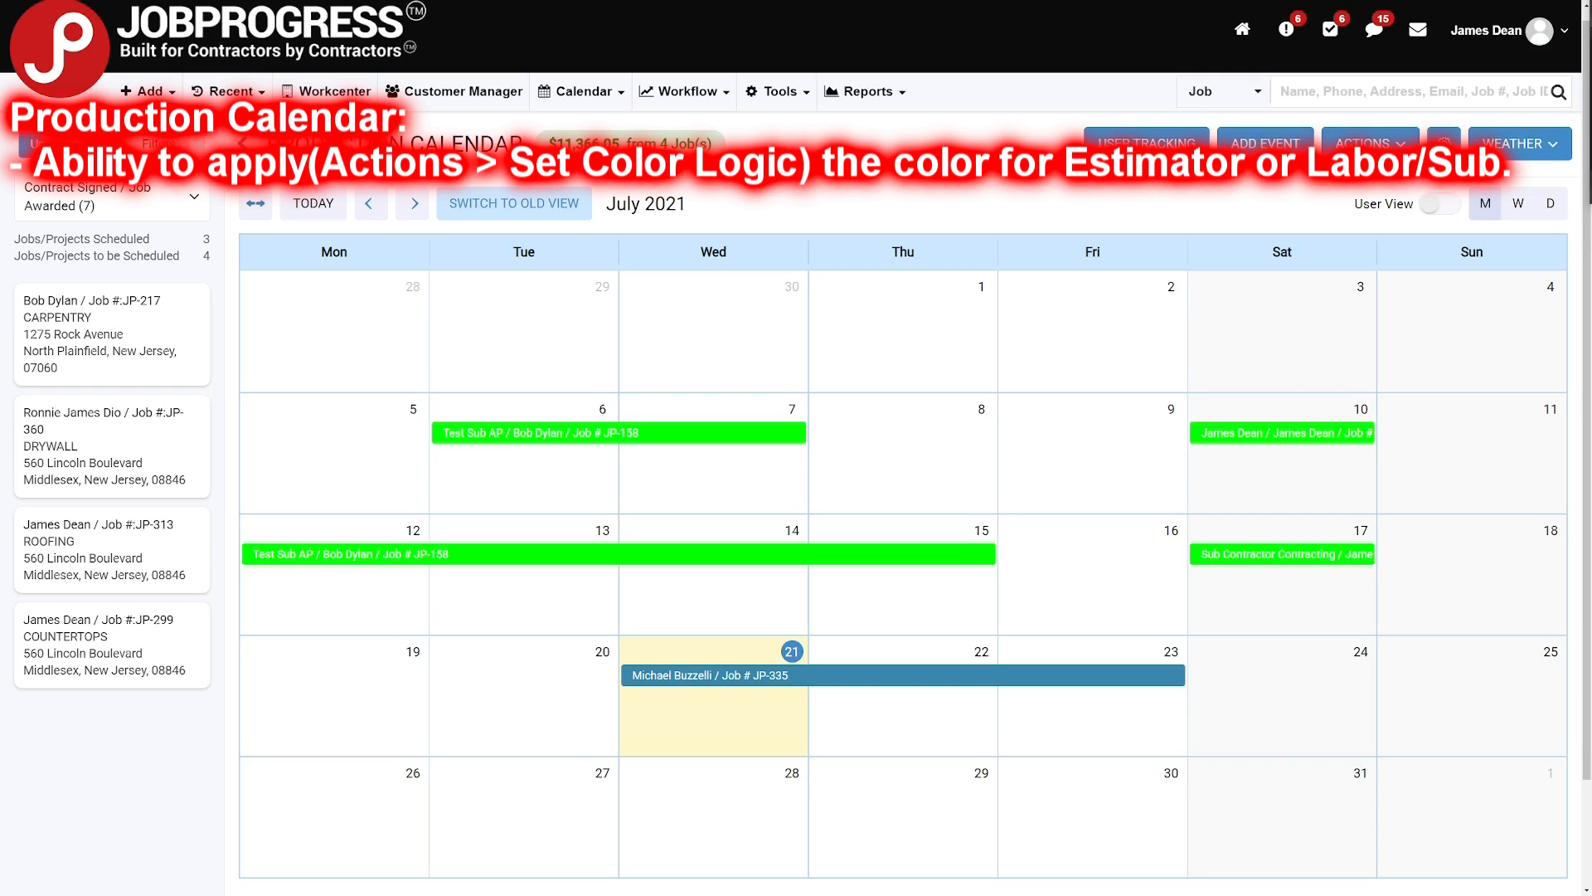
Set the production calendar's color logic to Labor / Sub.
click(1367, 142)
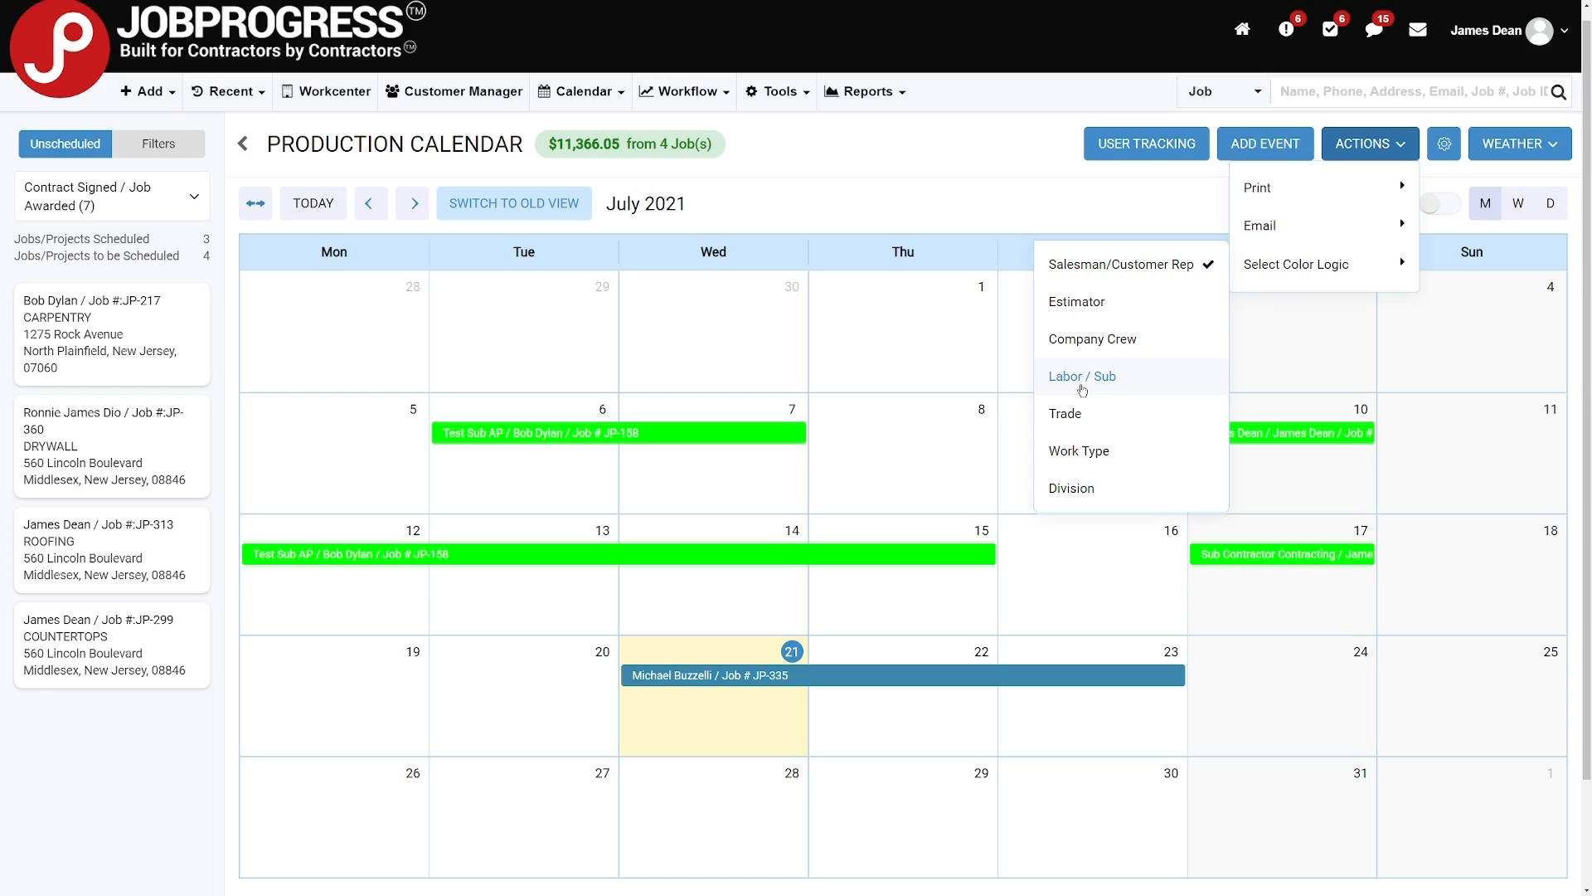
click(719, 505)
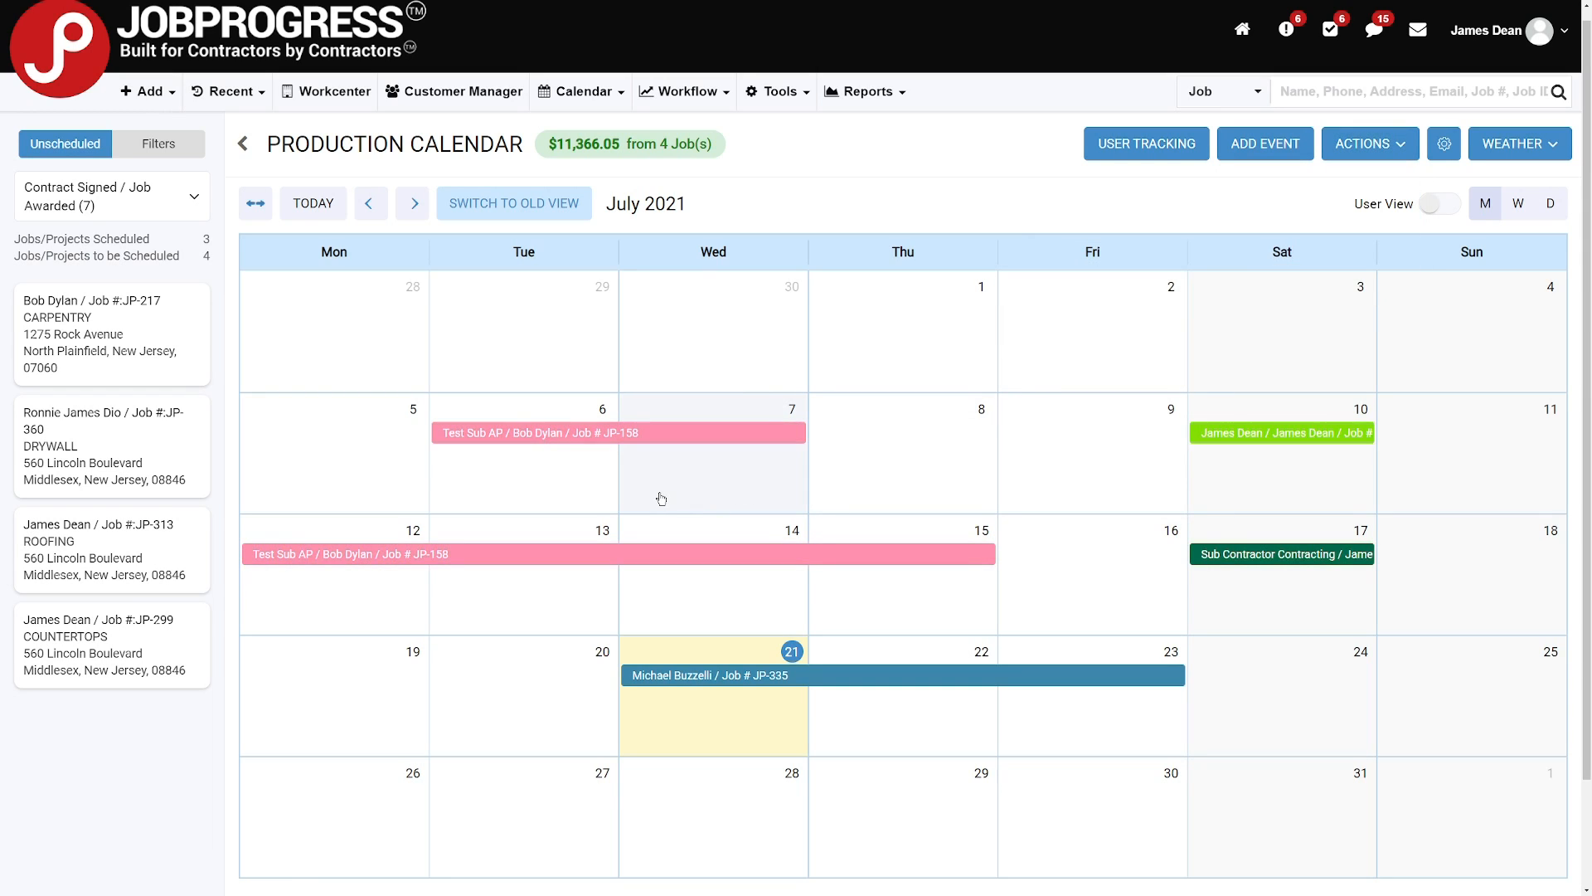
mouse_move(632, 583)
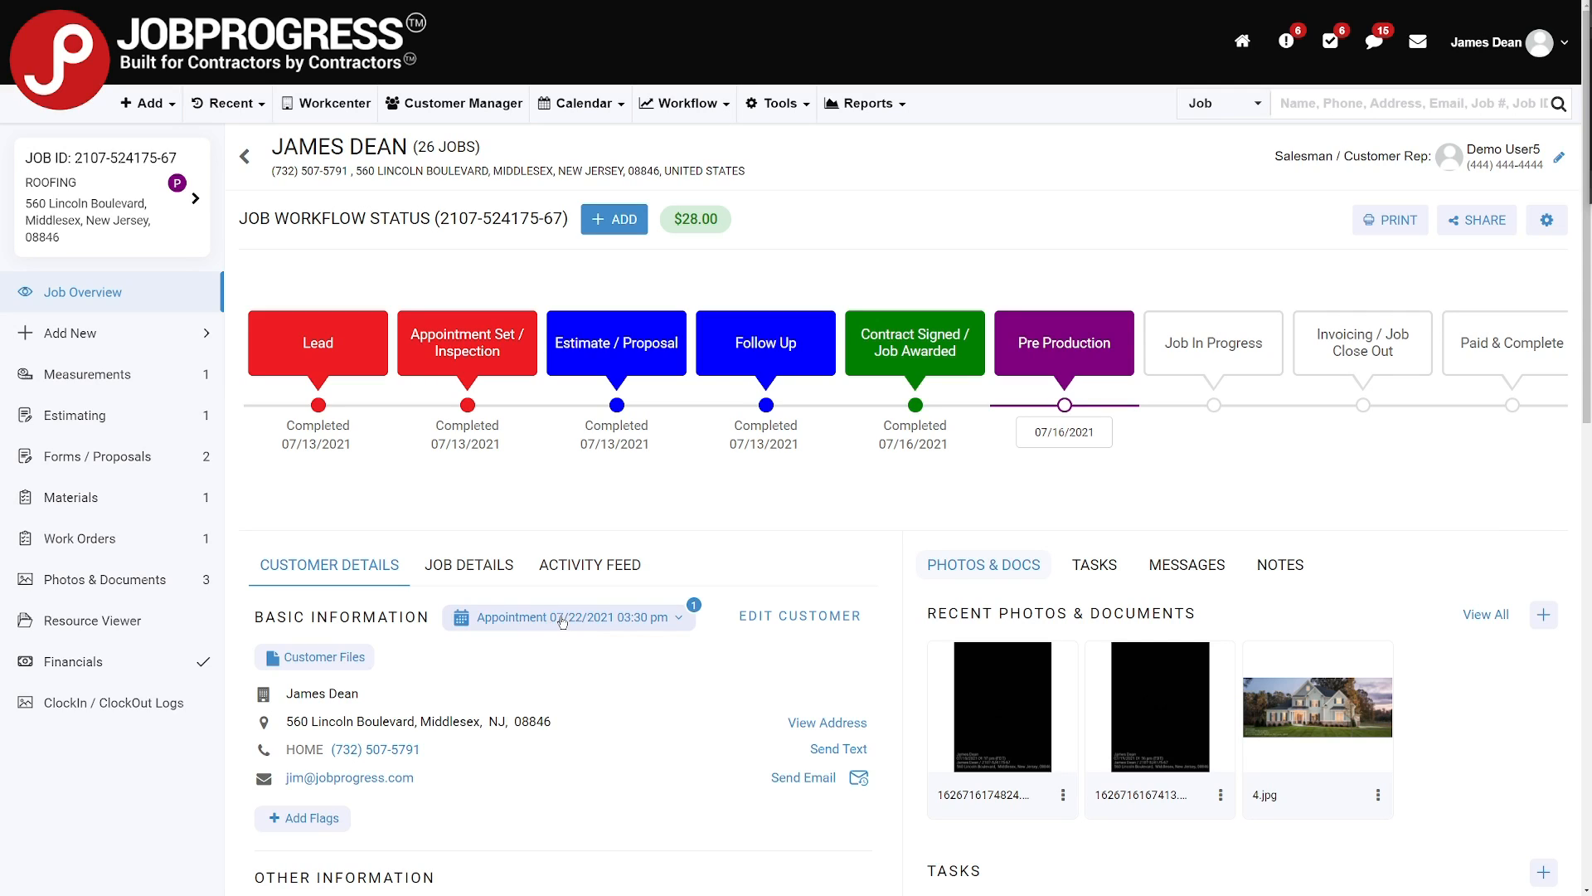
Filter the job's appointments to past ones, showing the July 13, 2021 appointment.
click(569, 617)
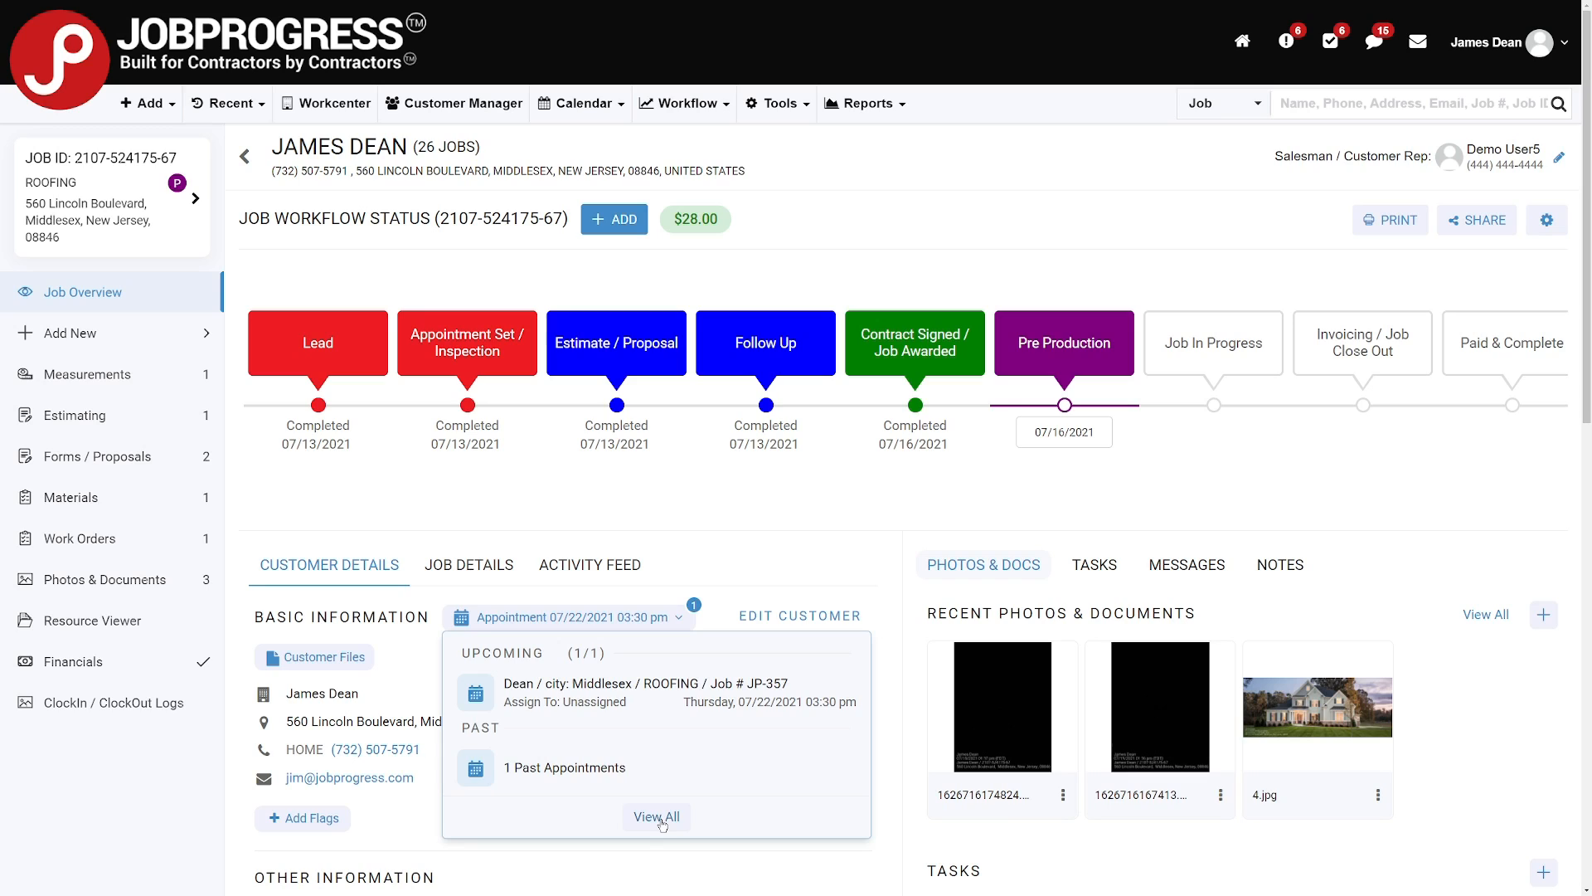
click(656, 816)
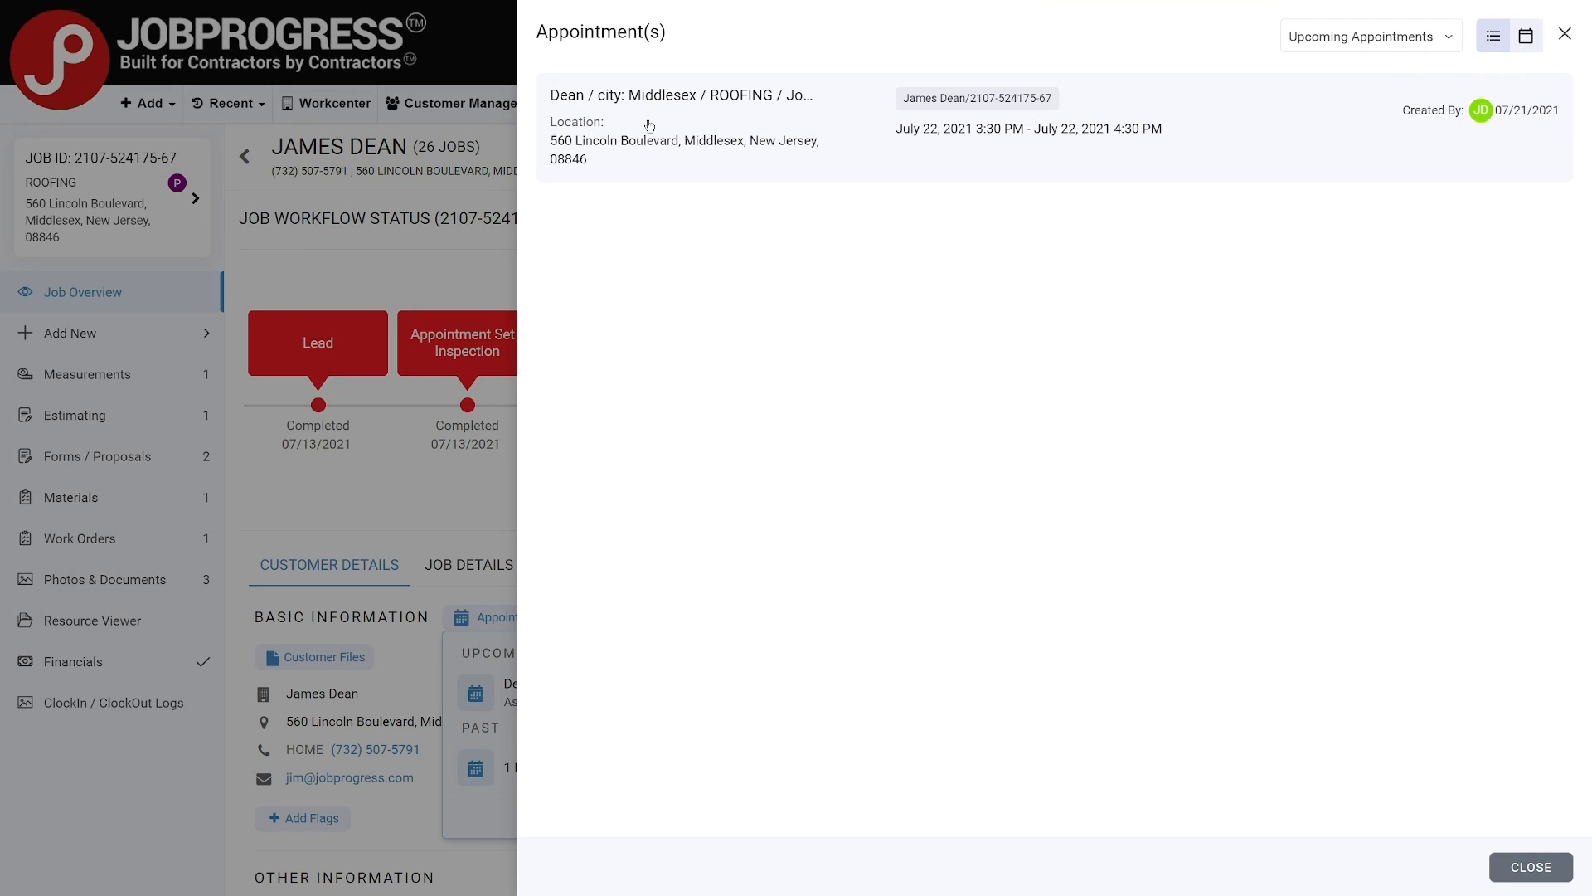
mouse_move(805, 890)
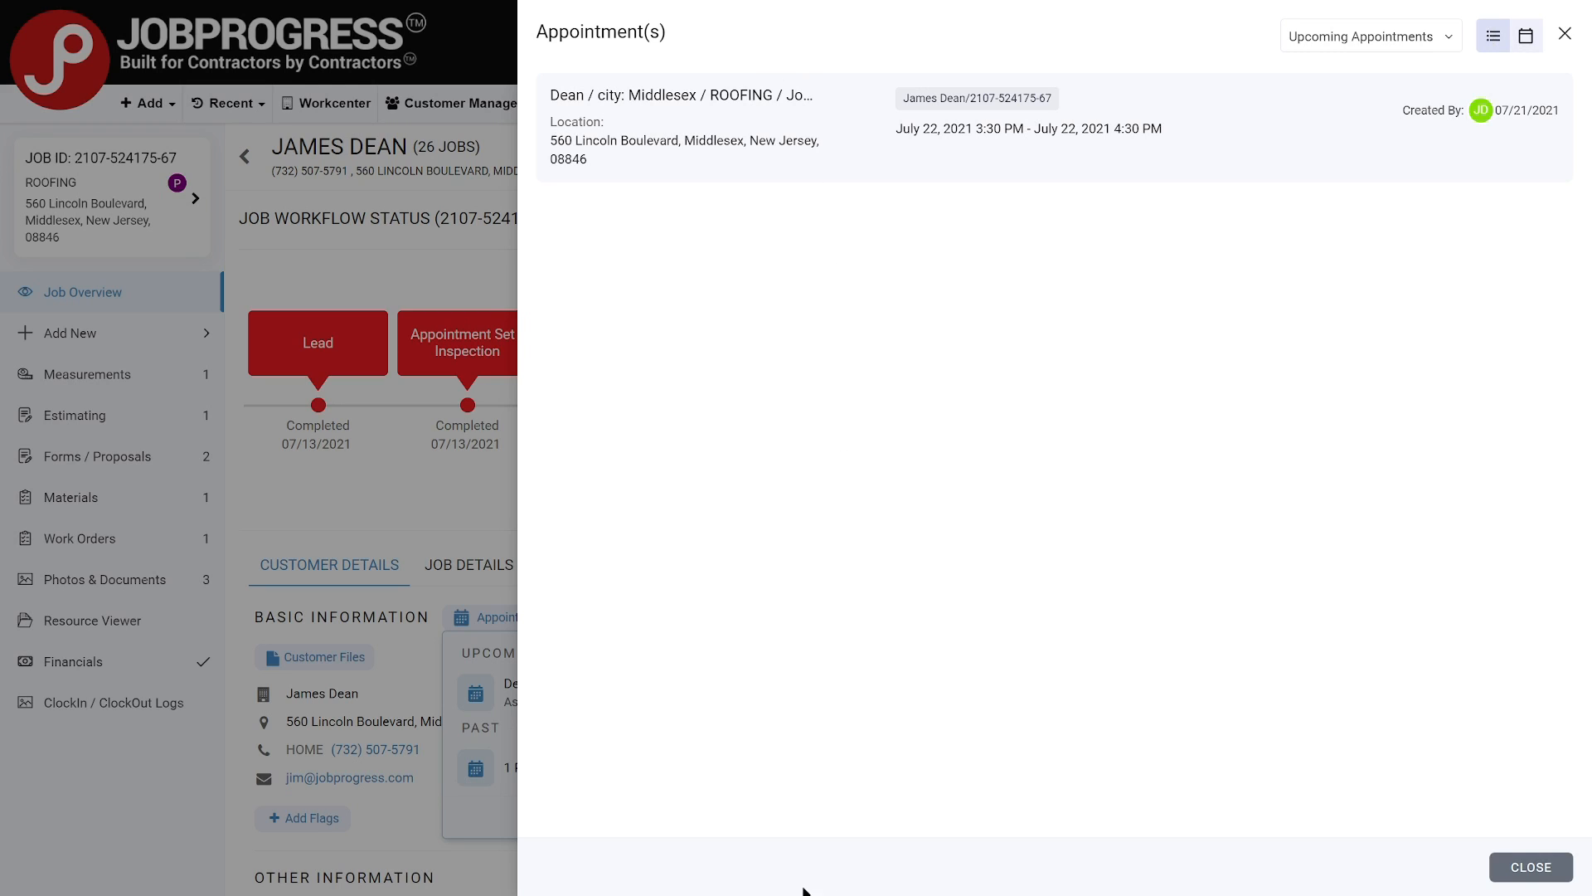
mouse_move(691, 746)
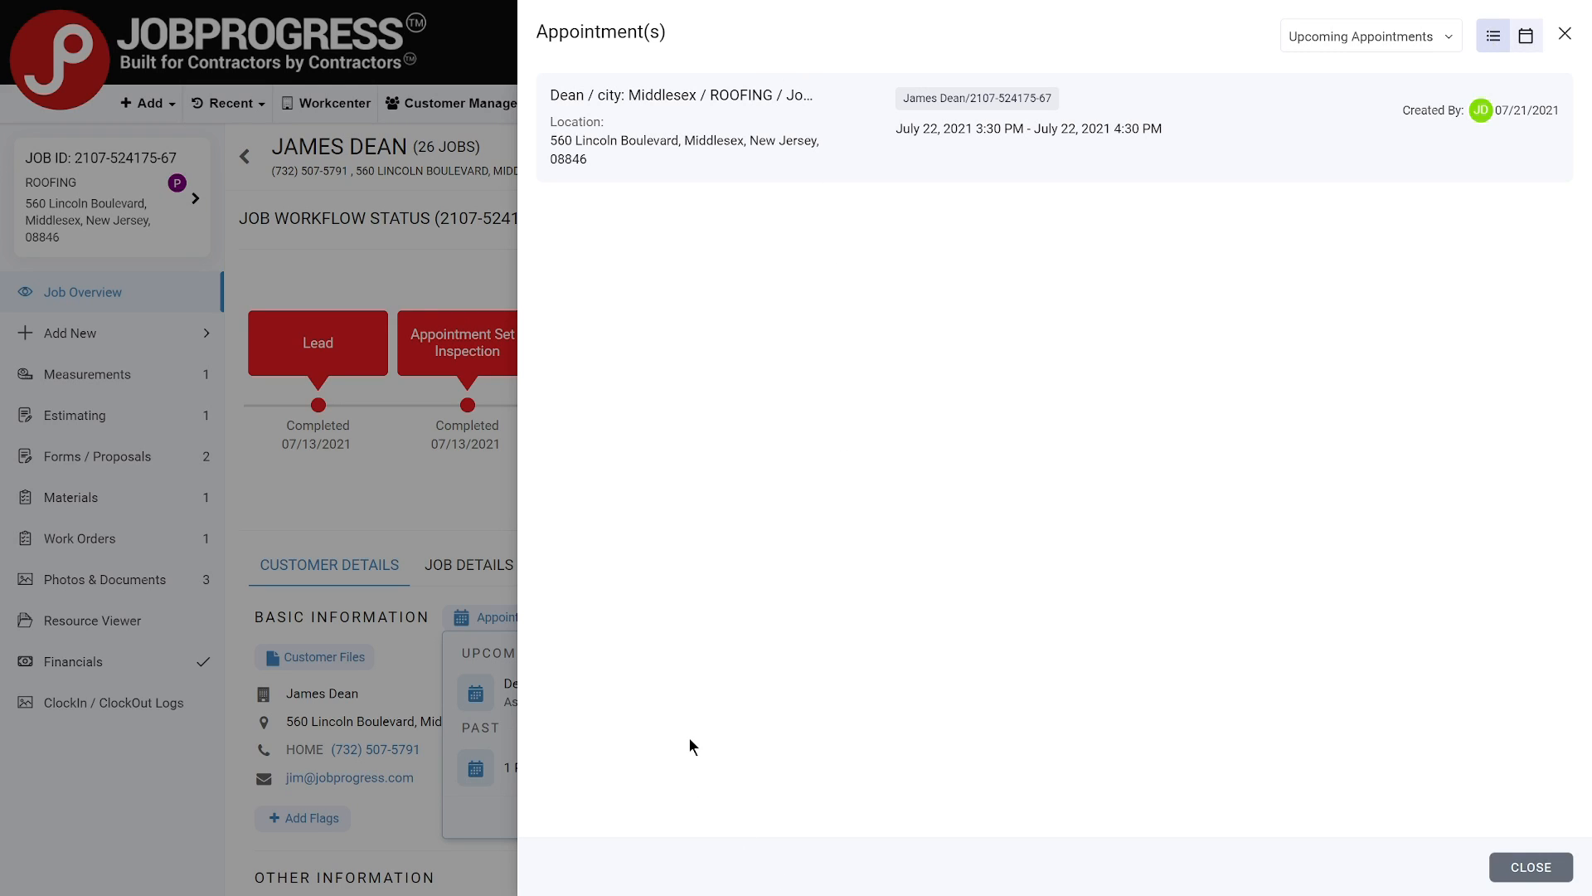
click(1369, 35)
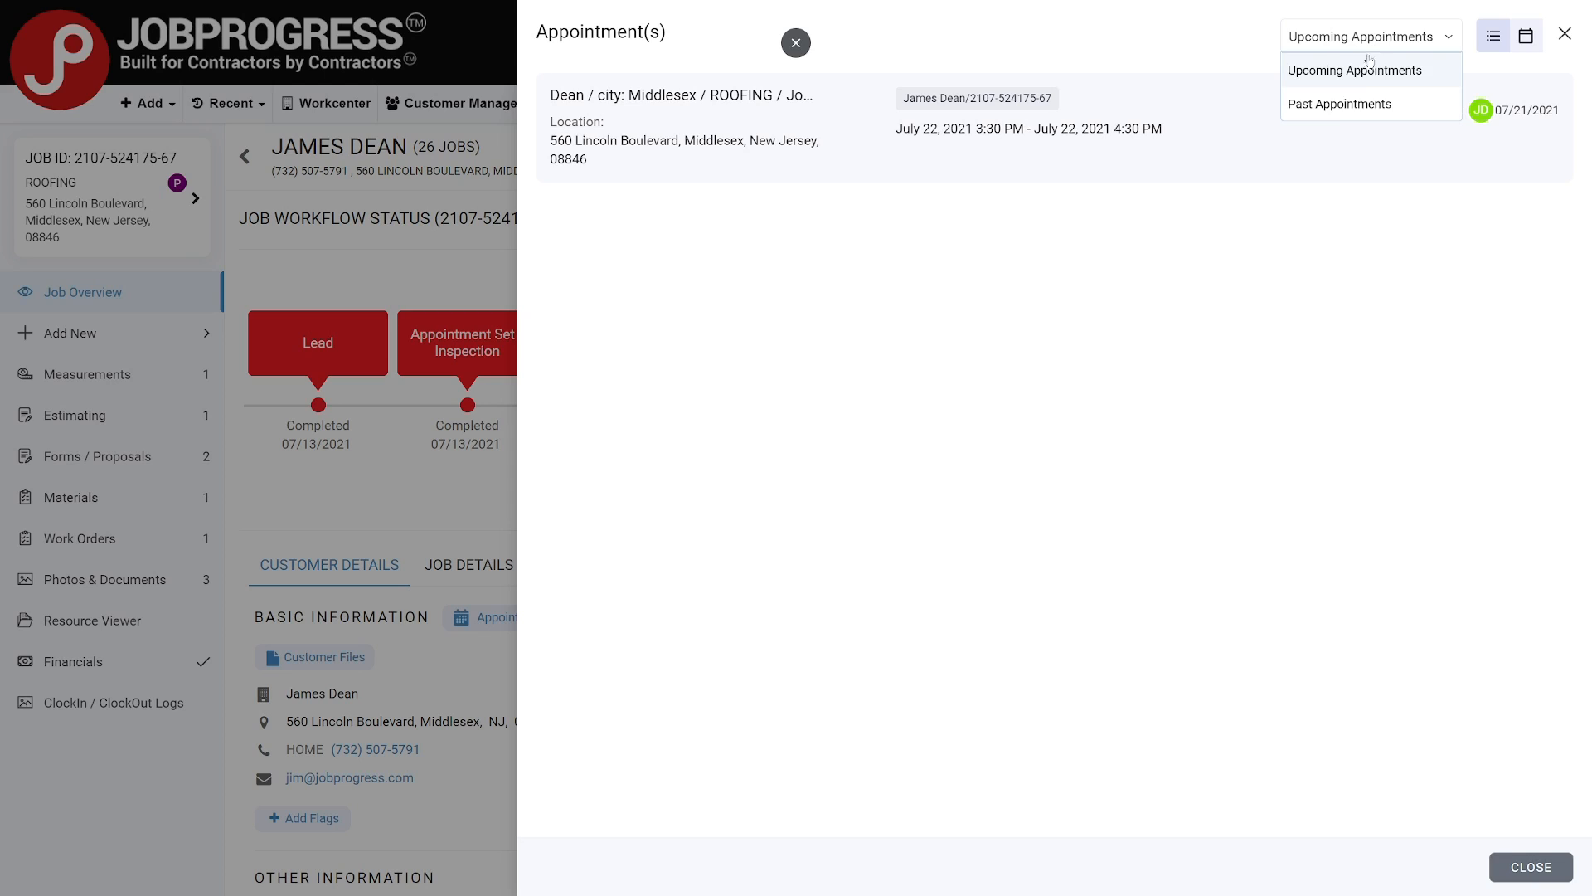
click(1339, 104)
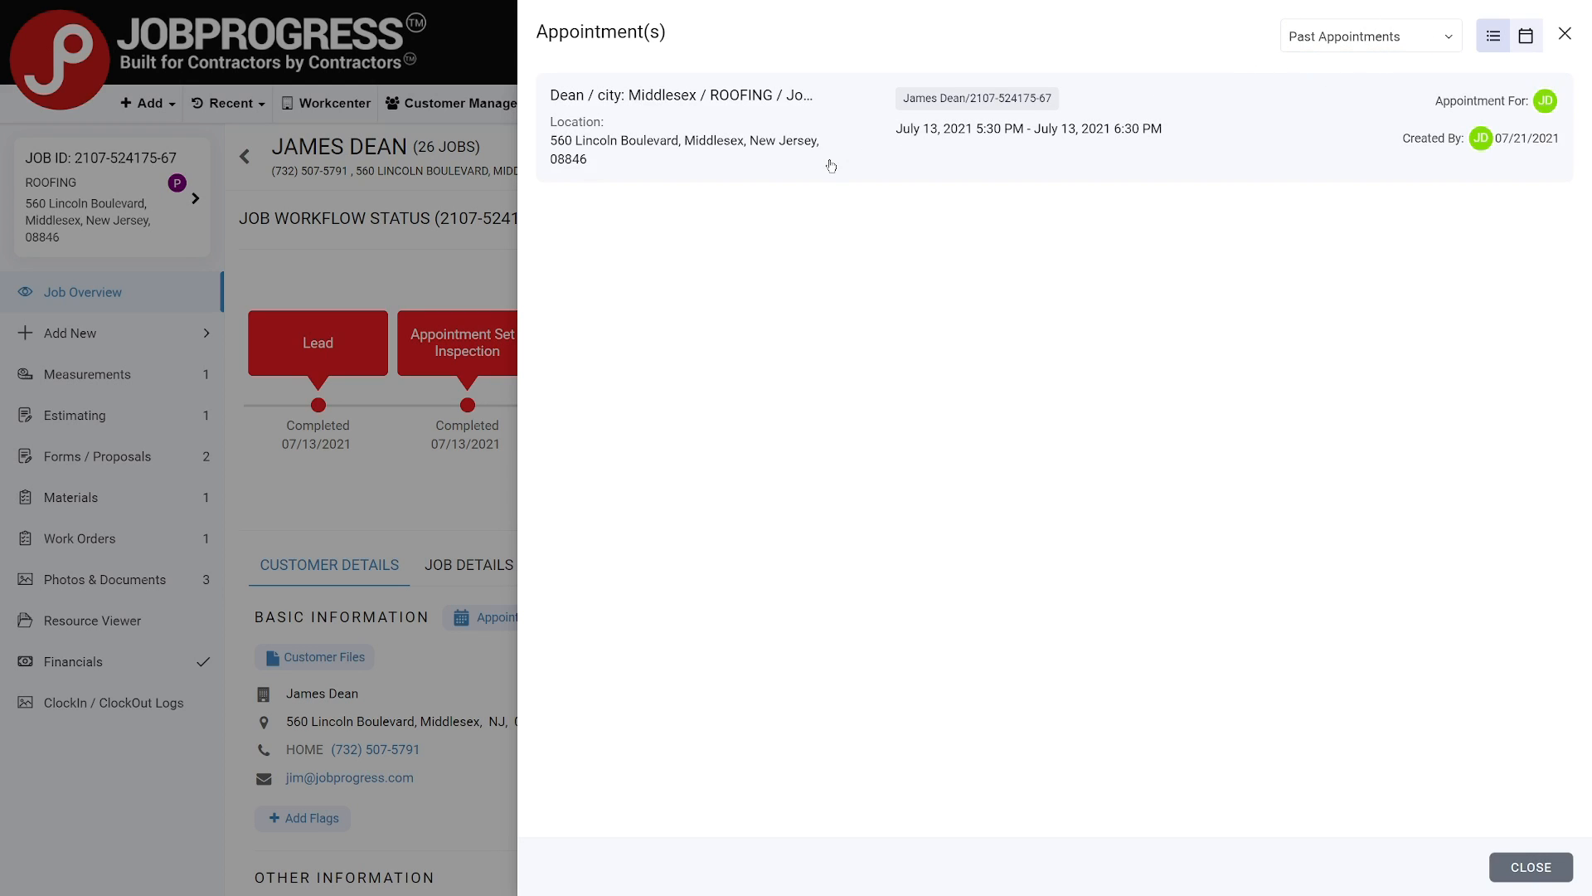
mouse_move(813, 422)
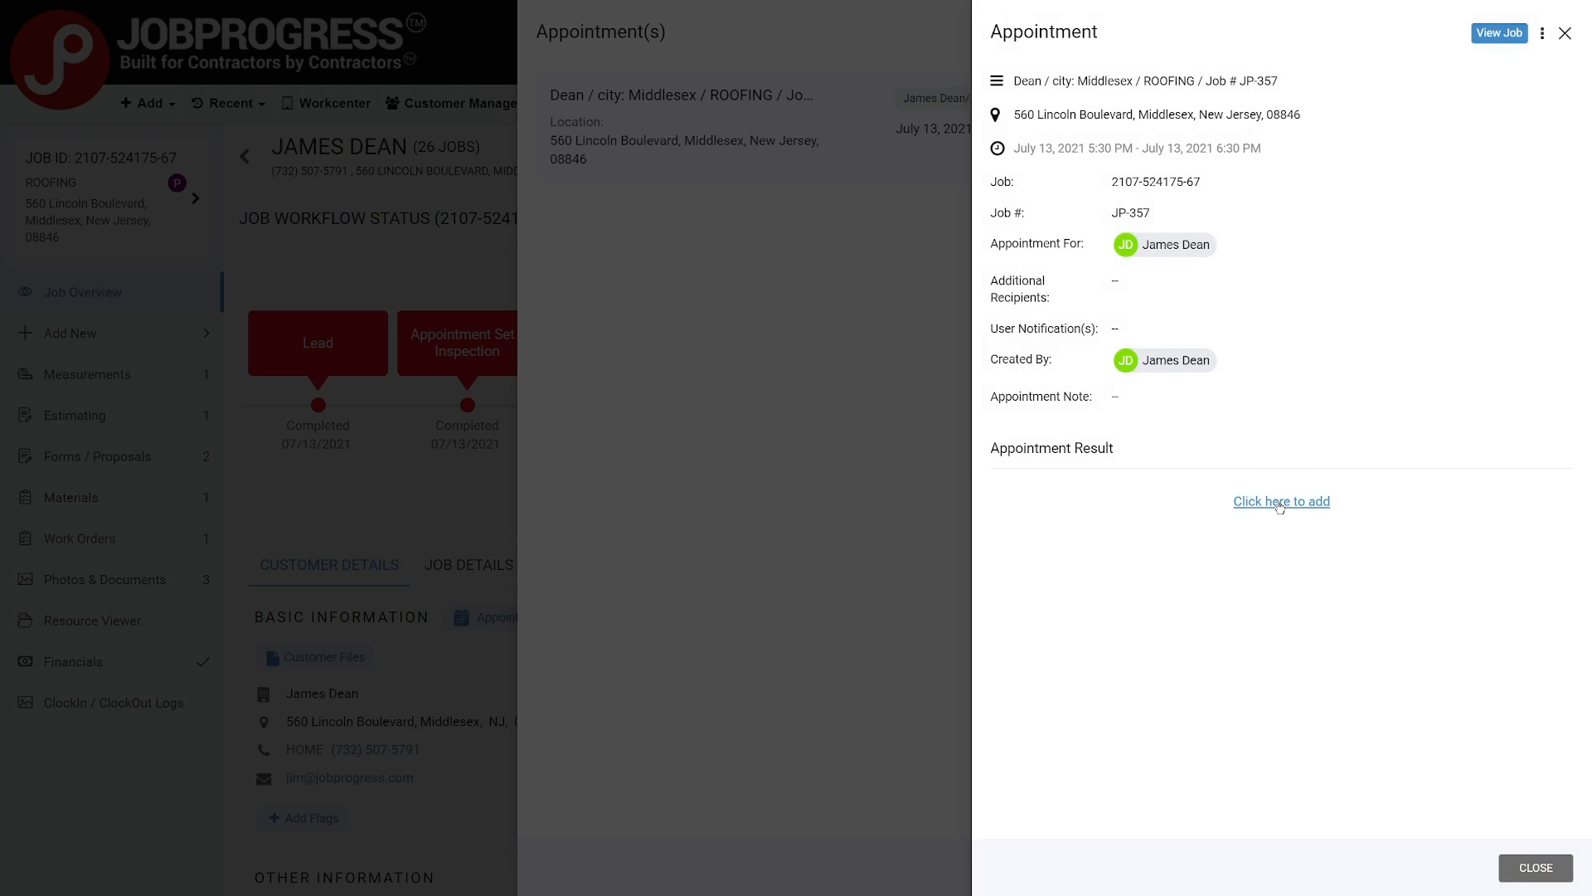
Record the July 13 appointment result as DNS, product 'Did not sell', reason 'no job'.
click(1280, 501)
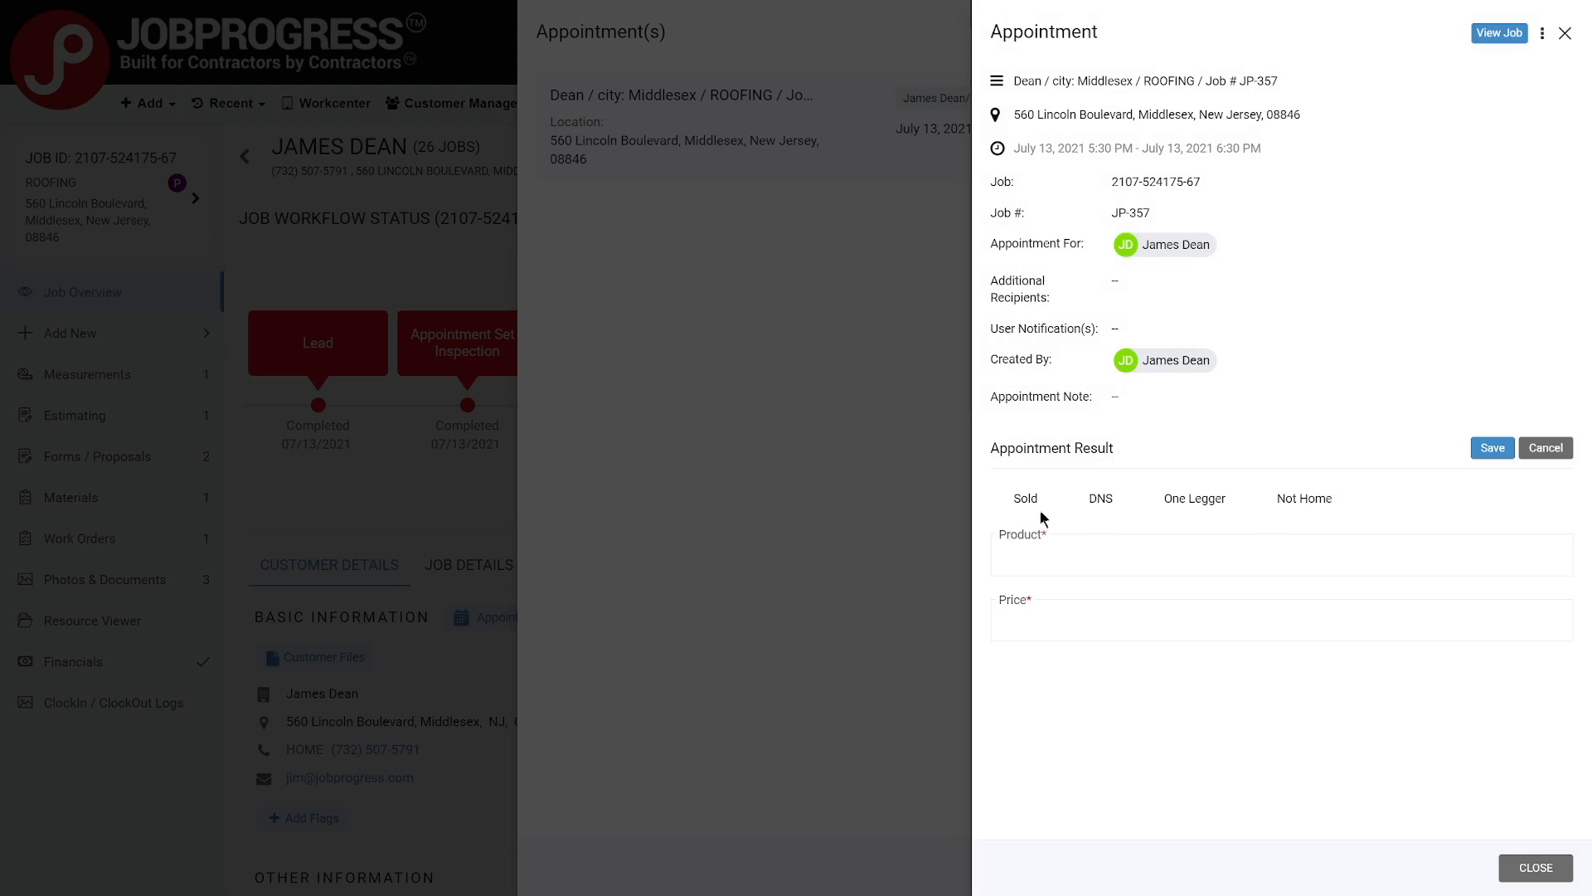
click(1073, 498)
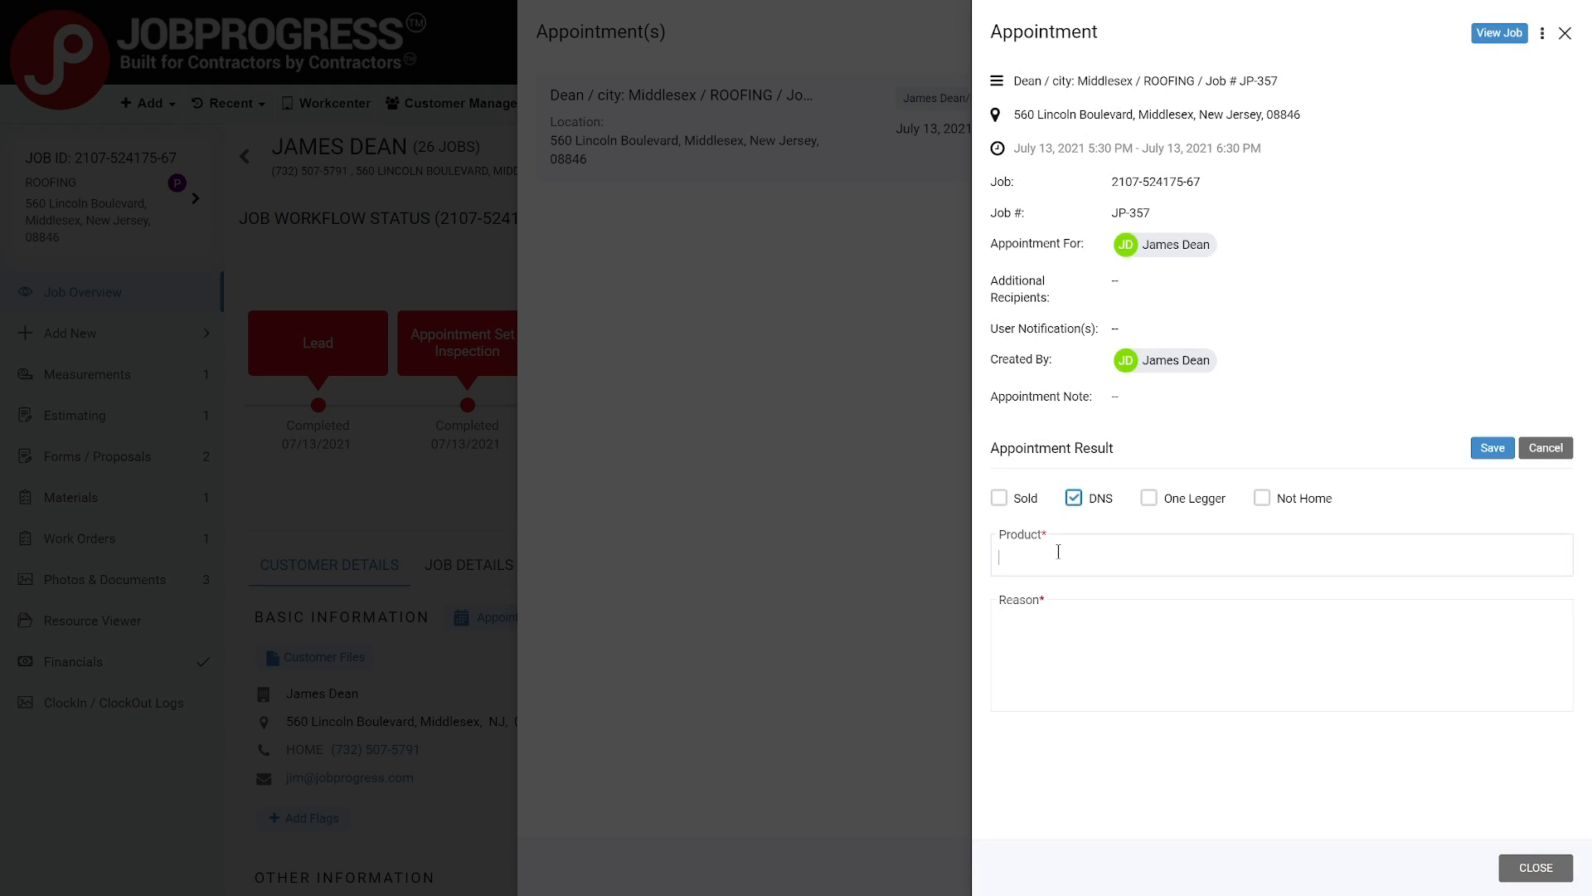
text(Did not sell)
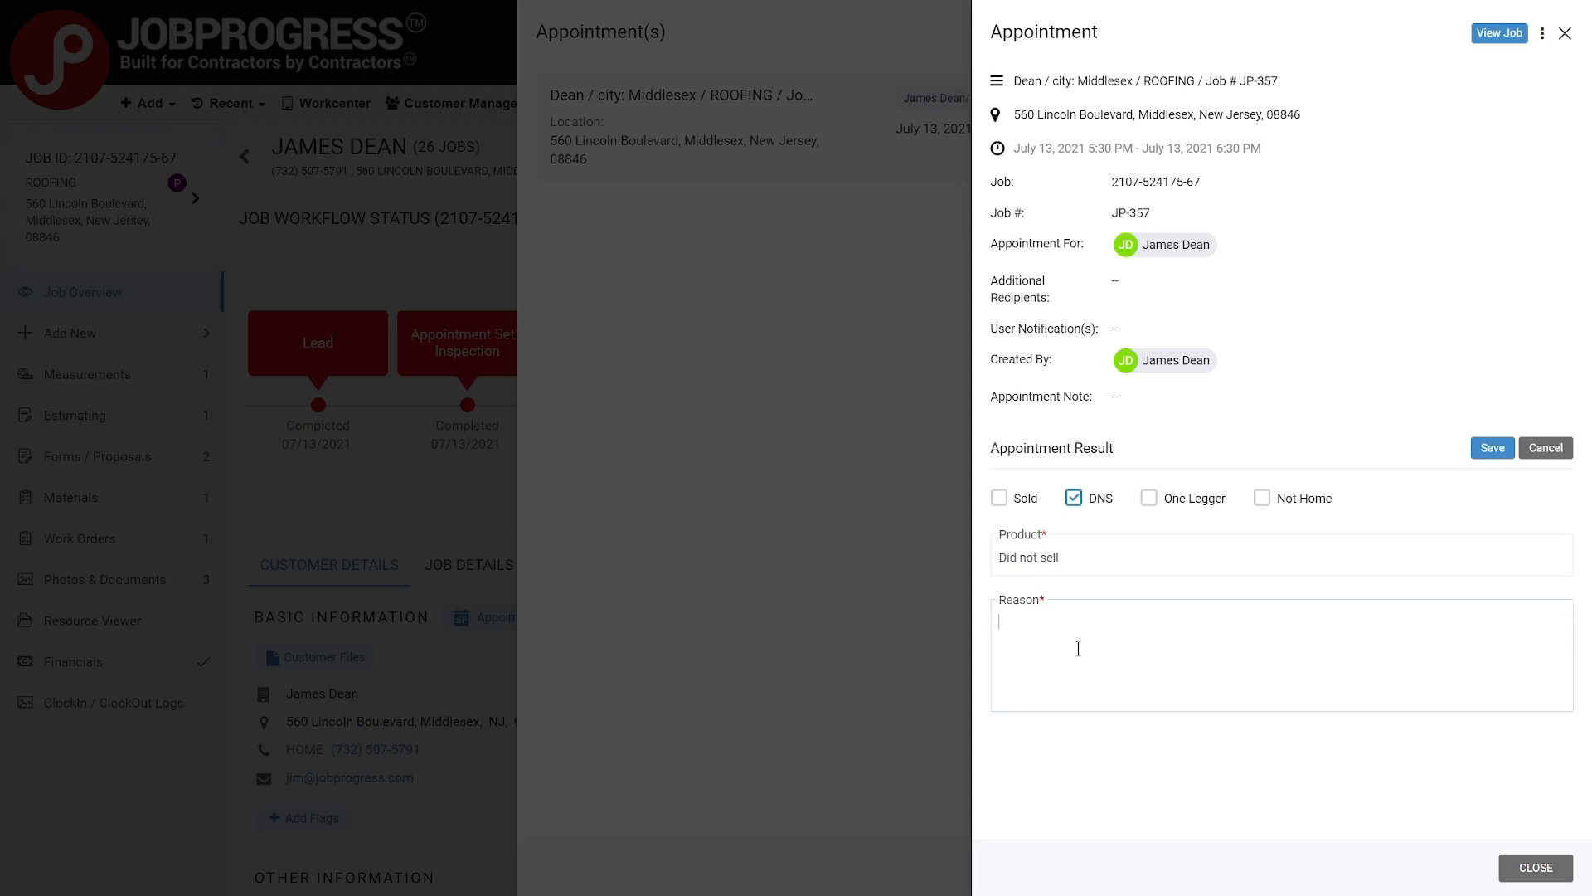
text(no job)
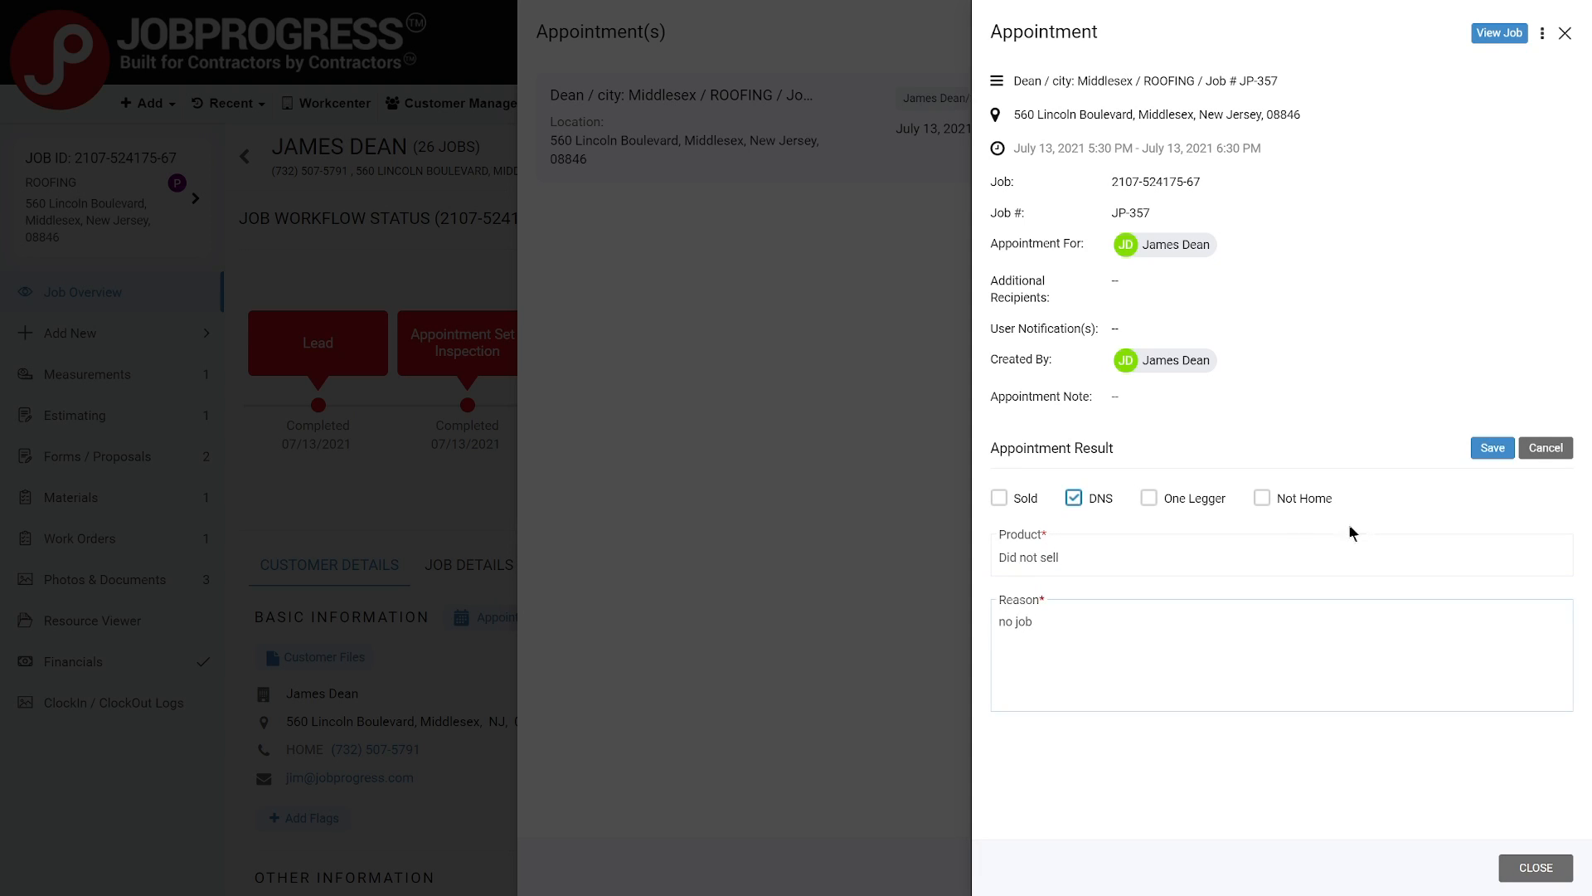
click(1493, 448)
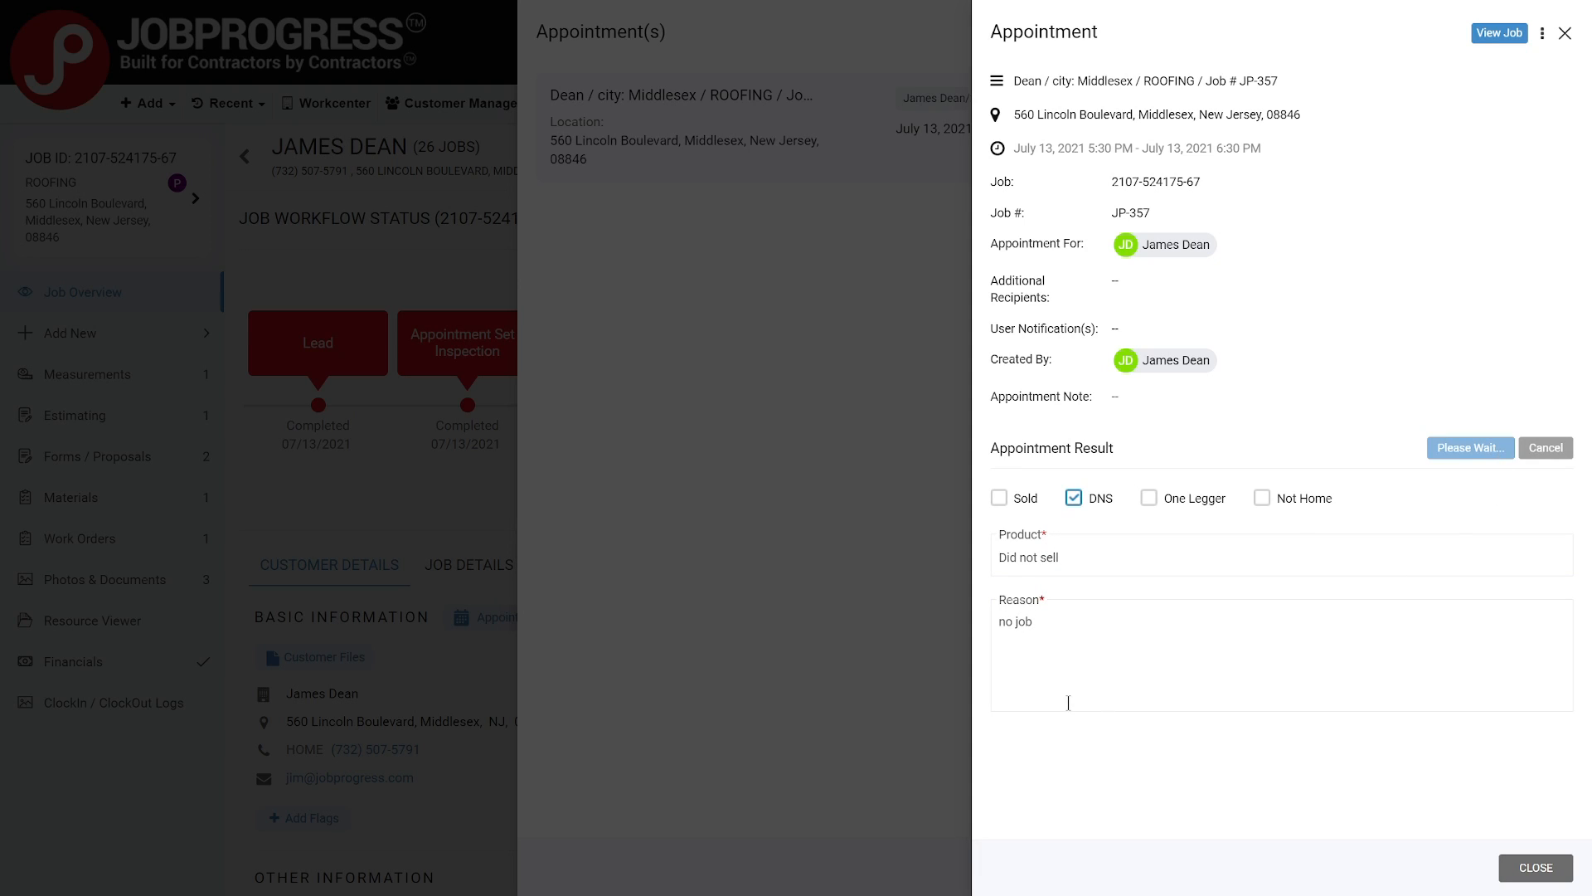
click(1470, 448)
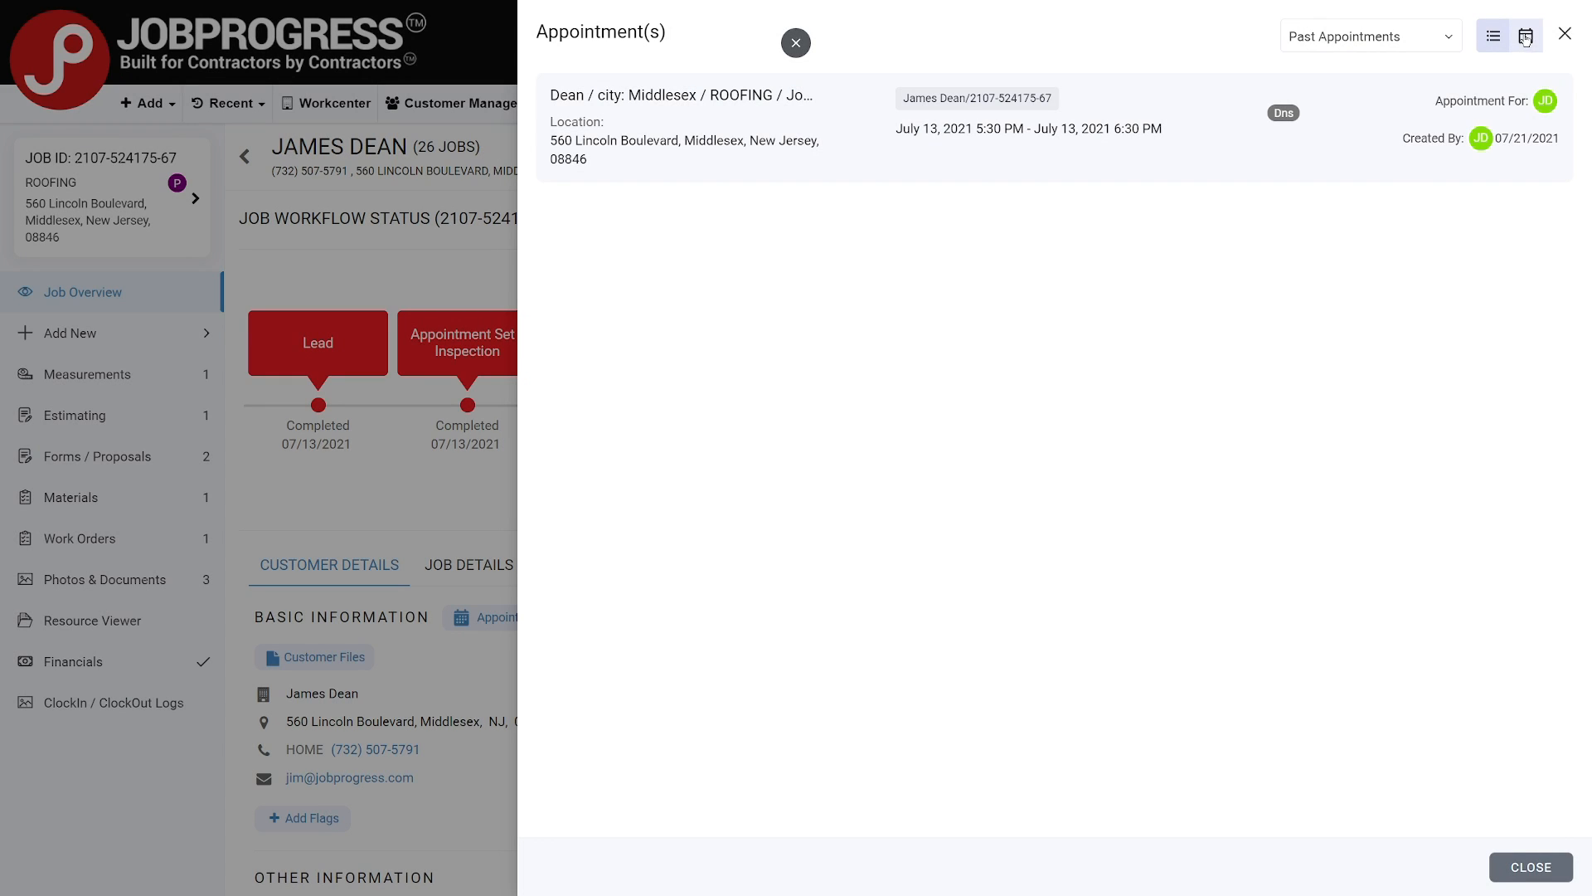
click(1525, 36)
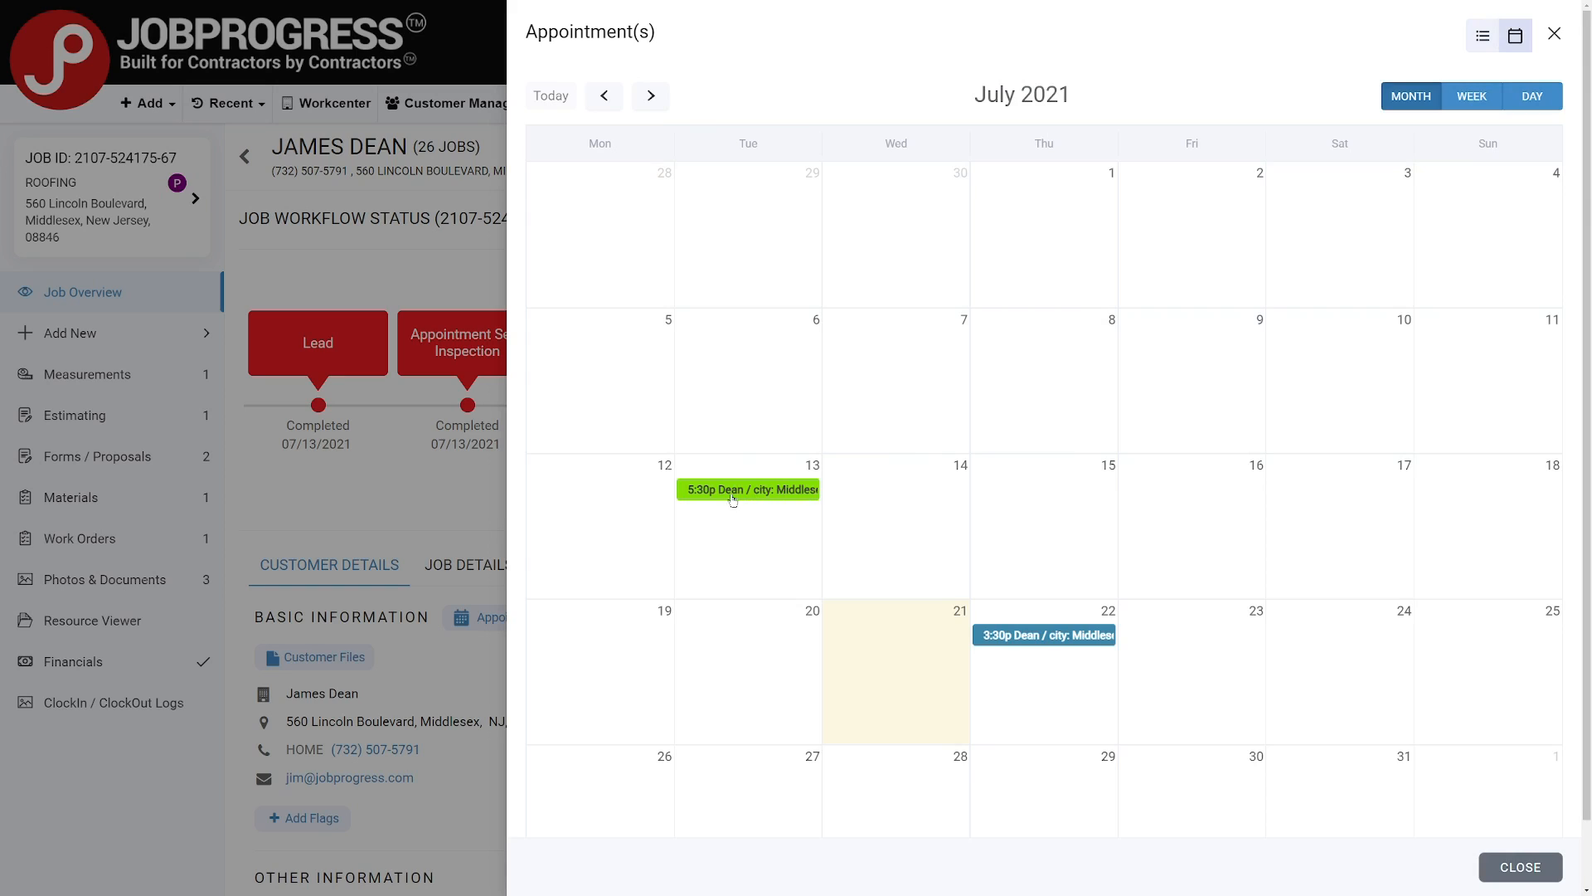
mouse_move(1230, 181)
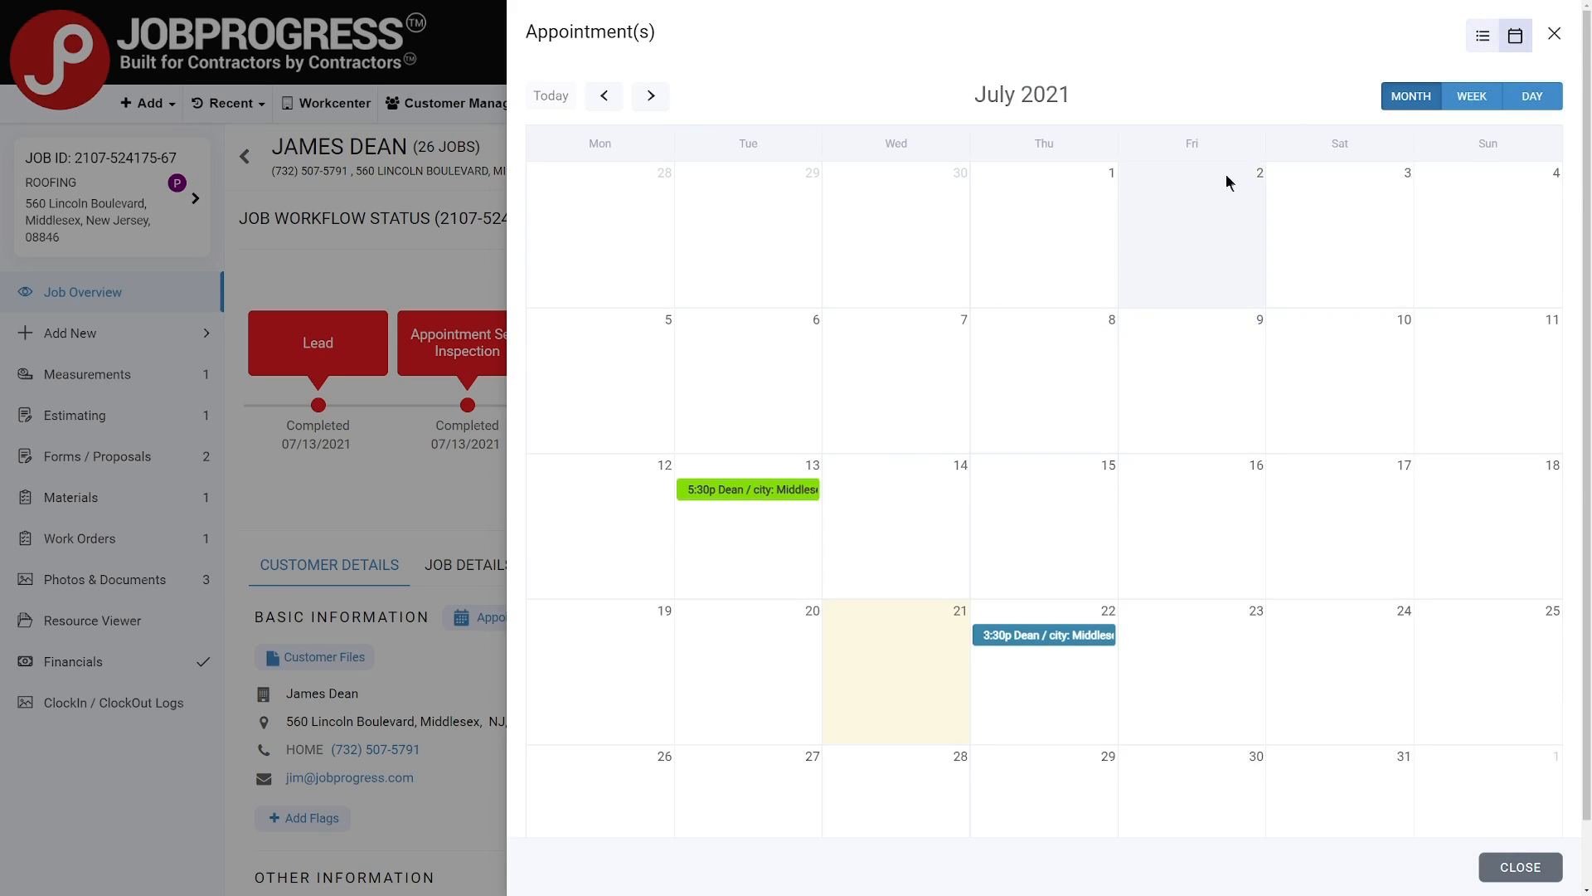